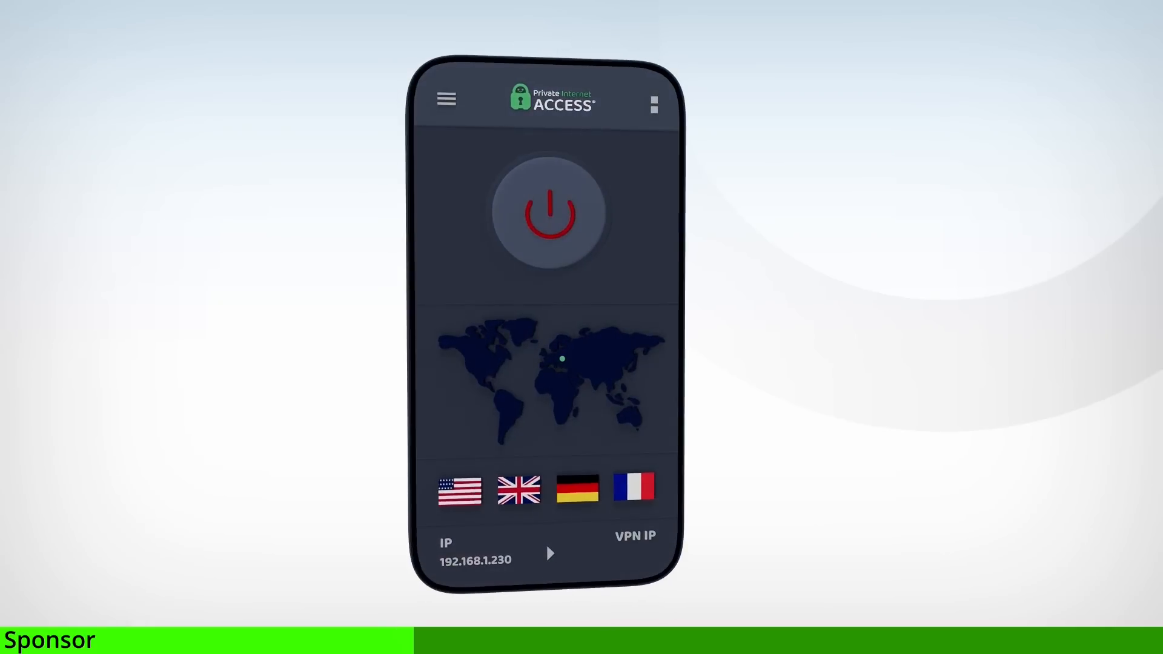
# Scroll through the Ulaa search results and open the Zoho Ulaa browser video
pyautogui.click(549, 213)
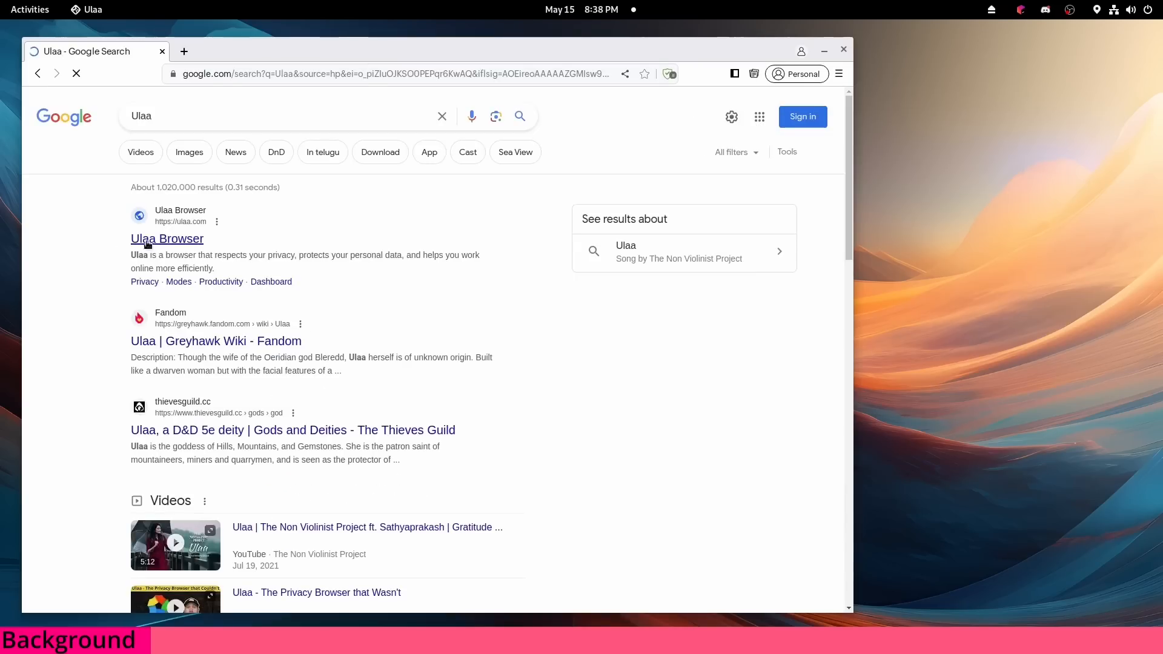
pyautogui.scroll(-3)
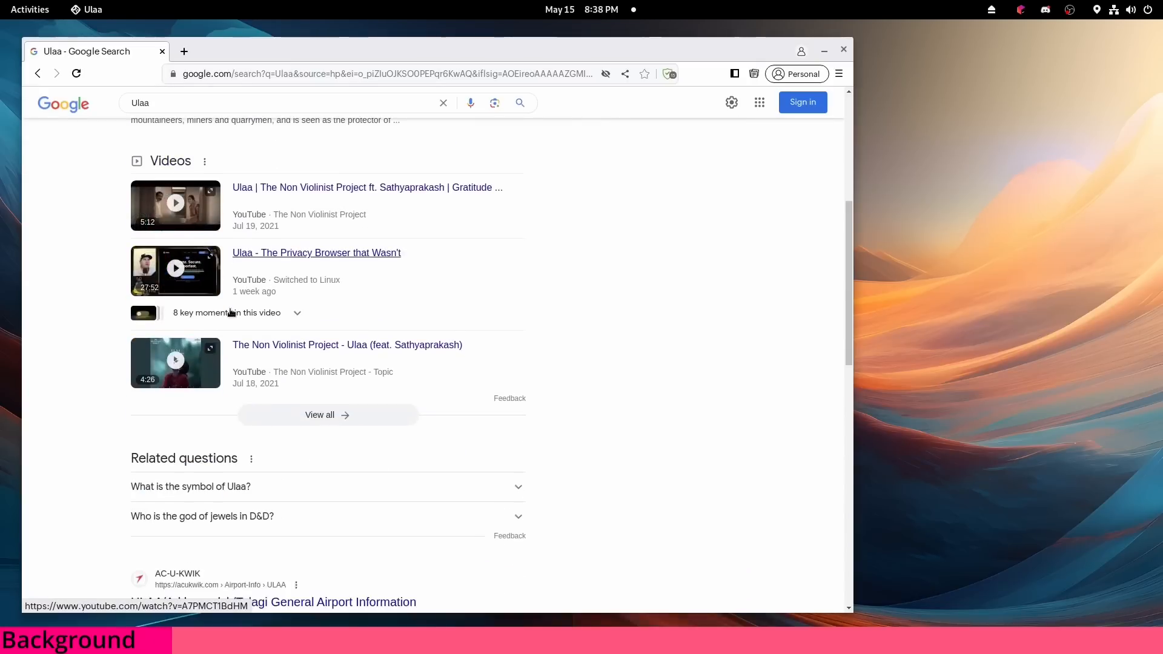
pyautogui.scroll(-3)
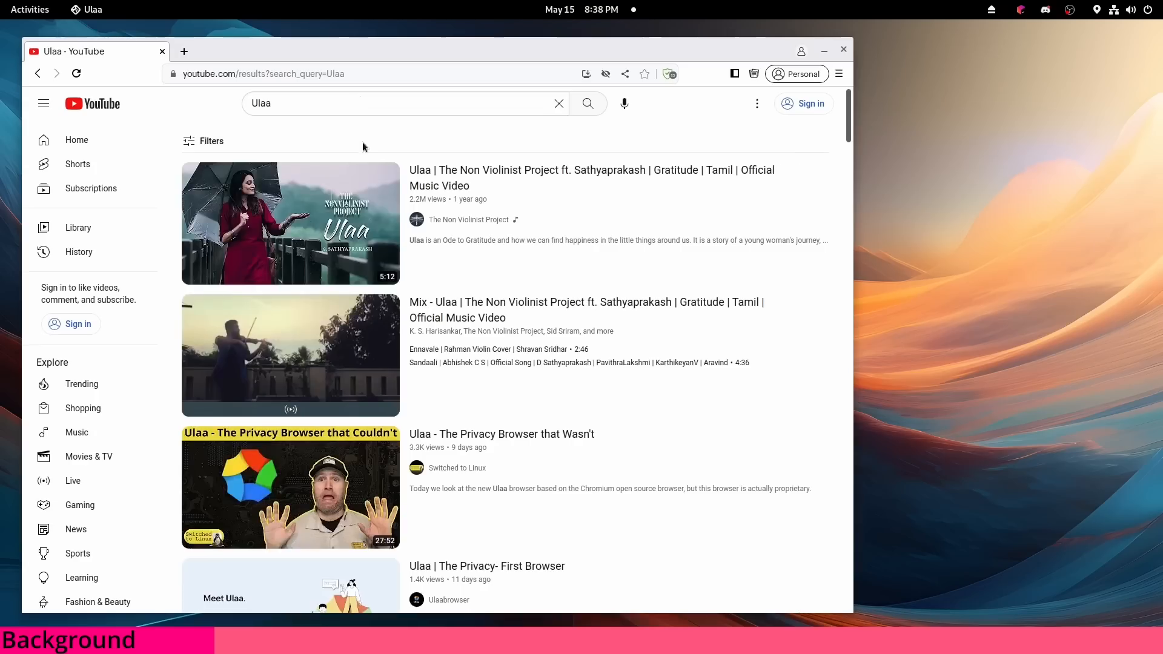
pyautogui.scroll(-3)
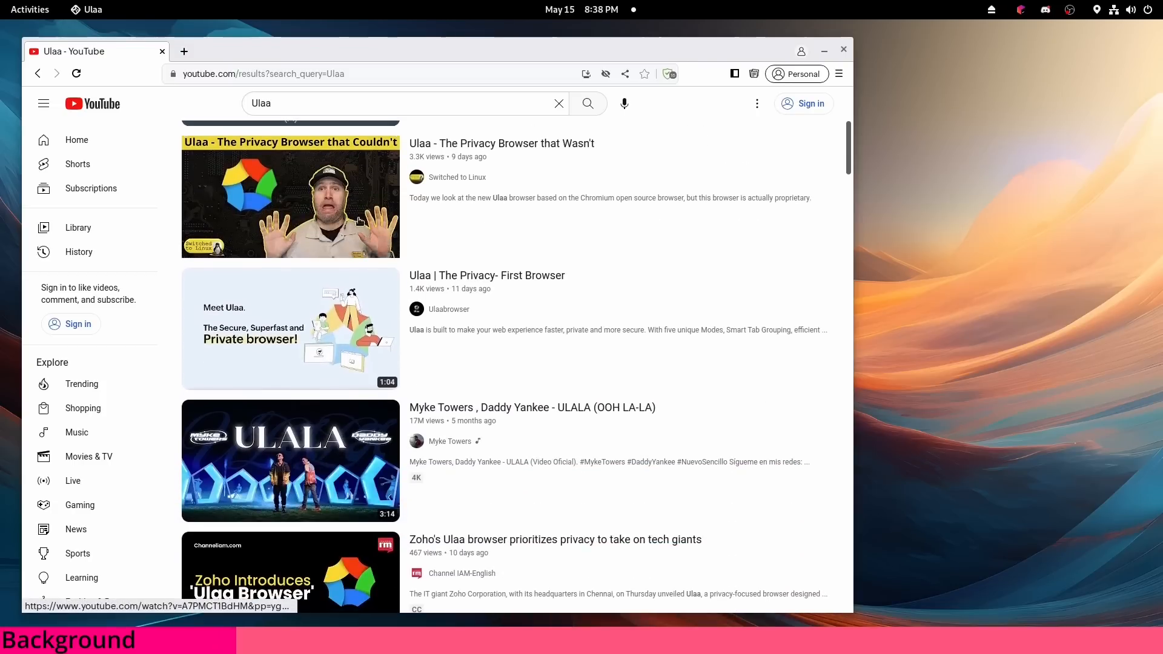
pyautogui.scroll(-3)
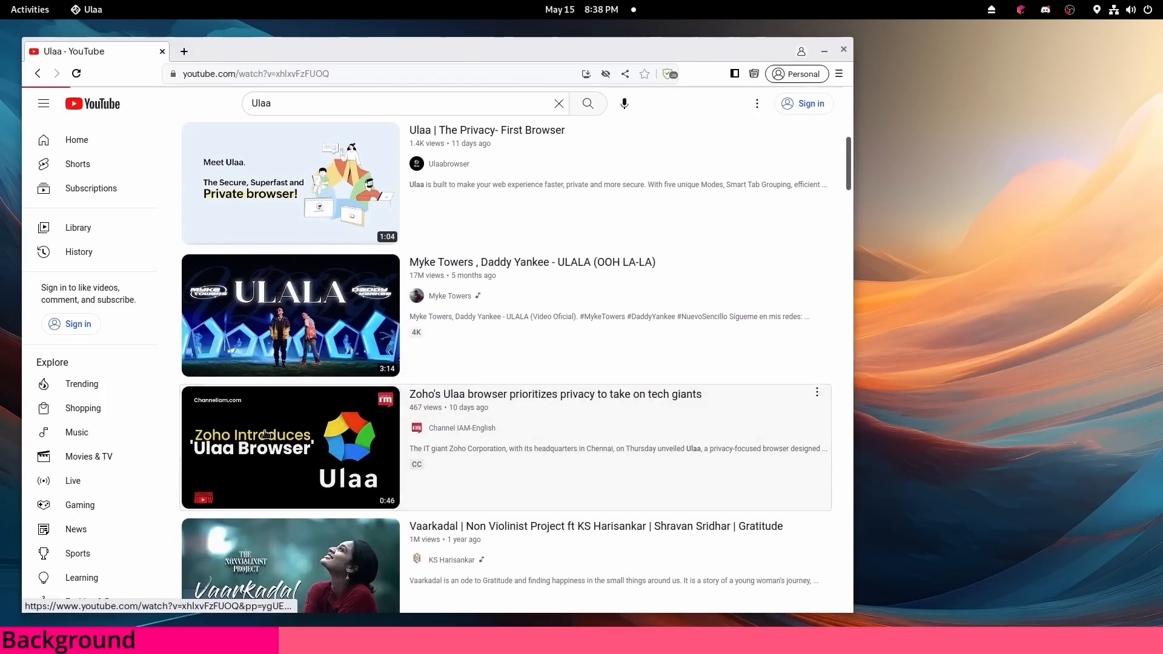
pyautogui.click(290, 446)
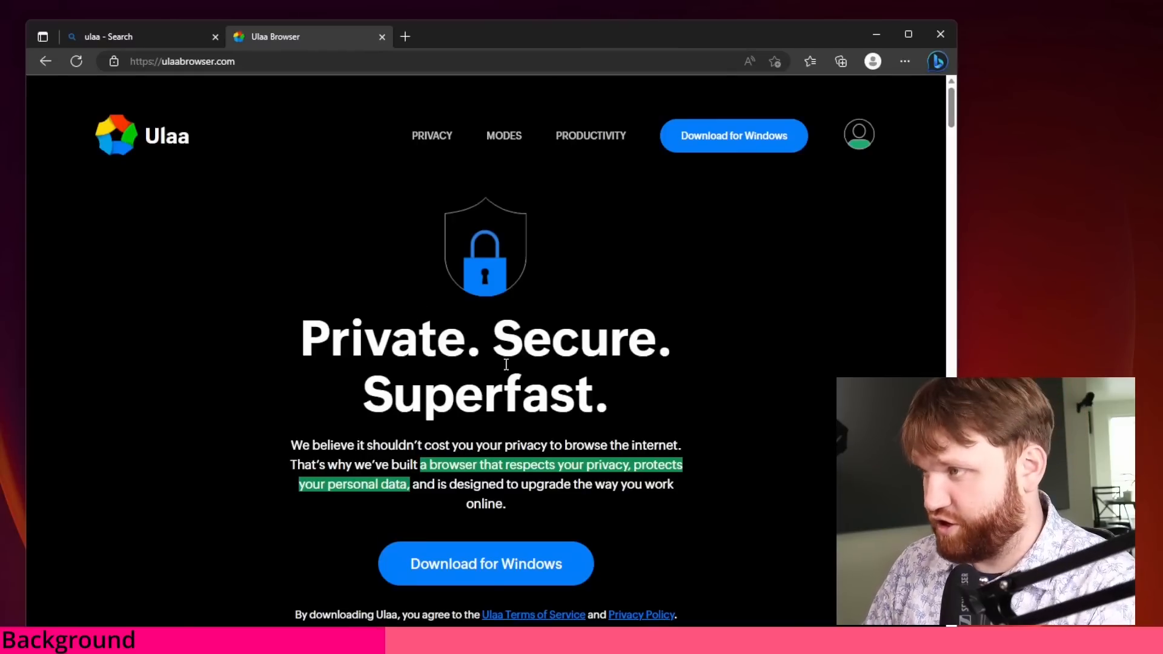
# Read through Ulaa's Privacy page on ulaabrowser.com
pyautogui.click(432, 135)
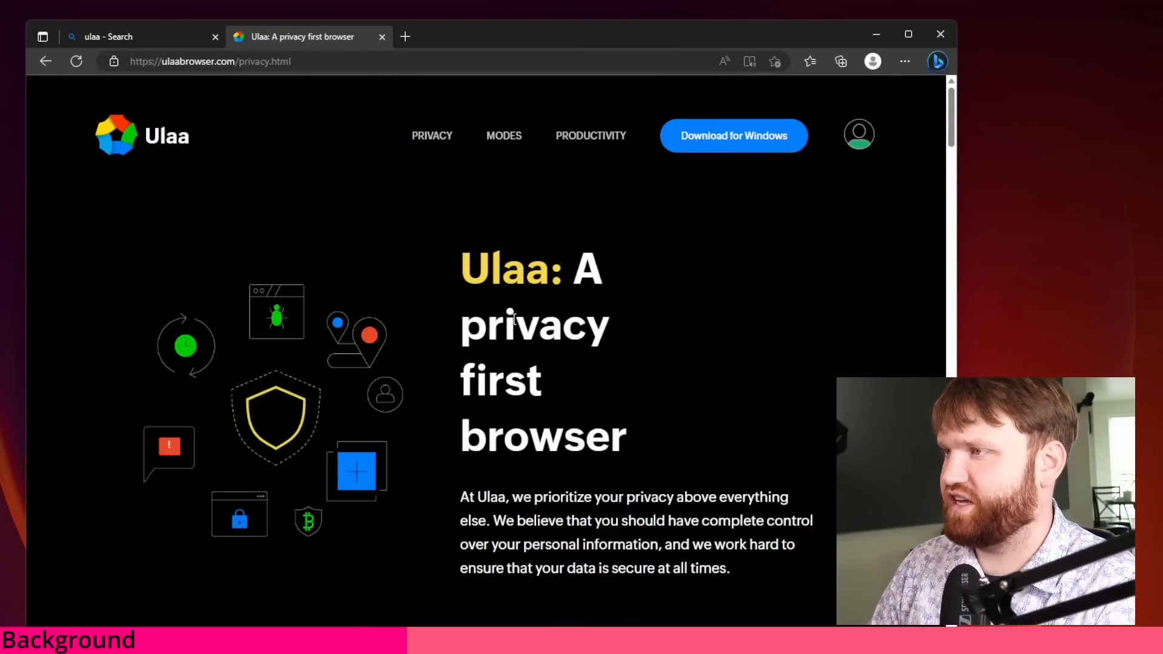
pyautogui.scroll(-3)
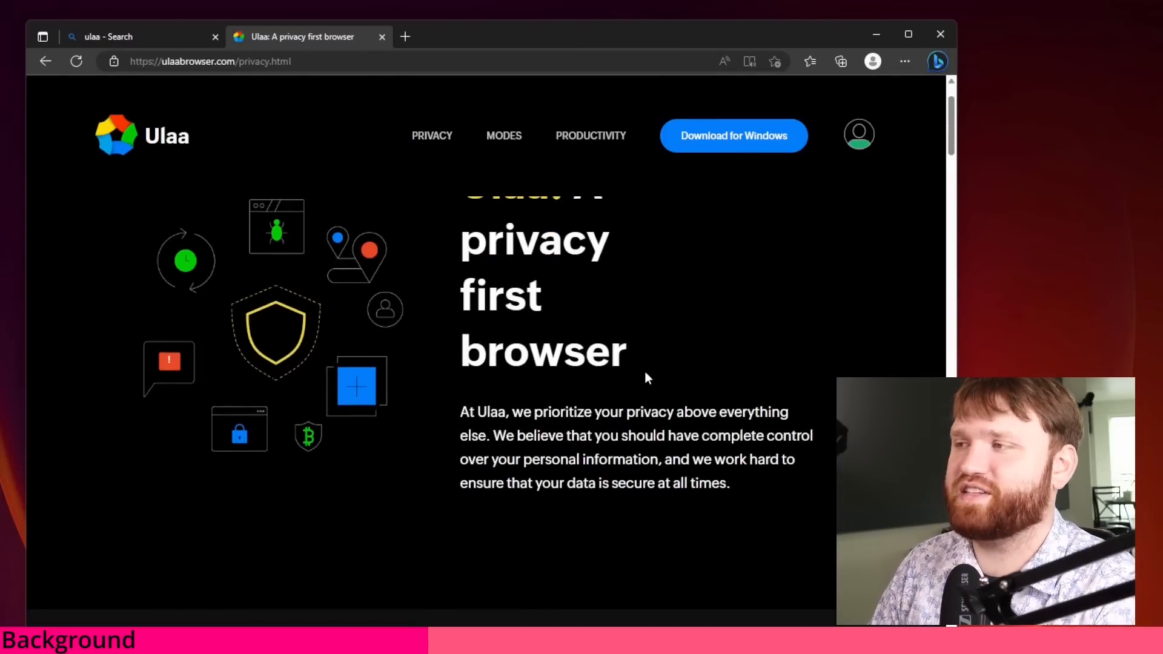
pyautogui.scroll(-3)
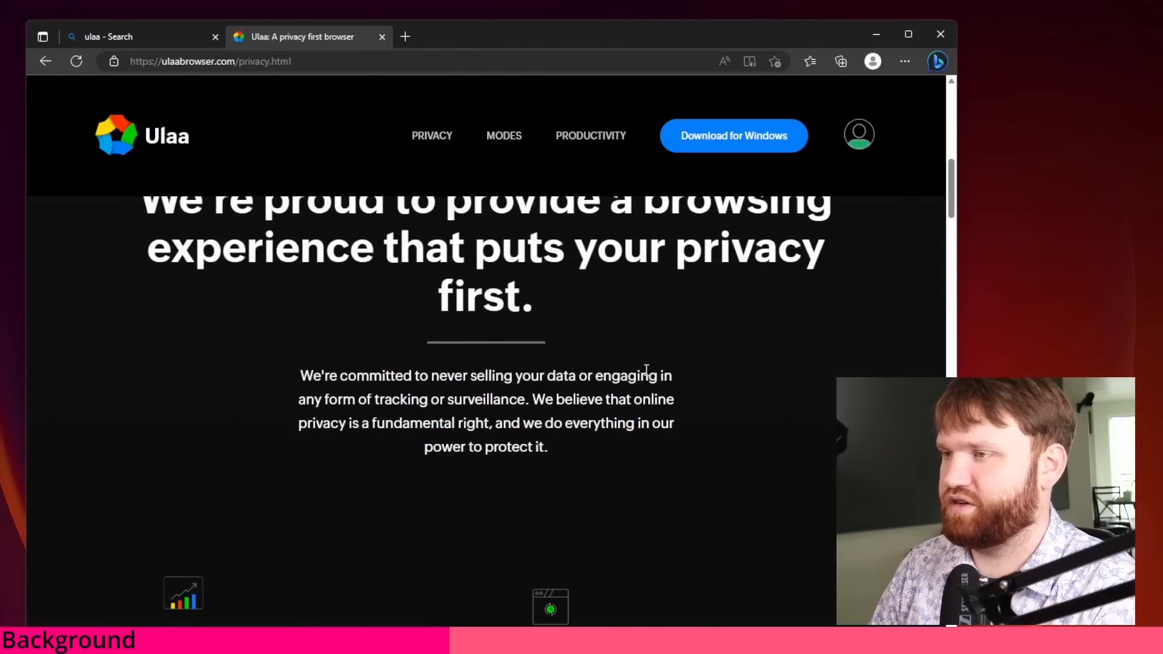
pyautogui.scroll(-3)
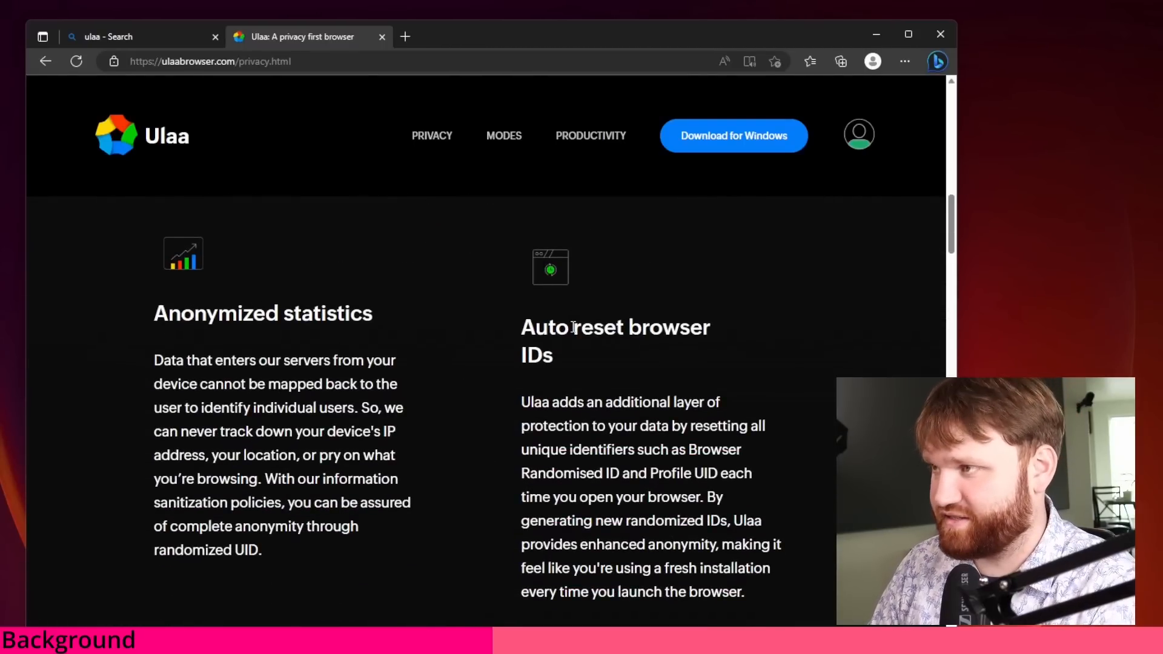
pyautogui.scroll(-3)
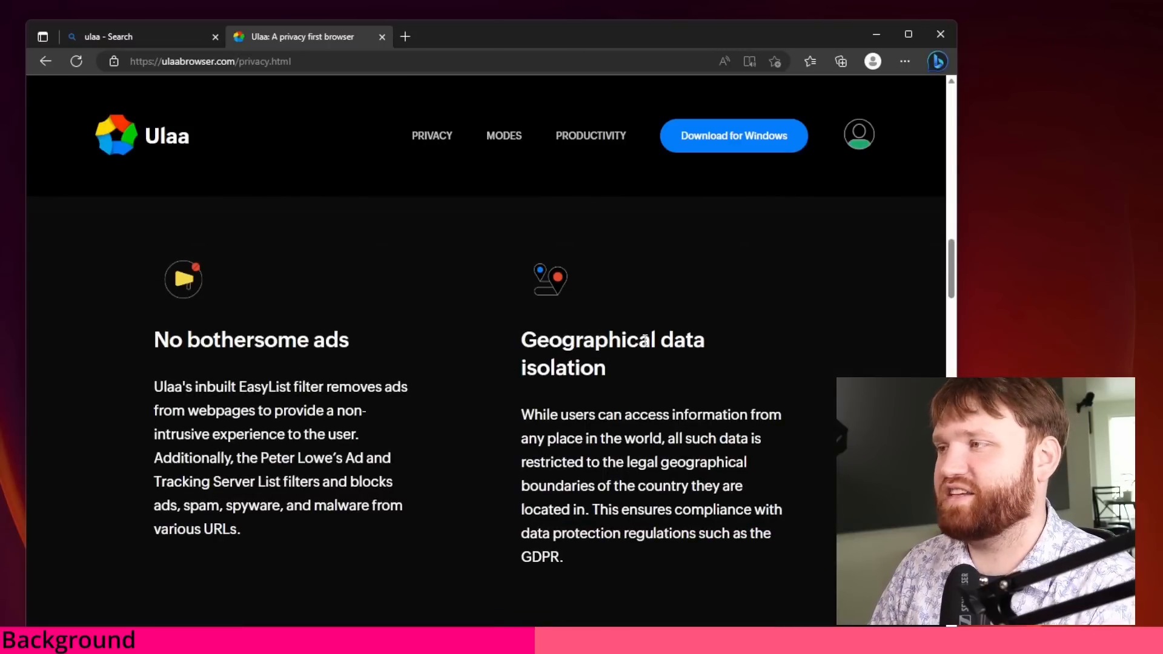
pyautogui.scroll(-3)
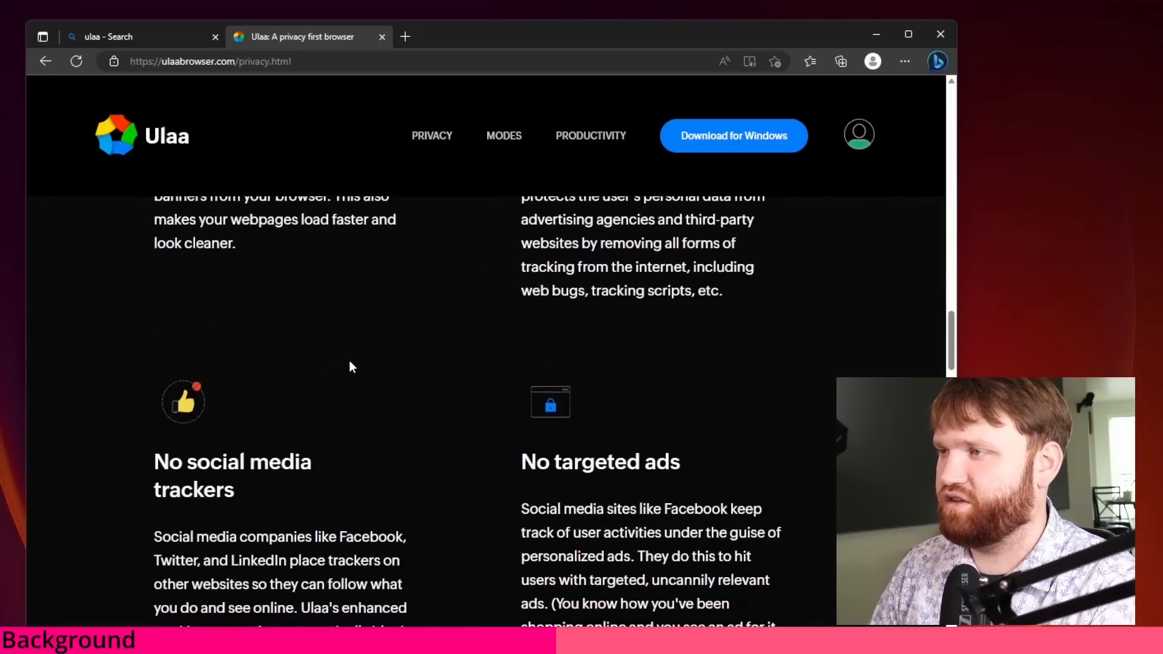
pyautogui.scroll(-3)
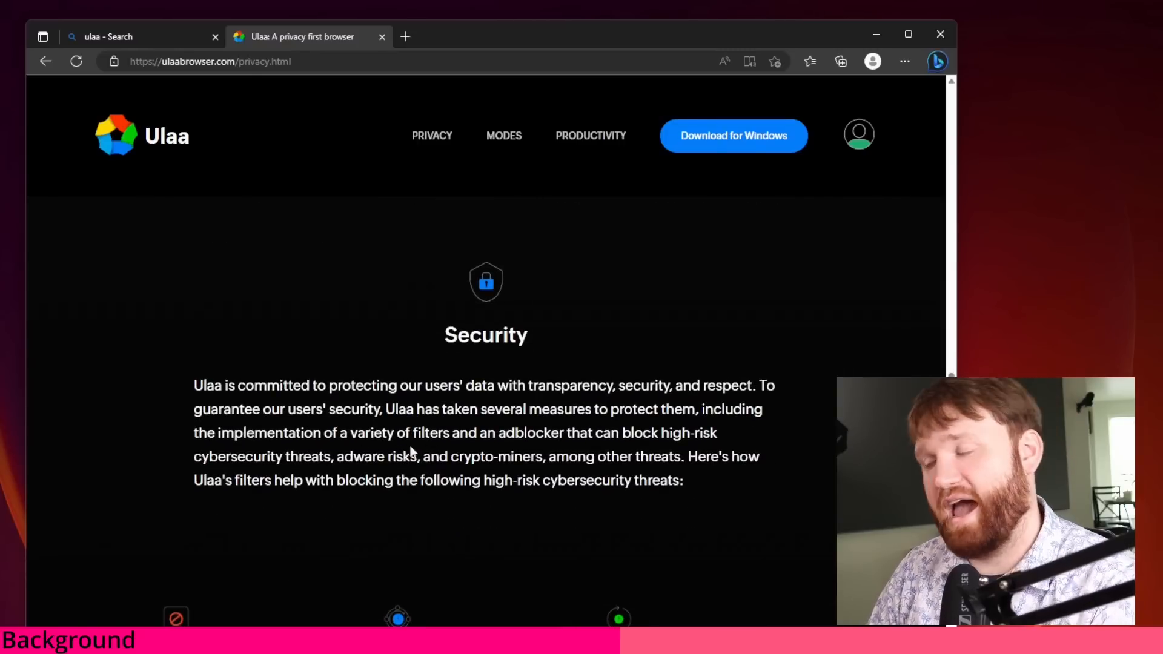
pyautogui.scroll(-3)
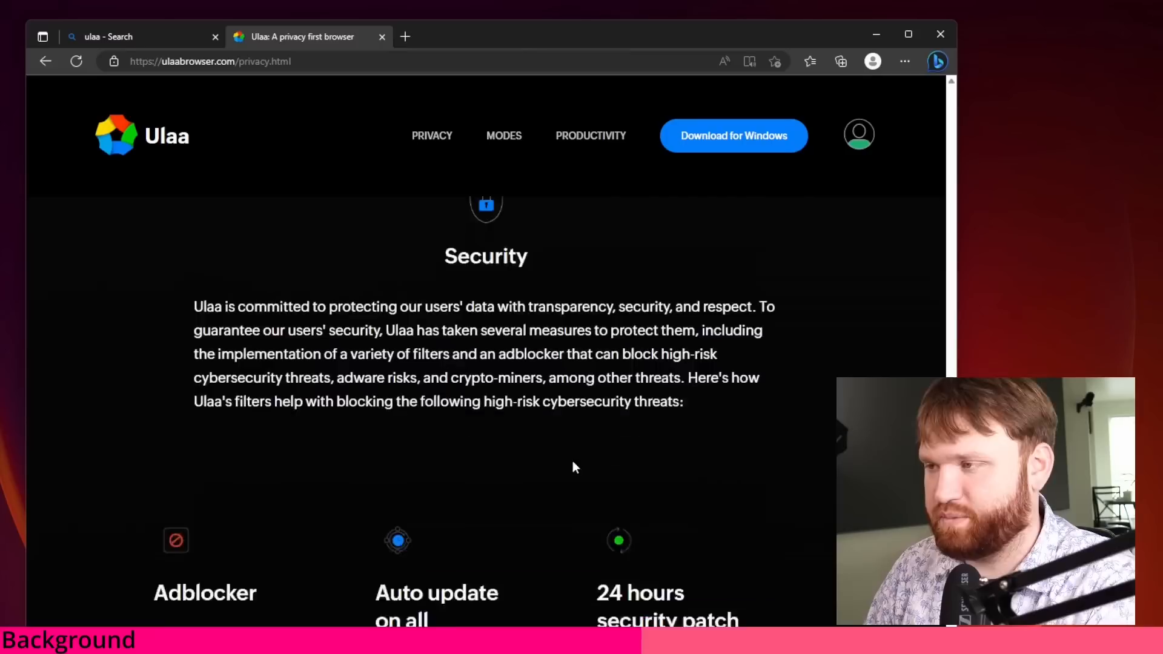
pyautogui.scroll(-3)
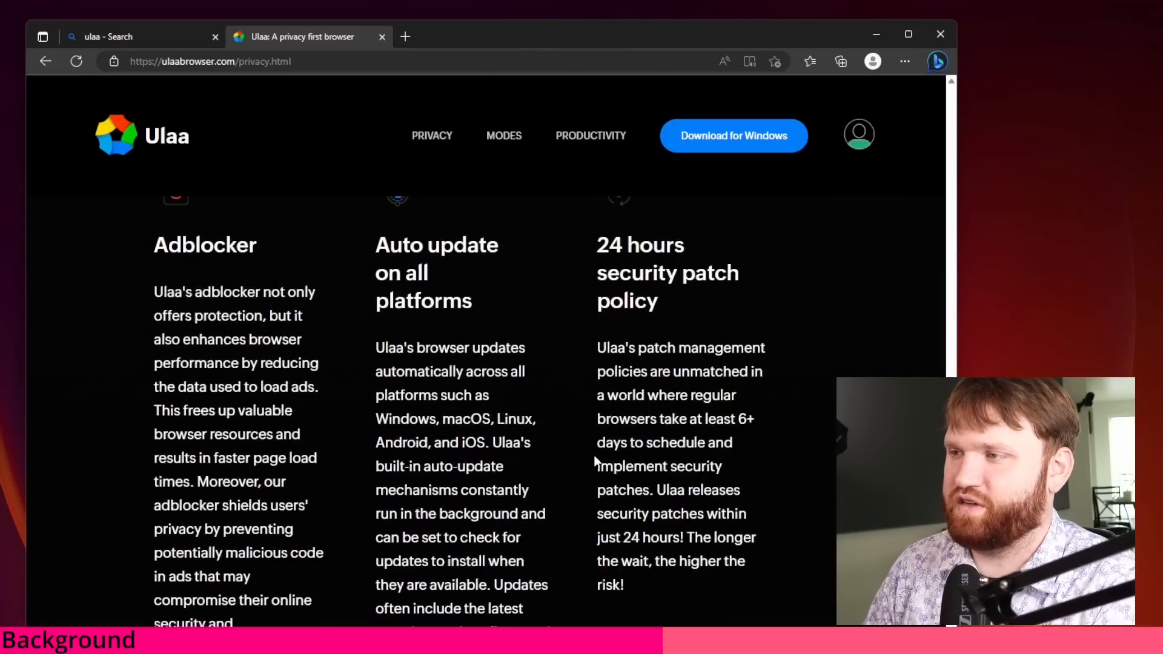
pyautogui.scroll(-3)
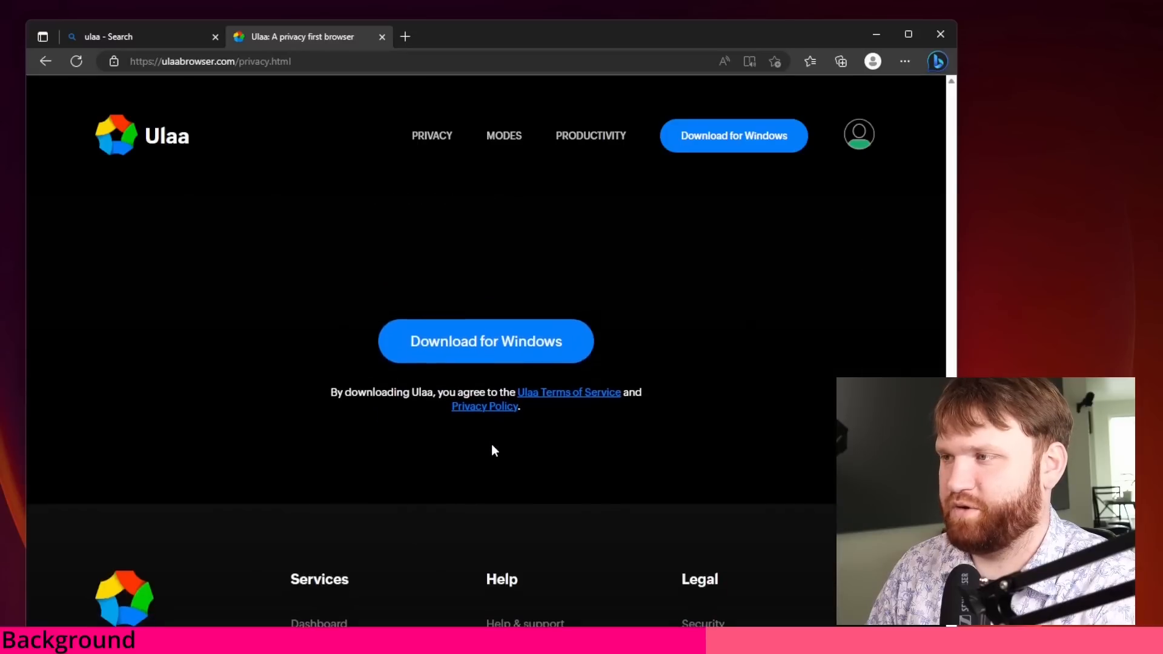
# Look over the Modes page, then download Ulaa for Windows
pyautogui.click(502, 135)
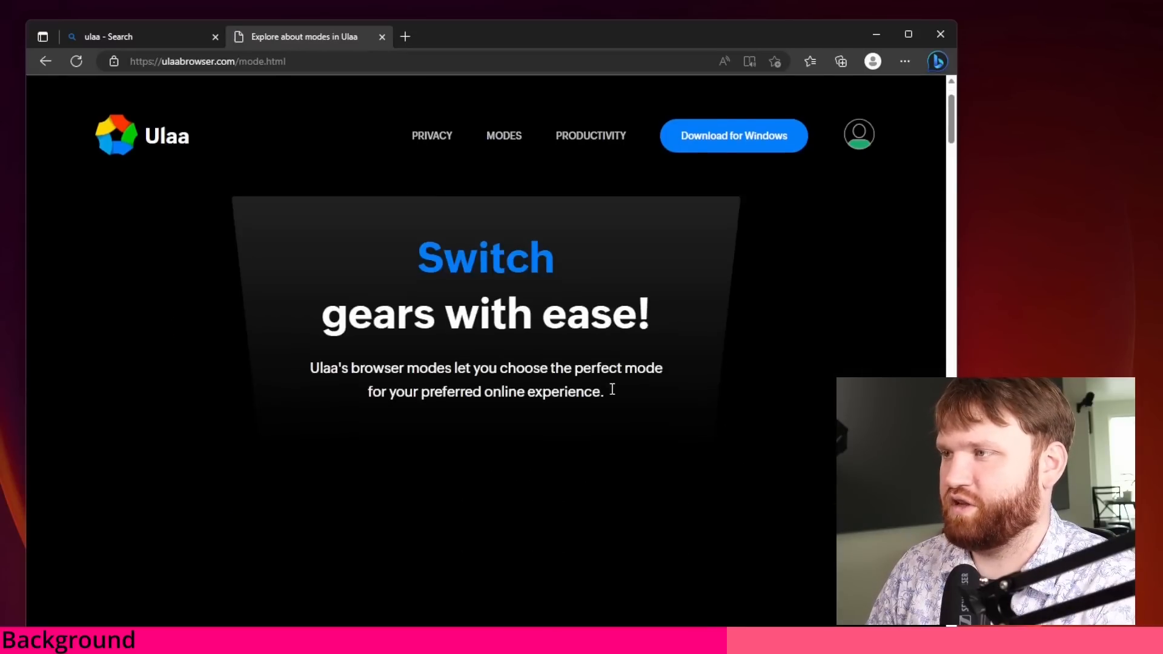
pyautogui.scroll(-3)
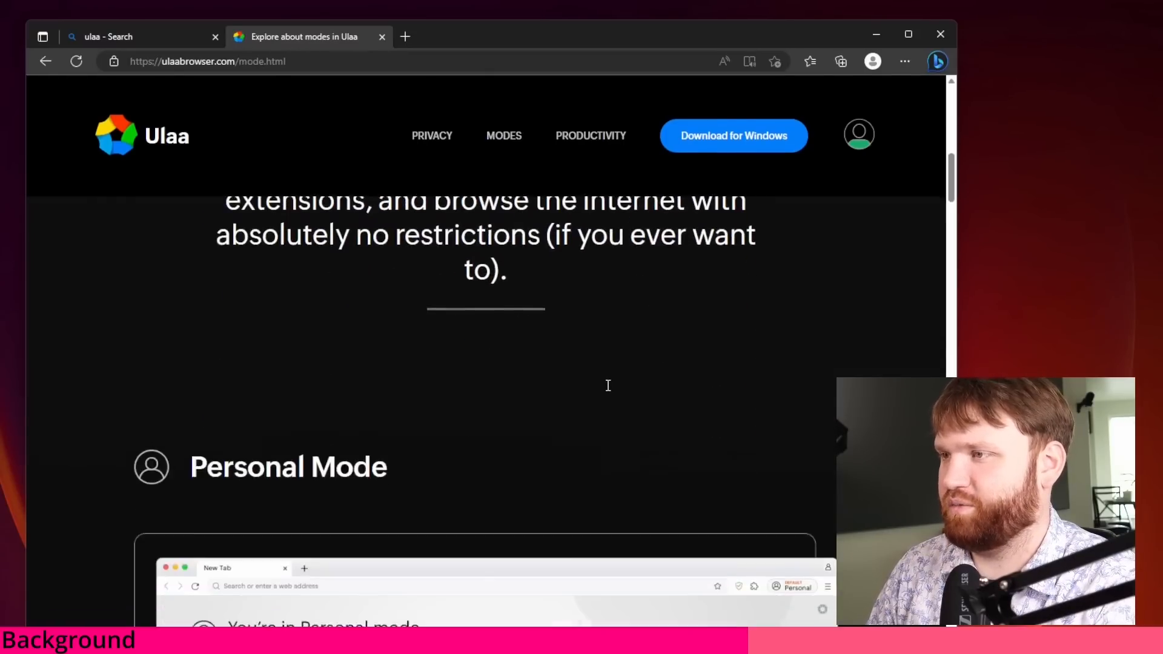
pyautogui.scroll(3)
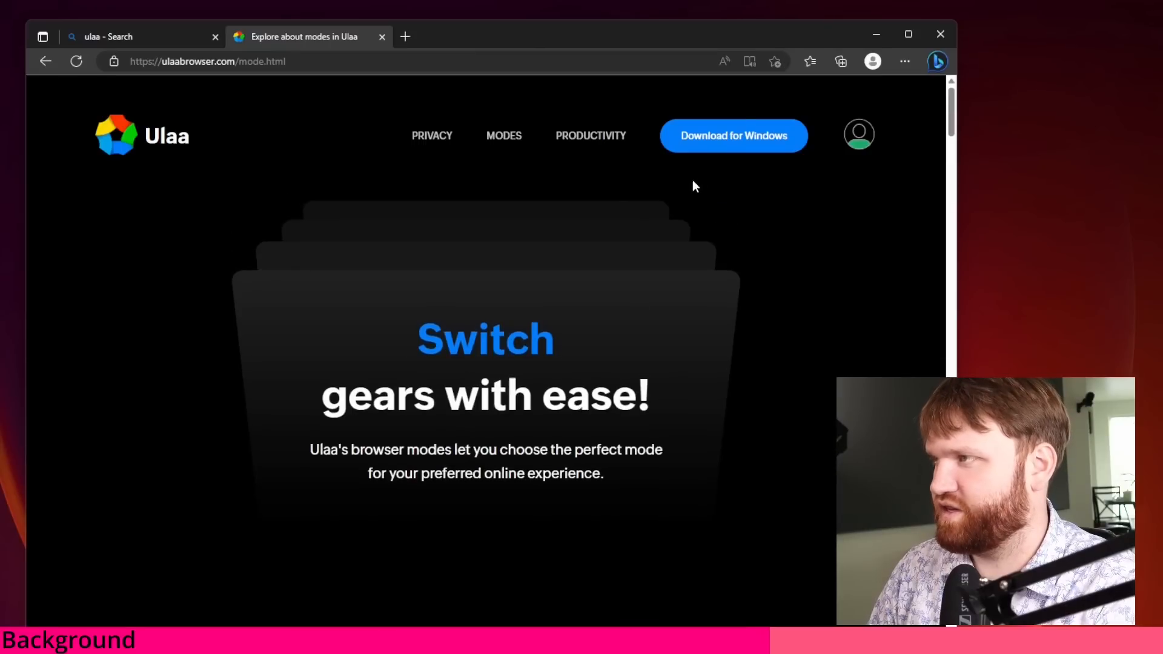
pyautogui.click(732, 136)
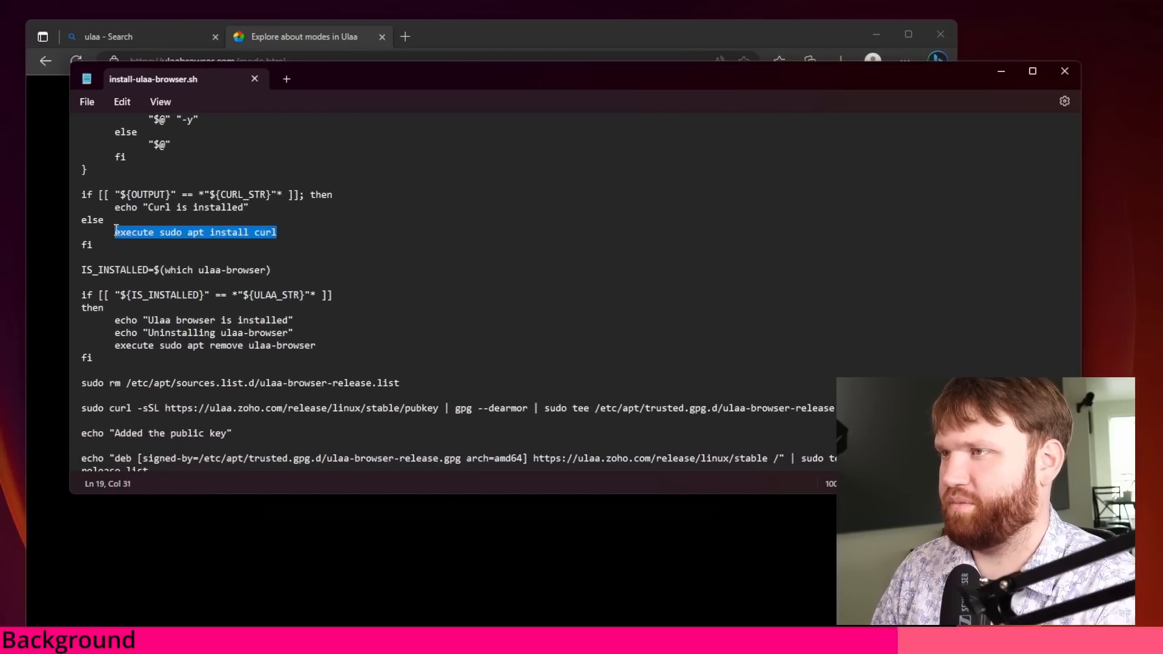
# Scroll through install-ulaa-browser.sh in Notepad, select all, and close it
pyautogui.scroll(-3)
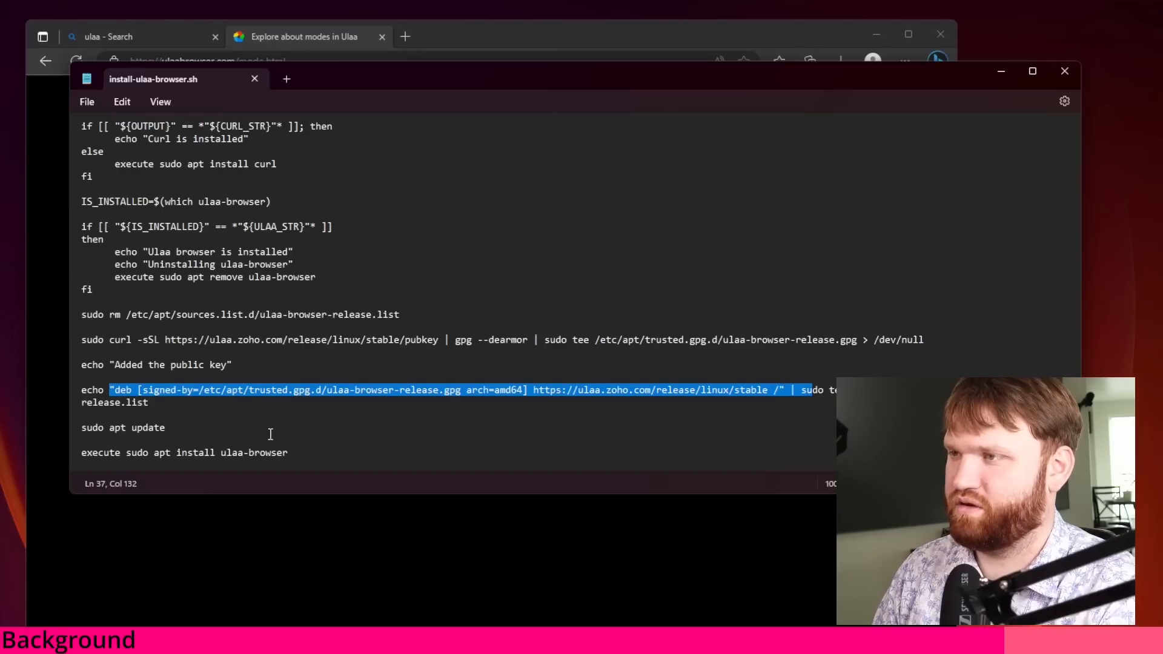
pyautogui.press('ctrl+a')
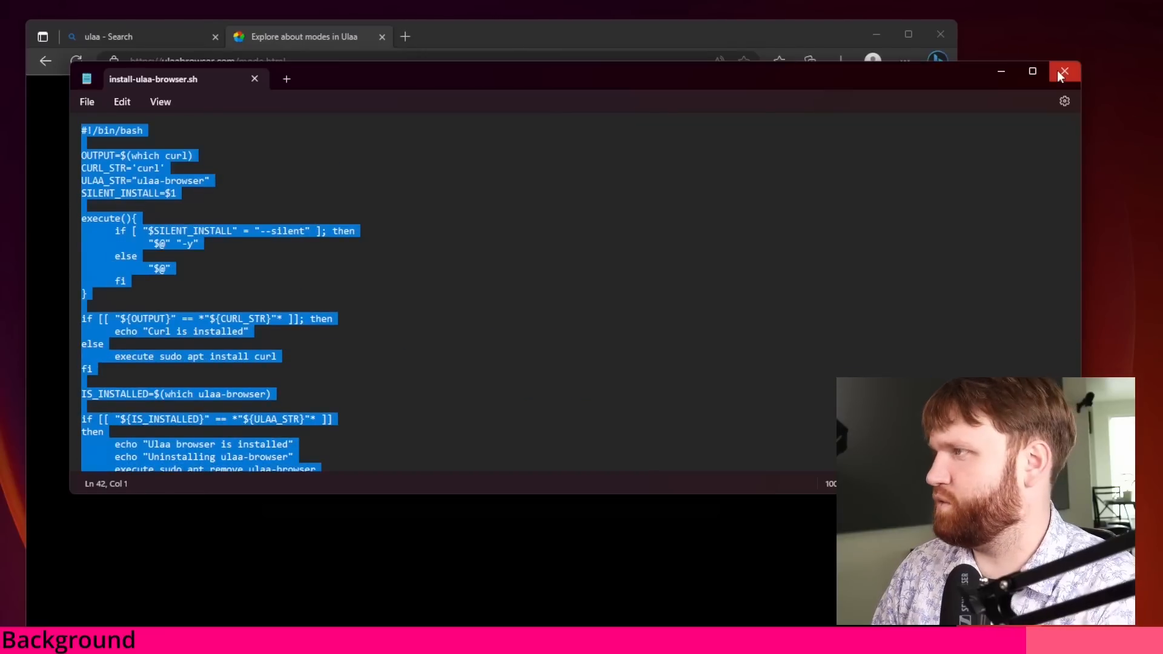
pyautogui.click(1063, 71)
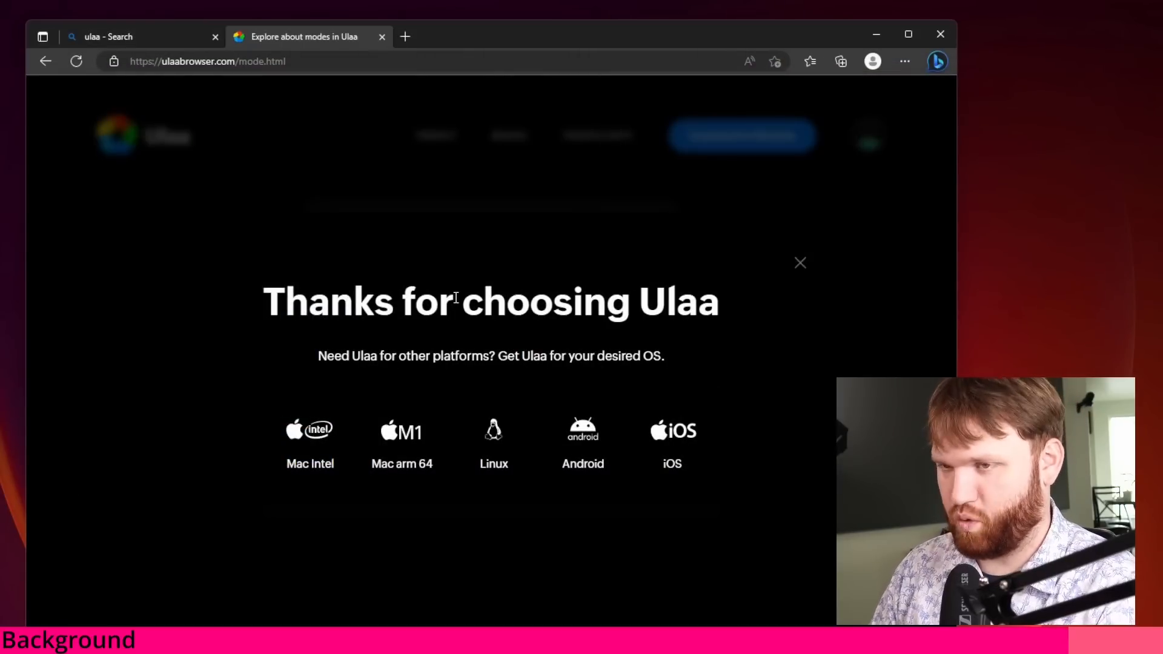
pyautogui.moveTo(455, 297)
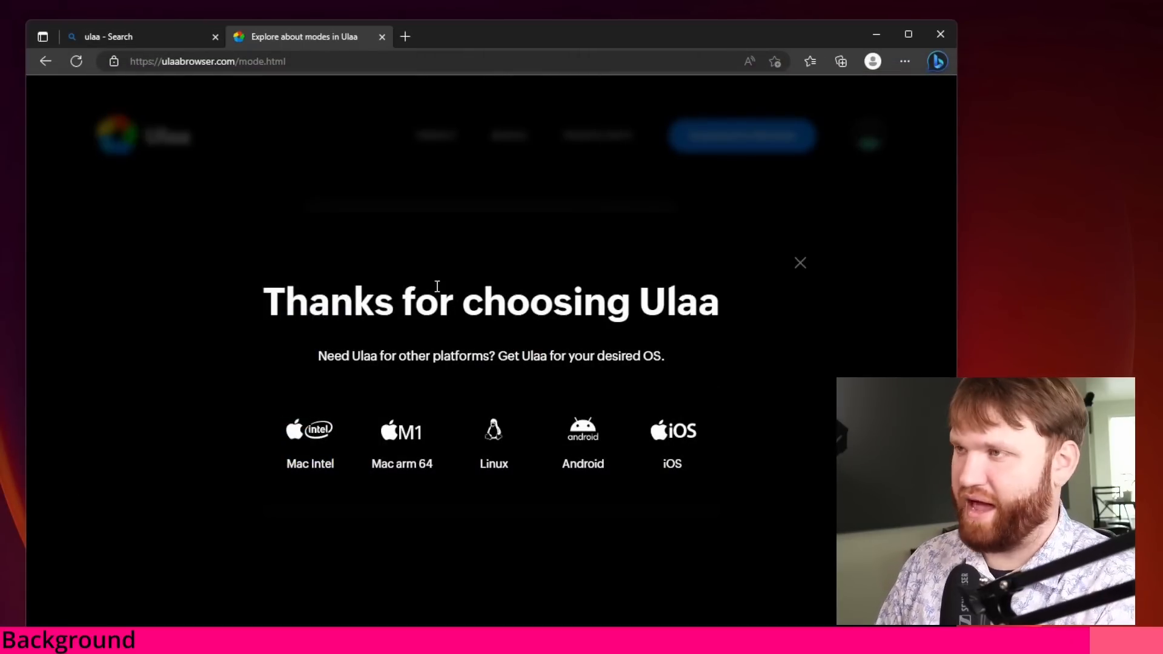
pyautogui.moveTo(842, 236)
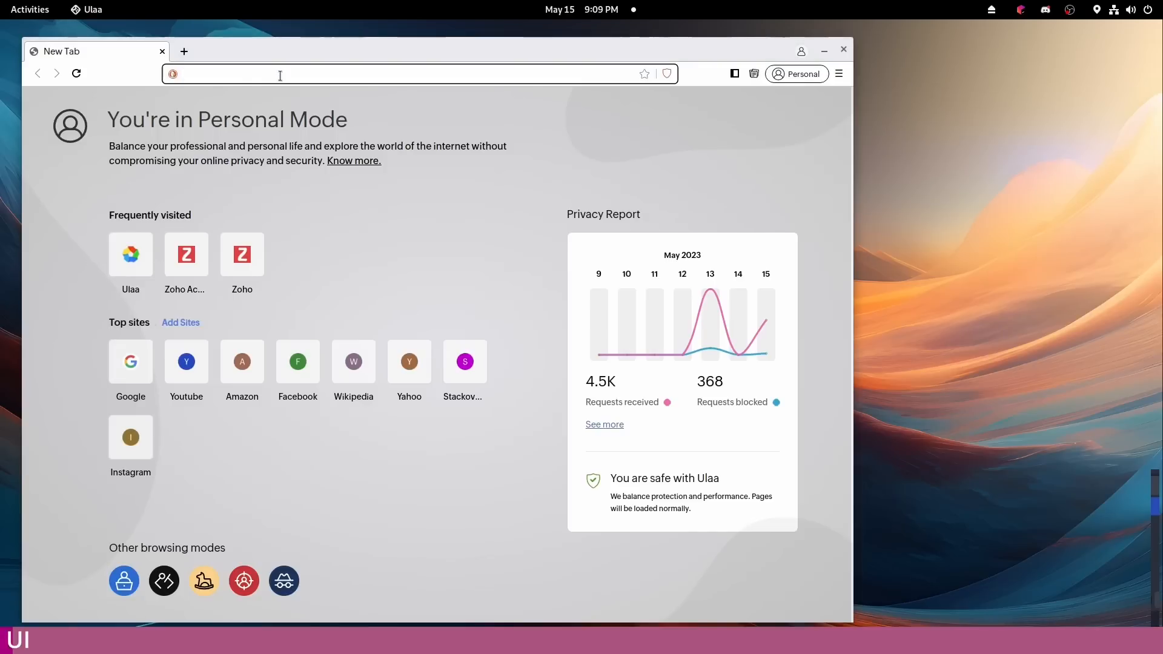
# Open the Reading list side panel, checking its Bookmarks and Journeys views
pyautogui.click(186, 362)
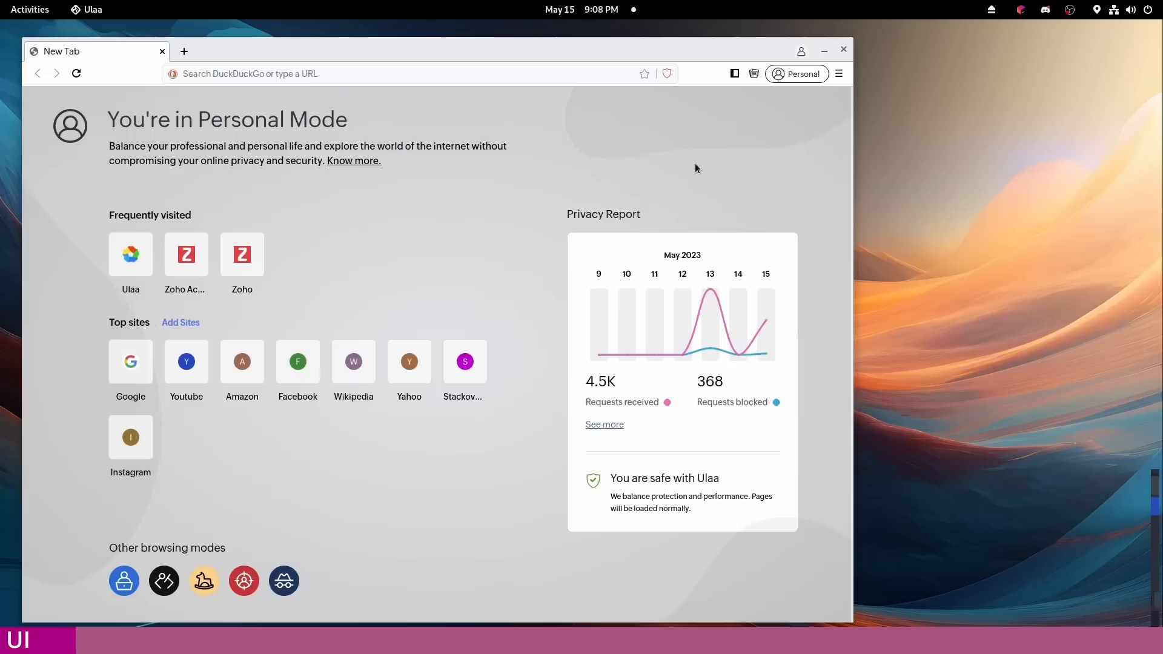
pyautogui.click(734, 73)
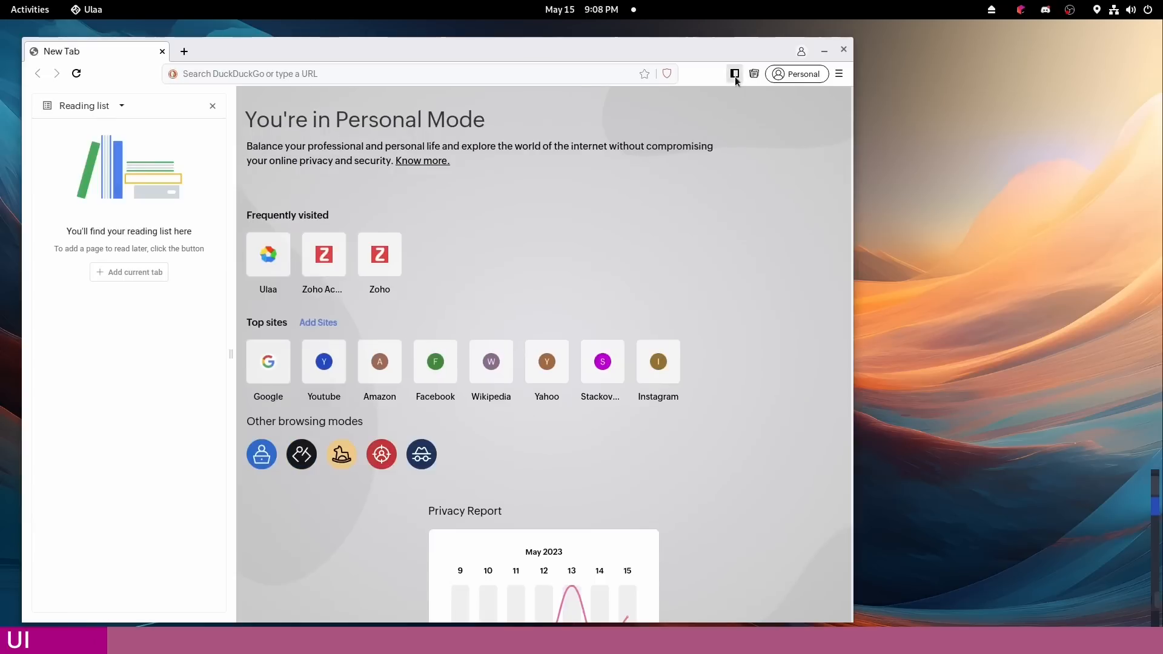
pyautogui.moveTo(88, 116)
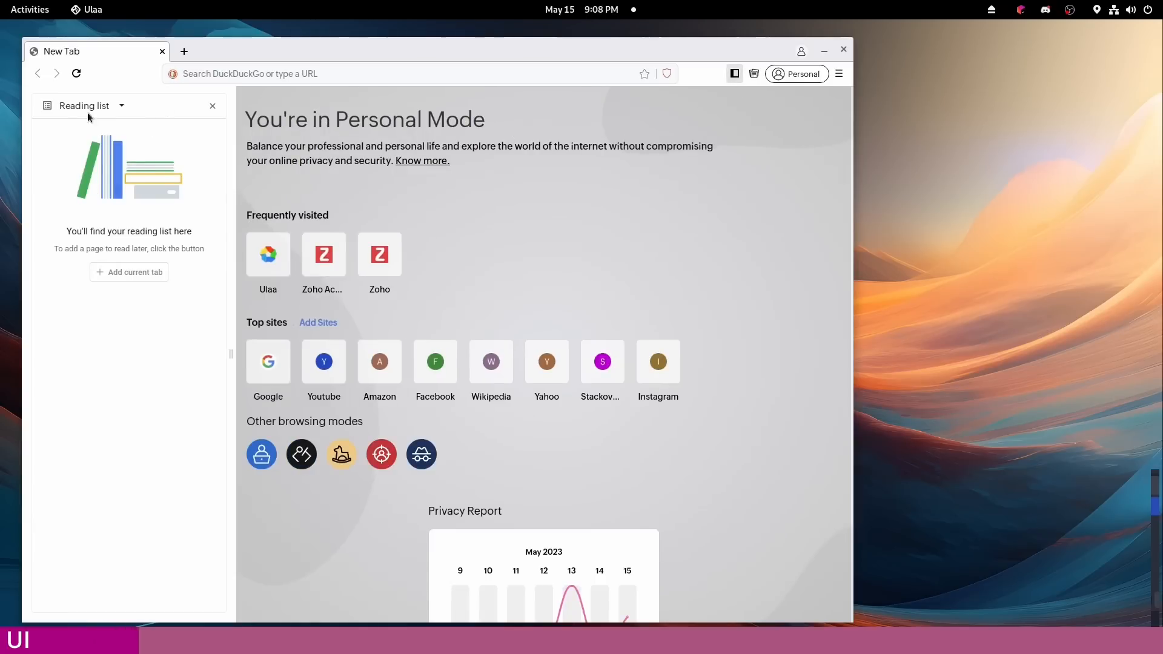
pyautogui.click(119, 105)
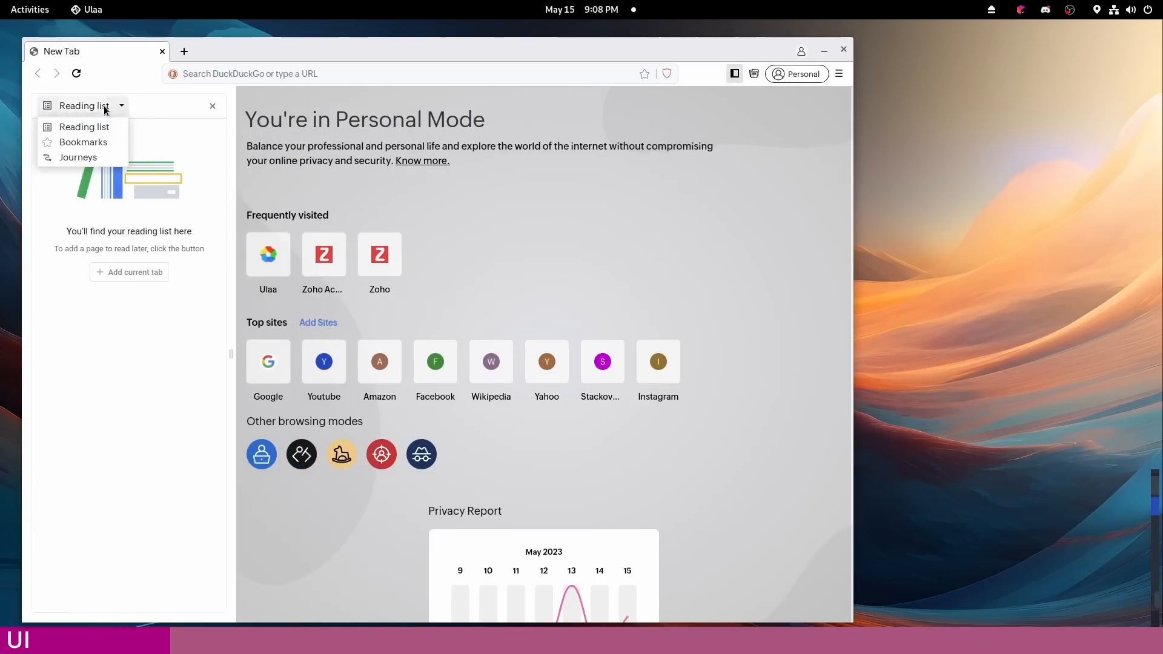
pyautogui.click(213, 105)
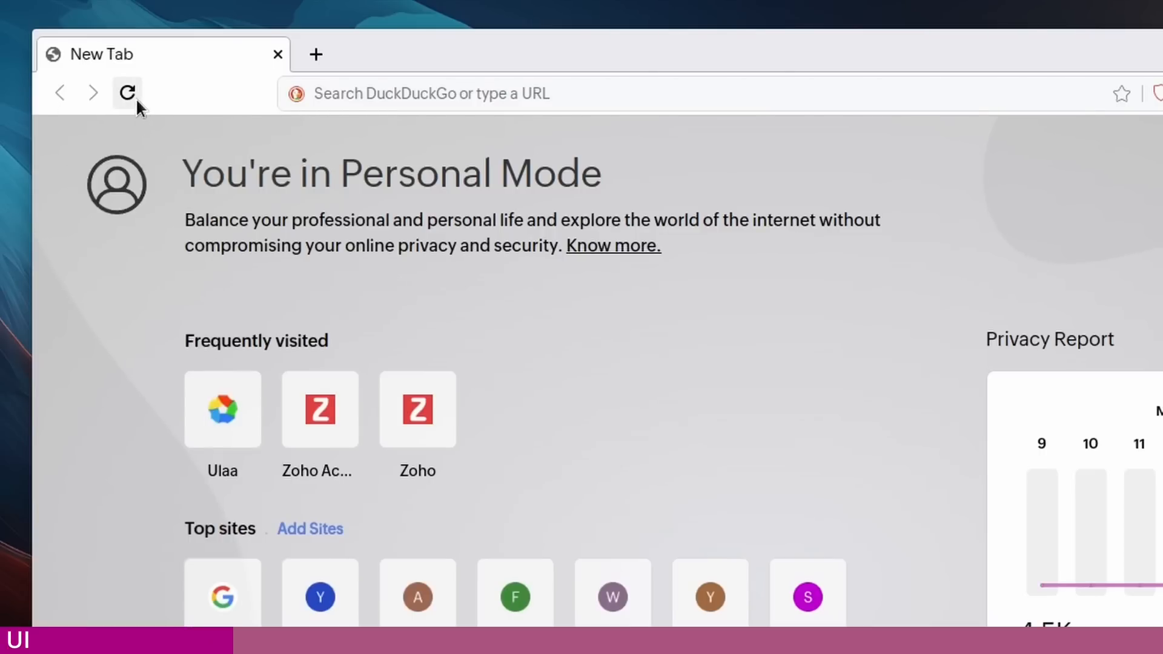
pyautogui.moveTo(126, 93)
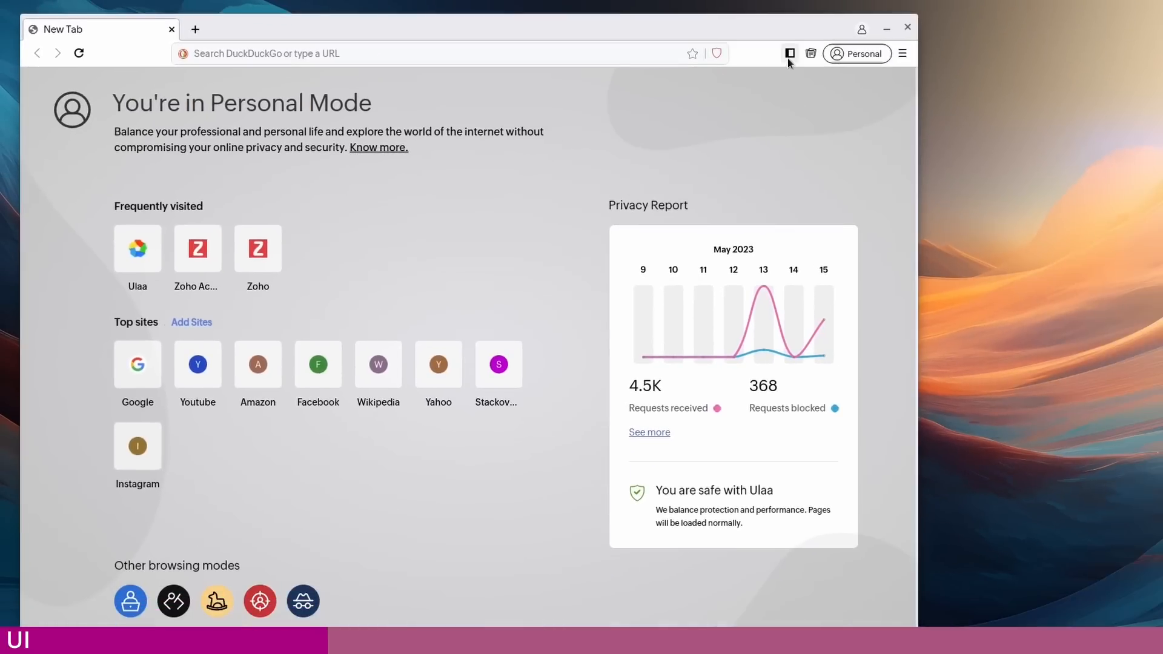
pyautogui.moveTo(902, 54)
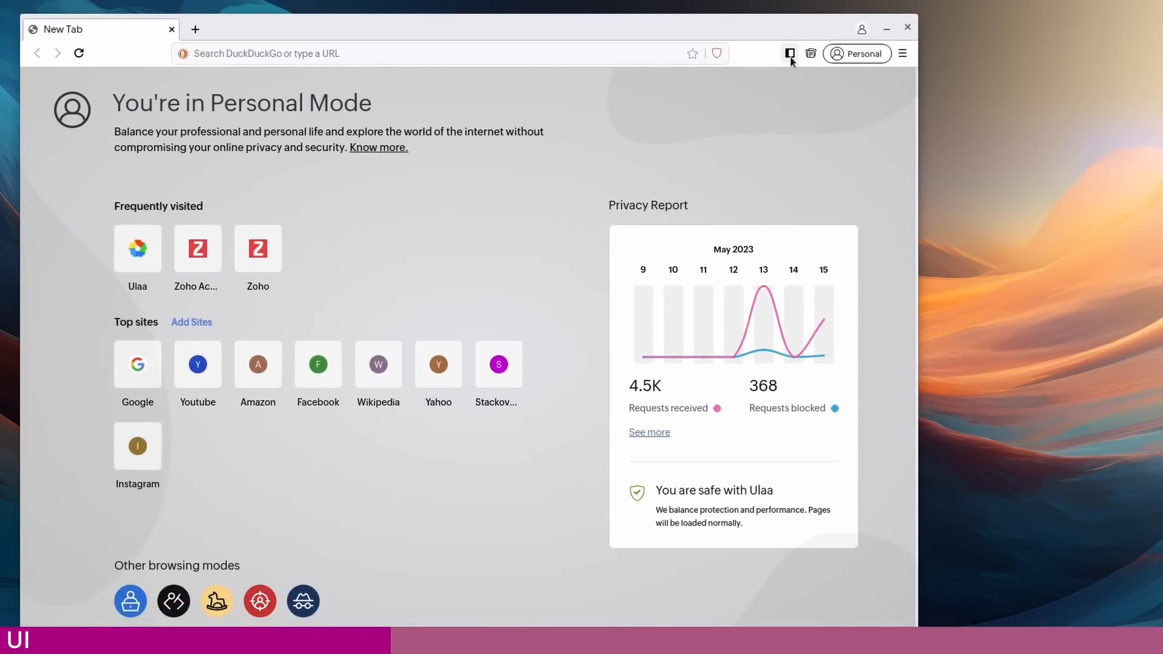
pyautogui.click(197, 364)
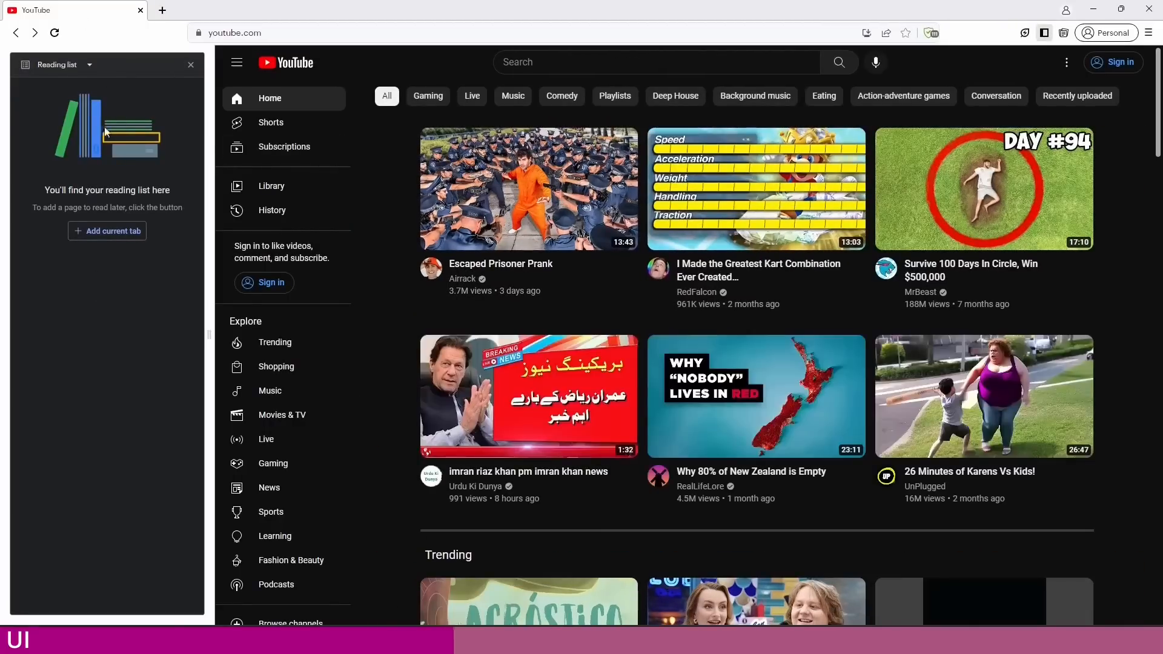
pyautogui.moveTo(102, 150)
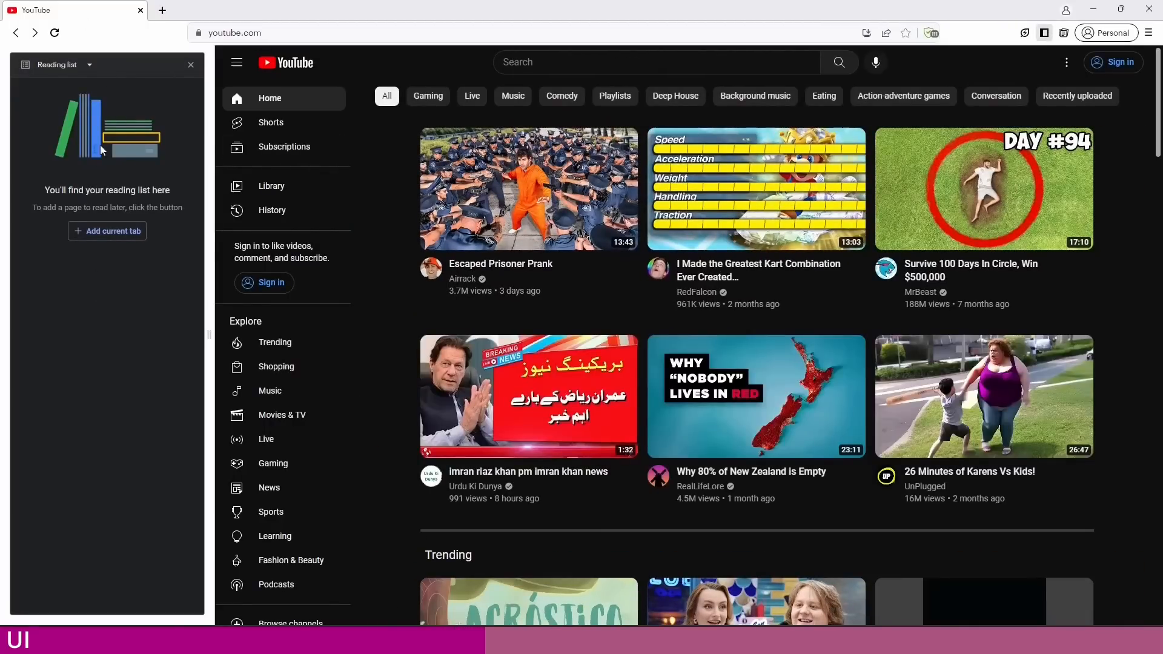
pyautogui.moveTo(138, 125)
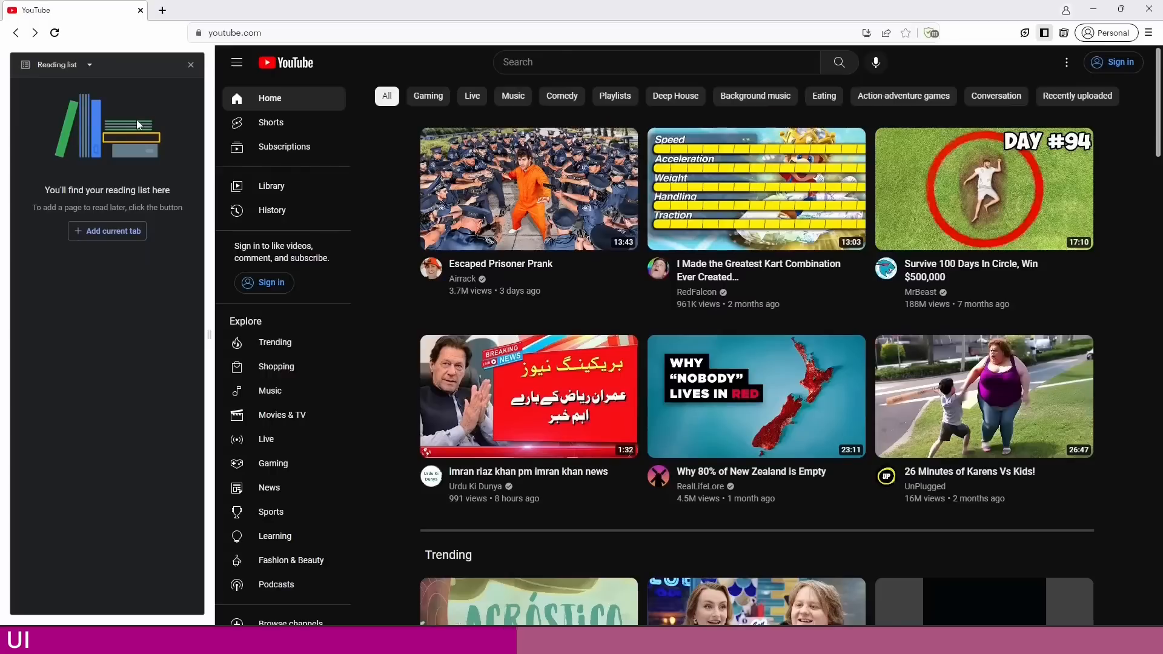
pyautogui.moveTo(215, 83)
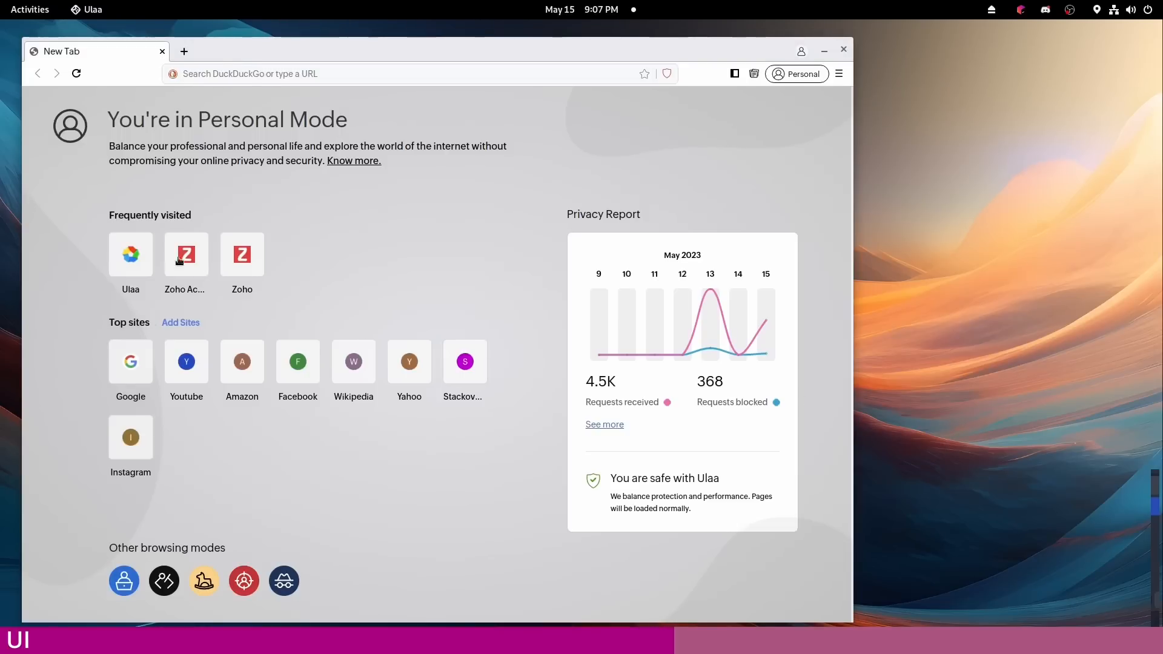
pyautogui.moveTo(166, 250)
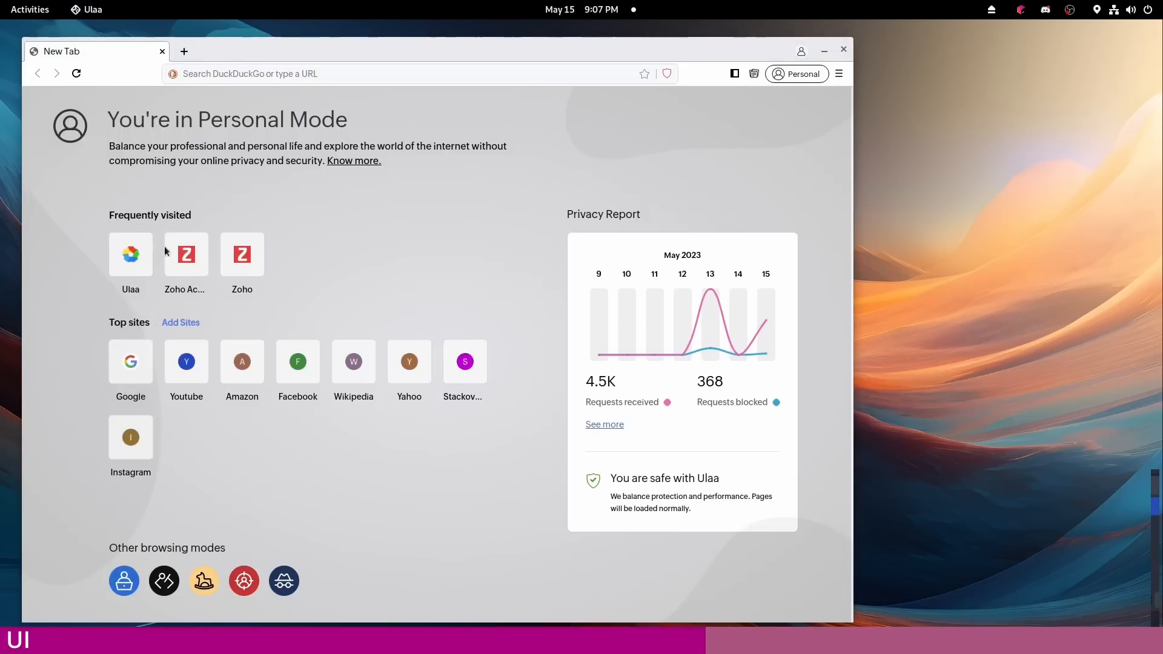
pyautogui.moveTo(210, 436)
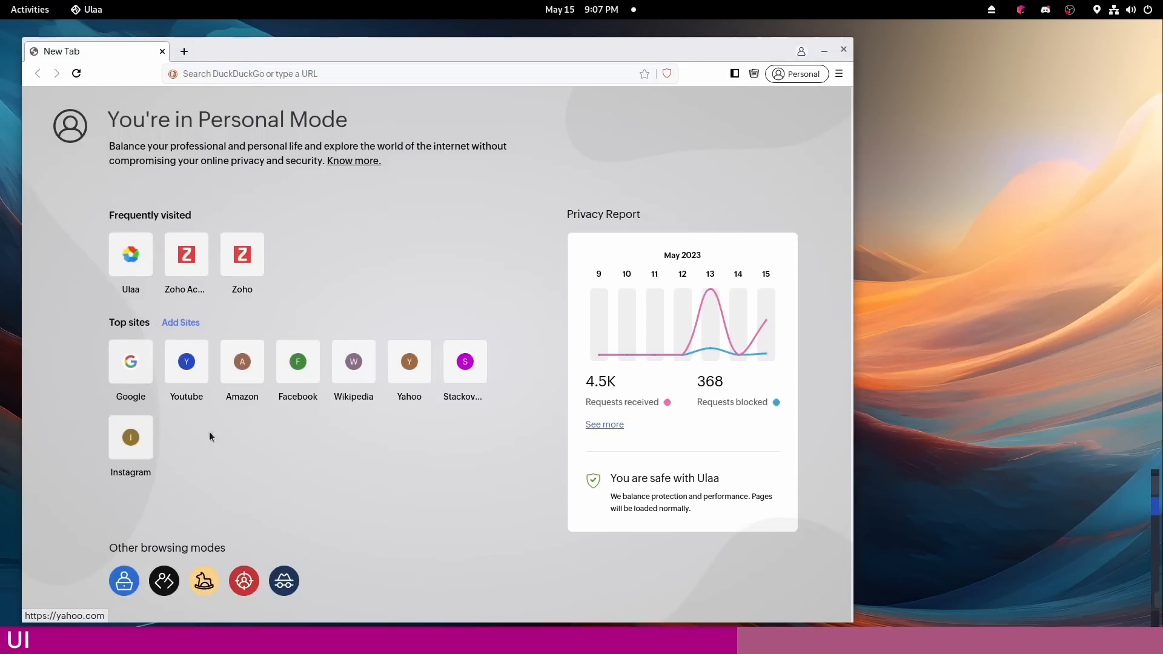
pyautogui.moveTo(661, 325)
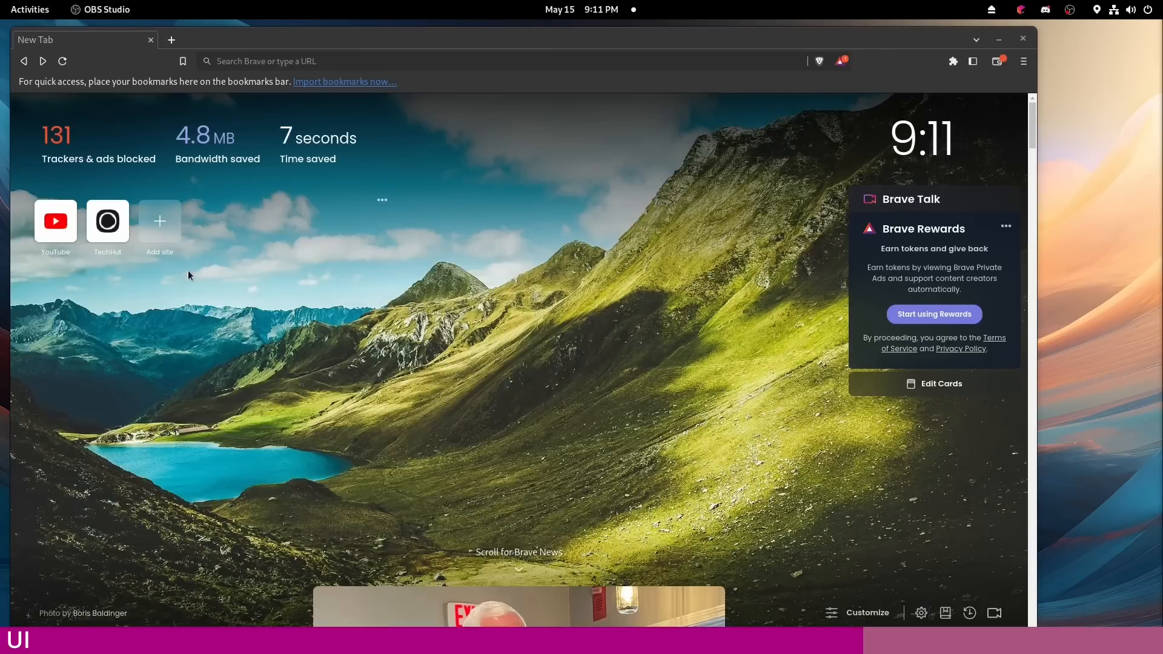
# Browse the new tab page and go to canyoublockit.com
pyautogui.scroll(-3)
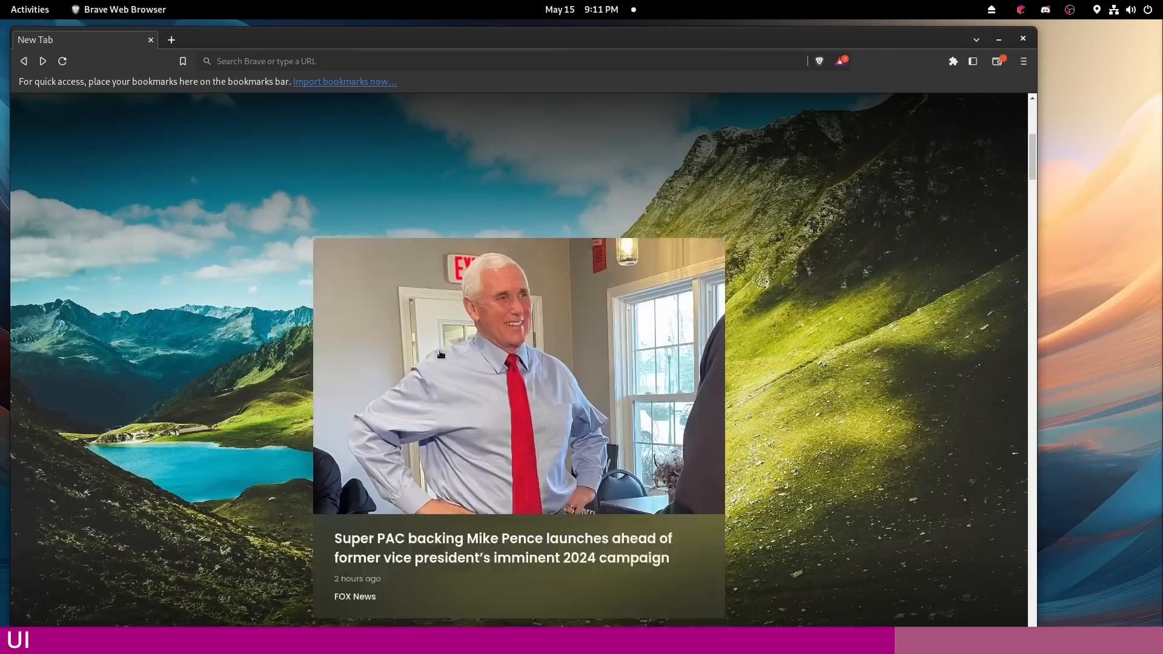
pyautogui.scroll(-3)
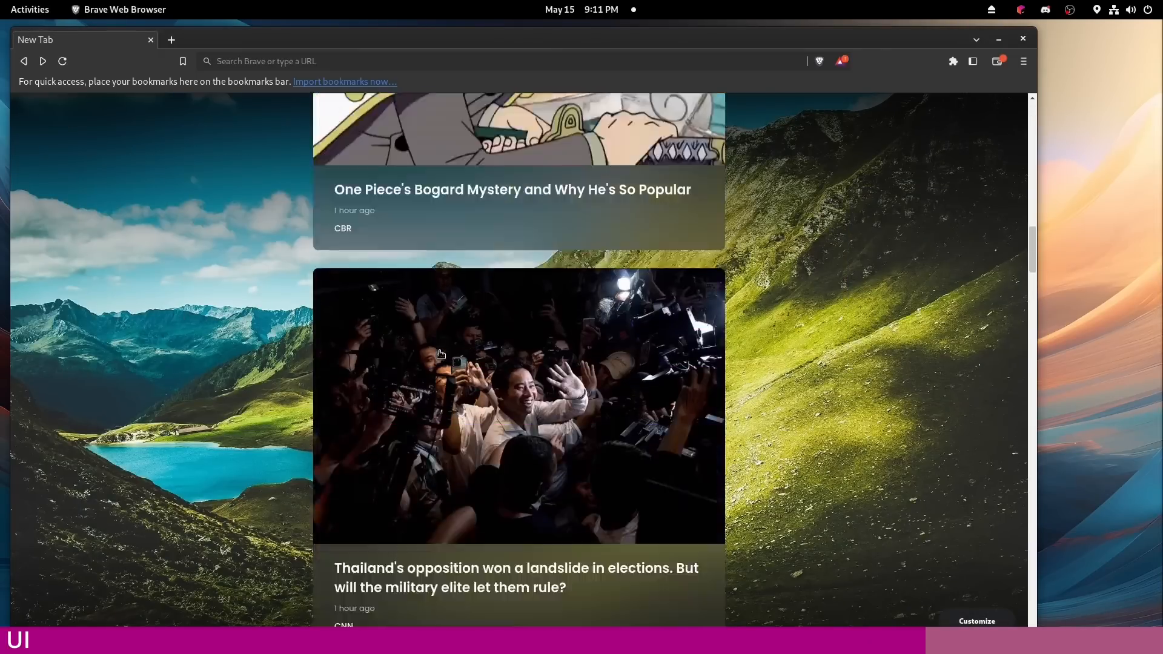
pyautogui.scroll(3)
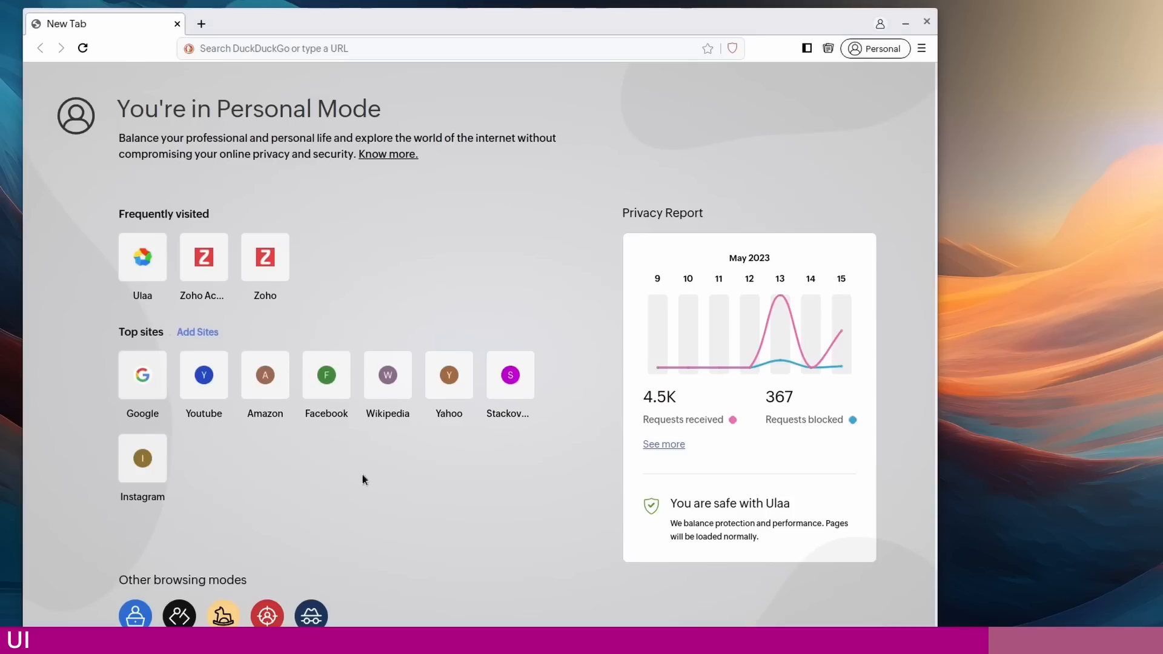
pyautogui.moveTo(142, 374)
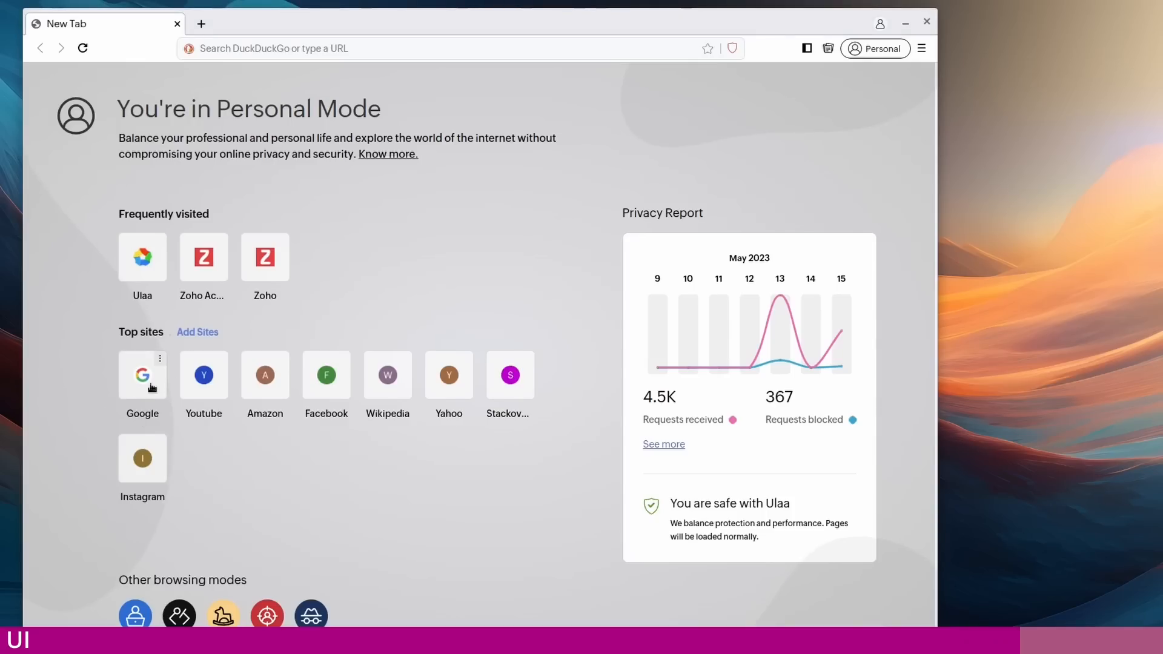
pyautogui.moveTo(191, 450)
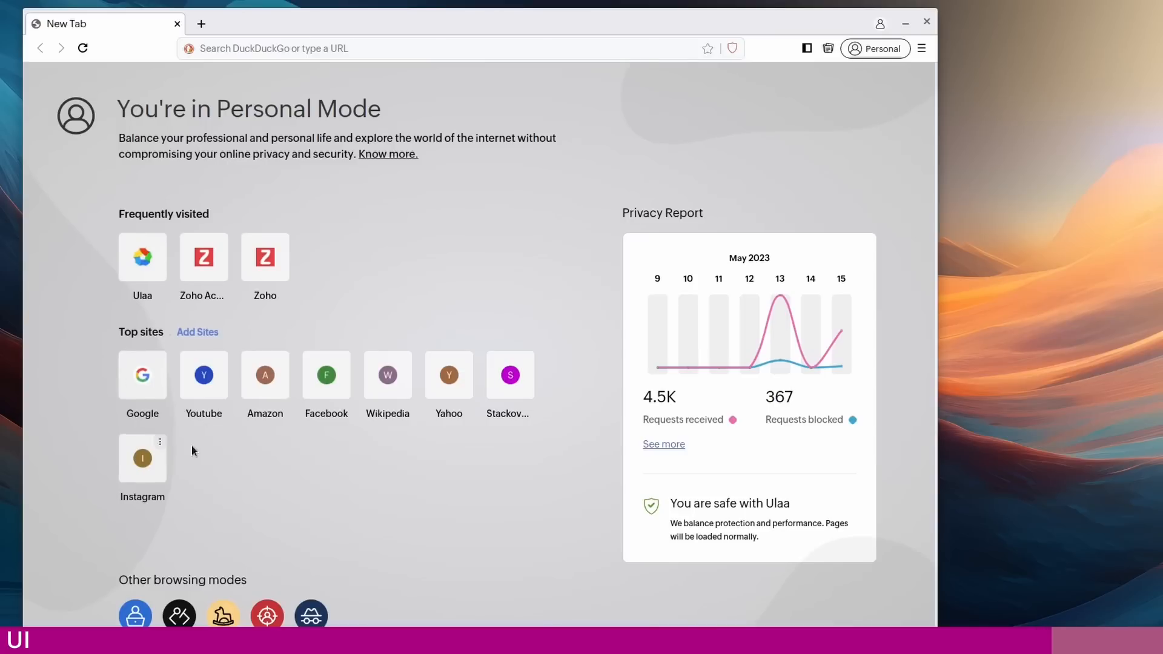
pyautogui.click(264, 374)
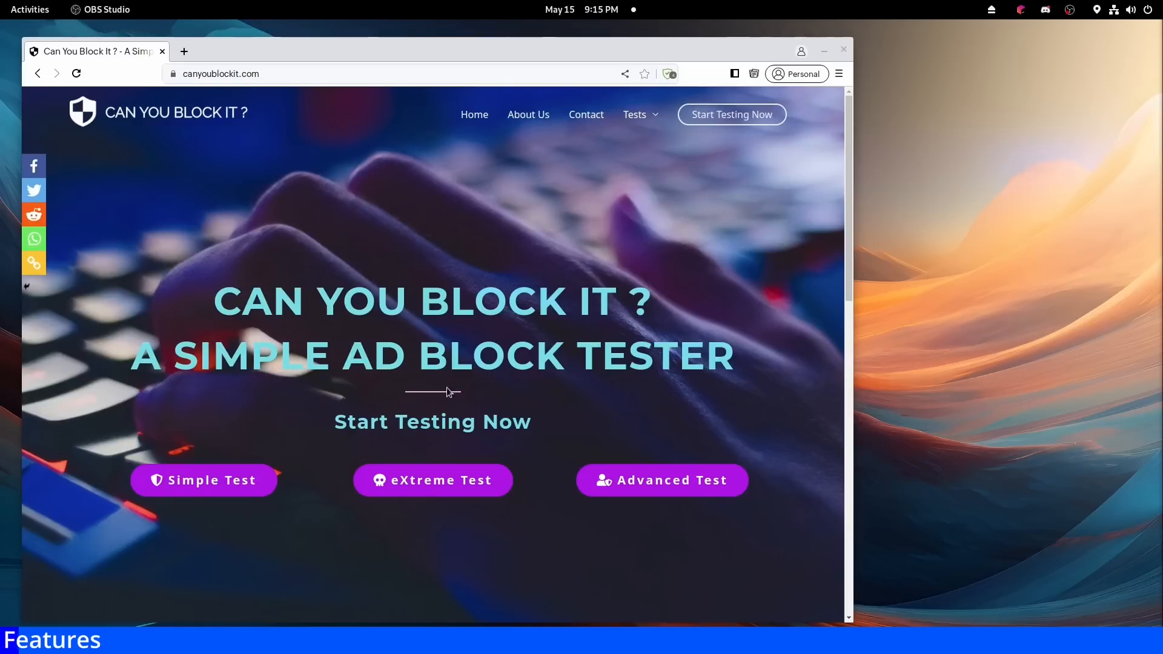
# Run the eXtreme Test and check the shield's count of 21 blocked items
pyautogui.click(432, 479)
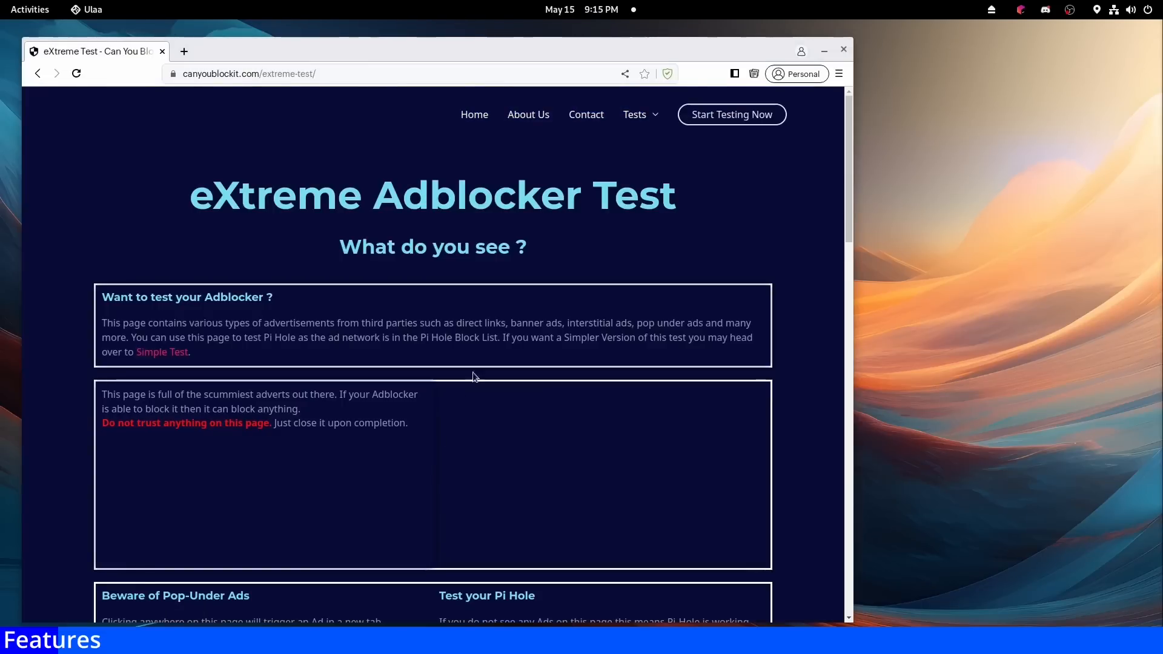
pyautogui.click(666, 73)
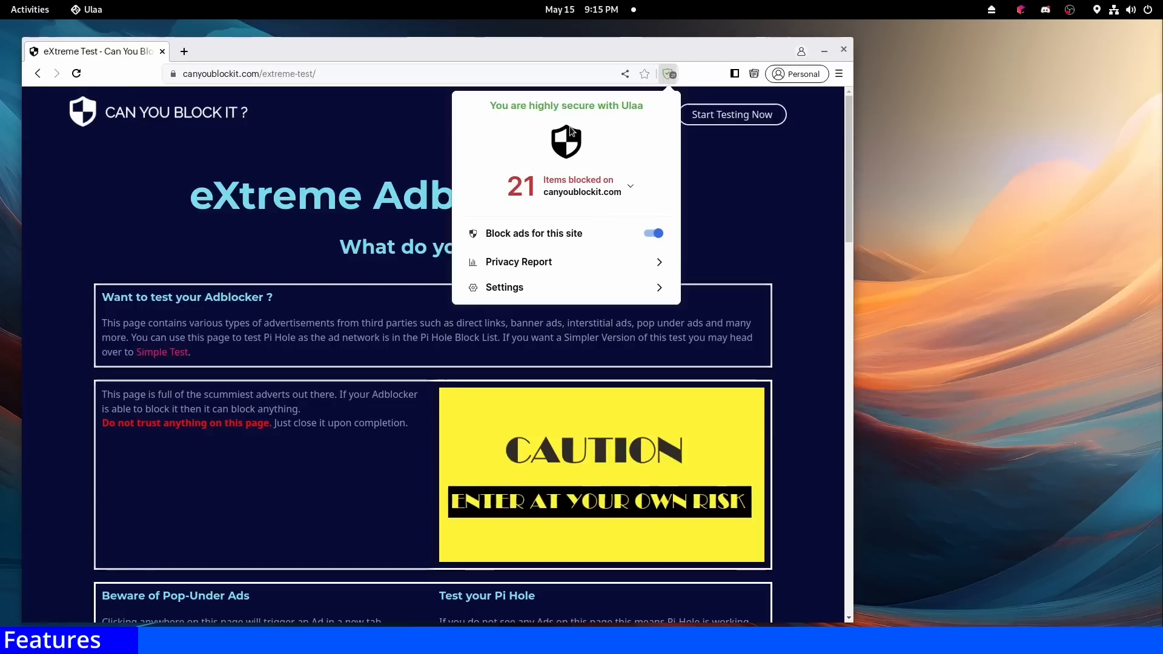
pyautogui.moveTo(322, 174)
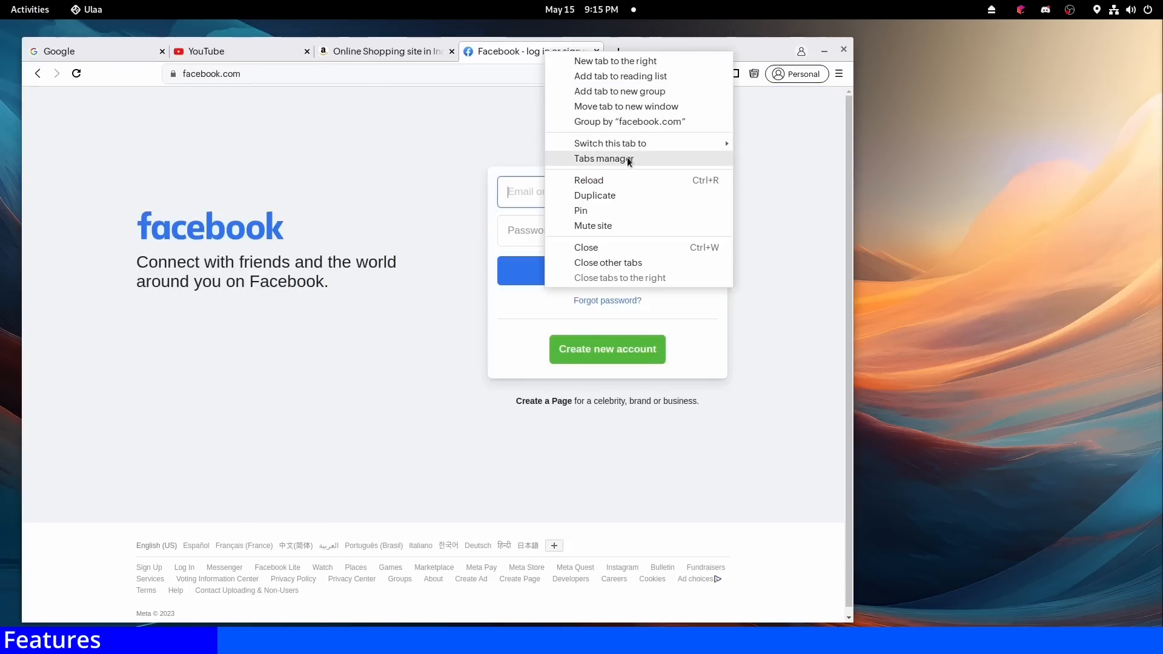
# Save the four open tabs as a session in Tabs Manager, then open a new tab
pyautogui.click(603, 158)
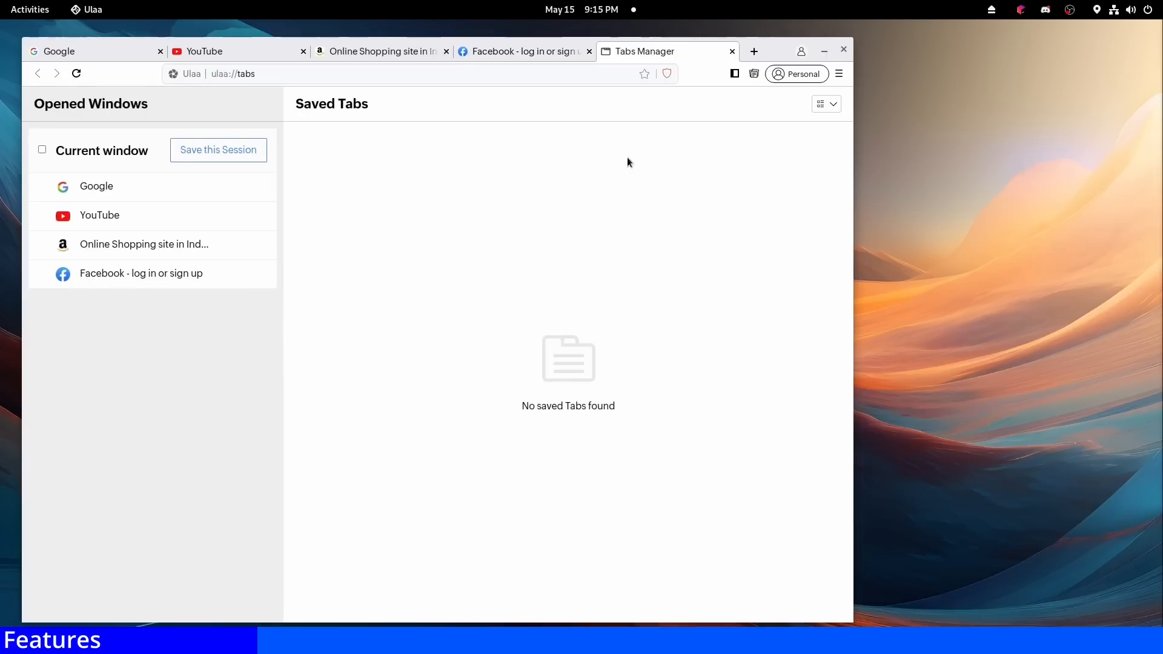
pyautogui.moveTo(260, 239)
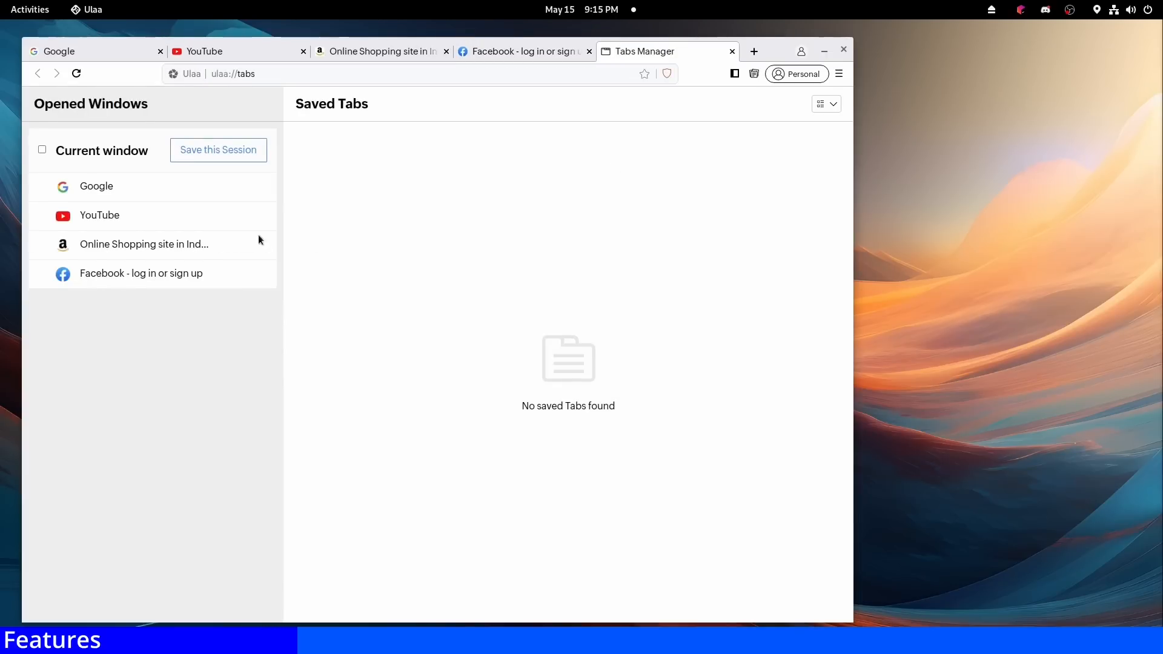
pyautogui.click(218, 150)
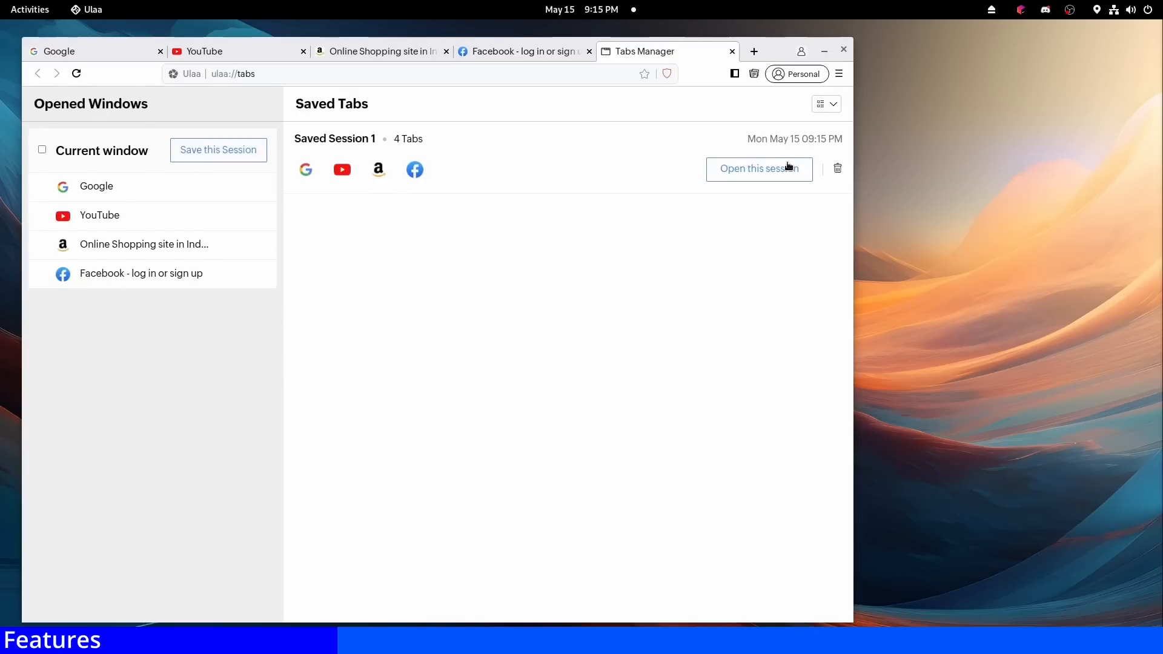
pyautogui.click(757, 168)
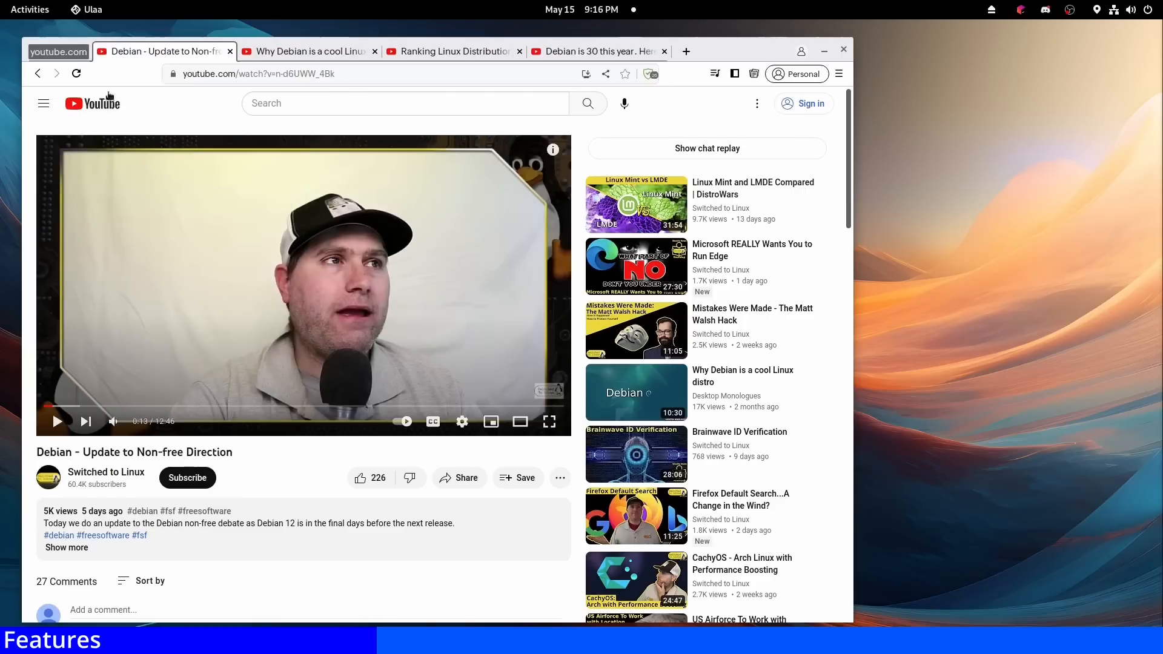
pyautogui.click(229, 50)
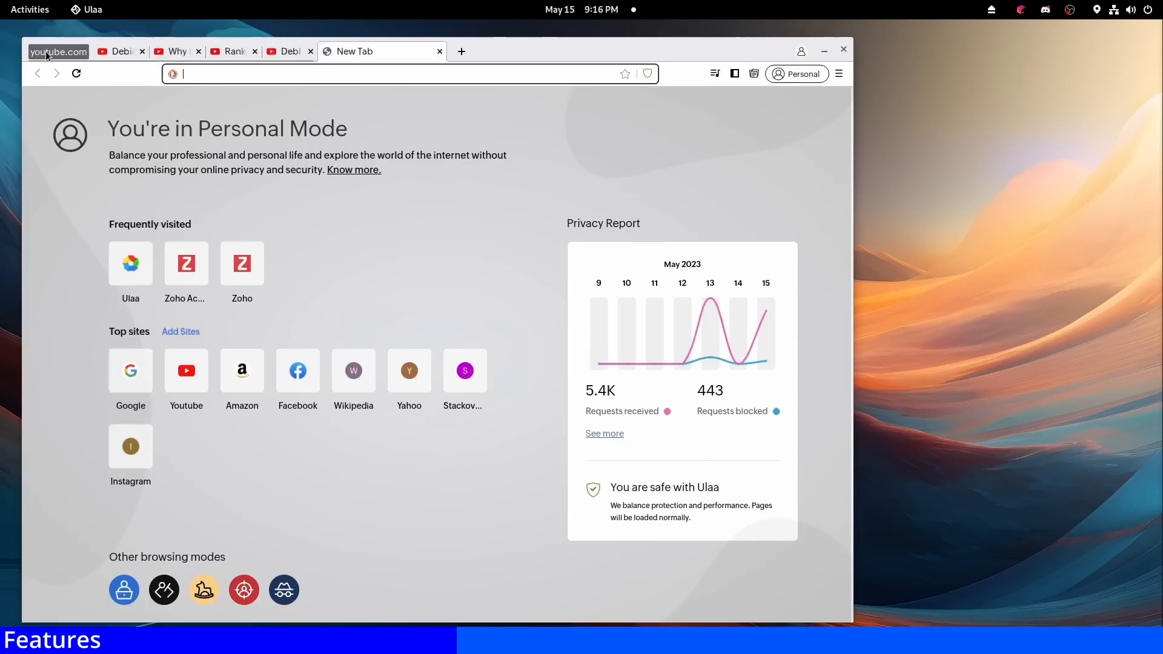
# Use the Notebook sidebar and visit ulaa.zoho.com, ending with one Personal Mode new tab
pyautogui.click(753, 74)
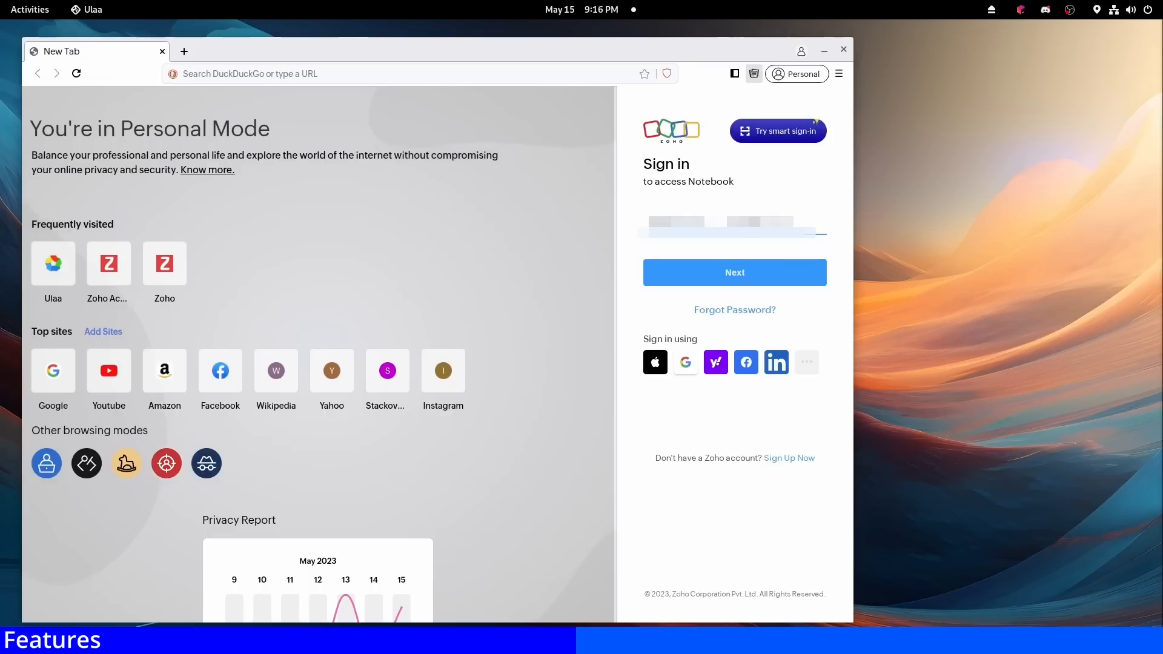
pyautogui.click(733, 271)
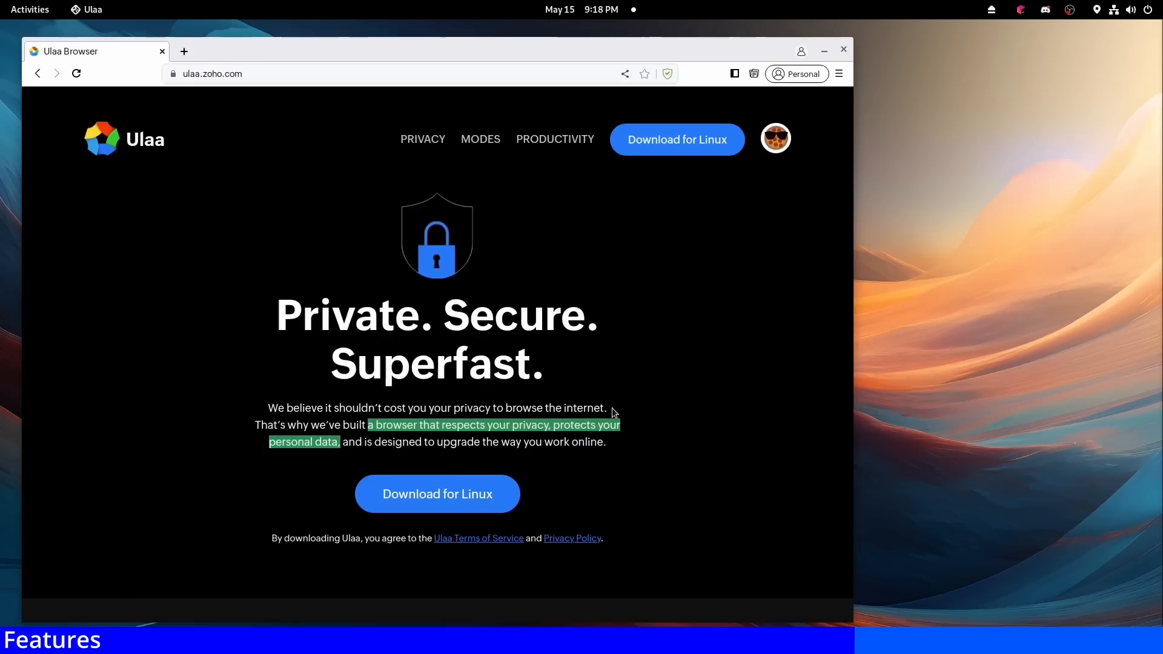
pyautogui.scroll(-3)
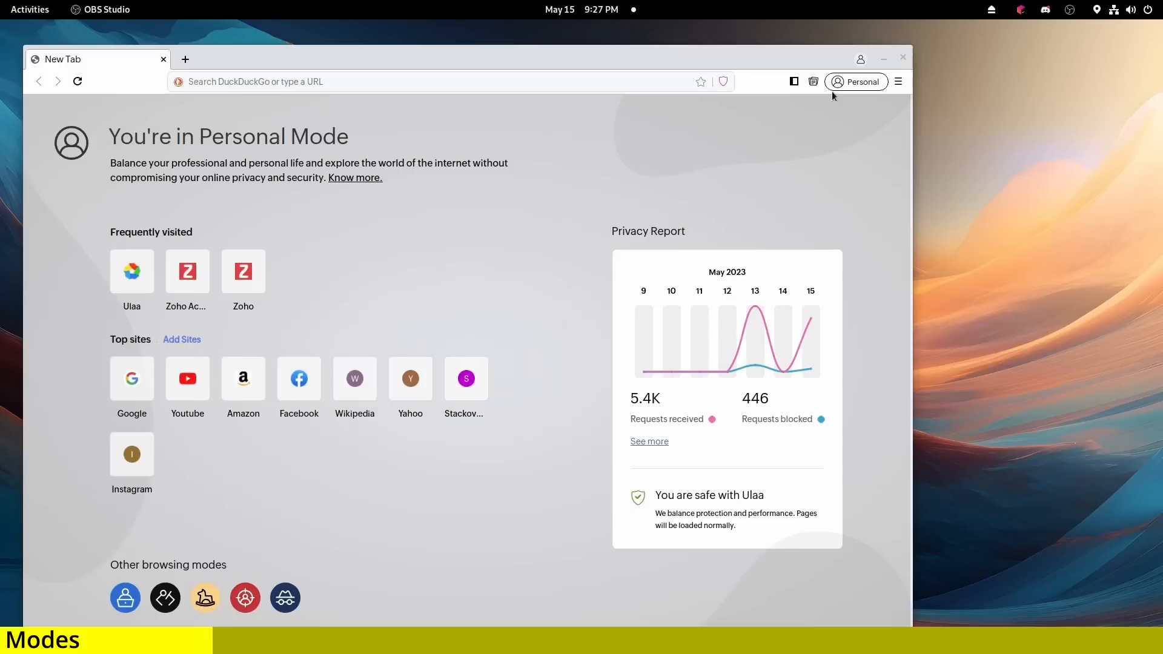
# Switch from Personal mode to Kids mode, creating a password to lock it
pyautogui.click(855, 81)
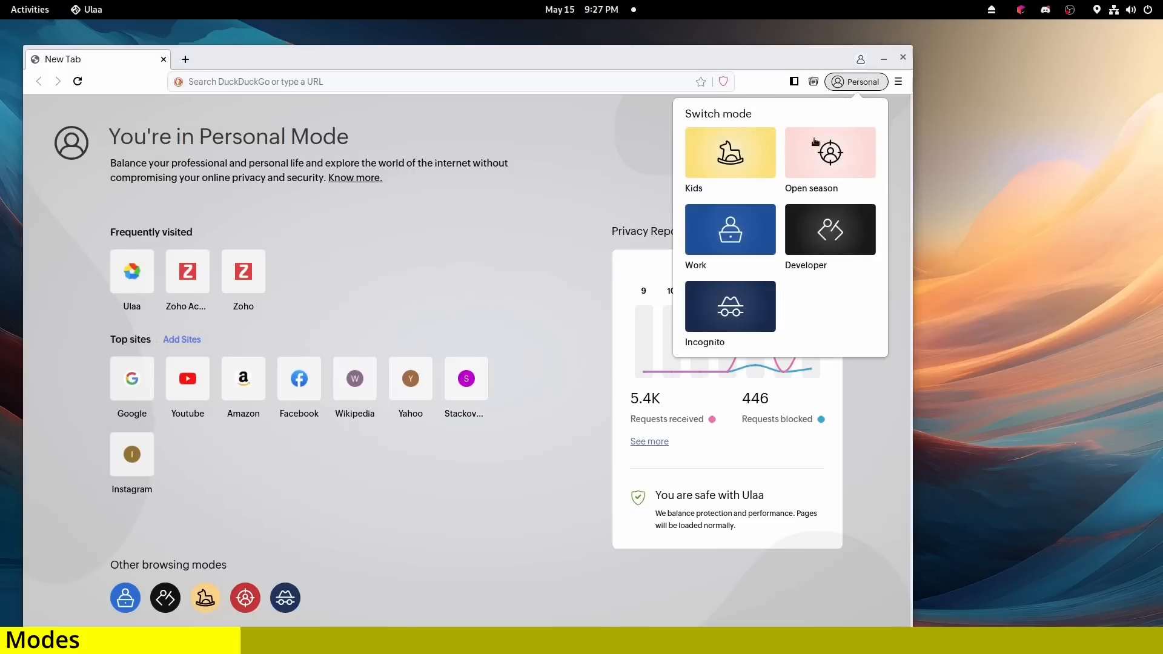
pyautogui.moveTo(787, 230)
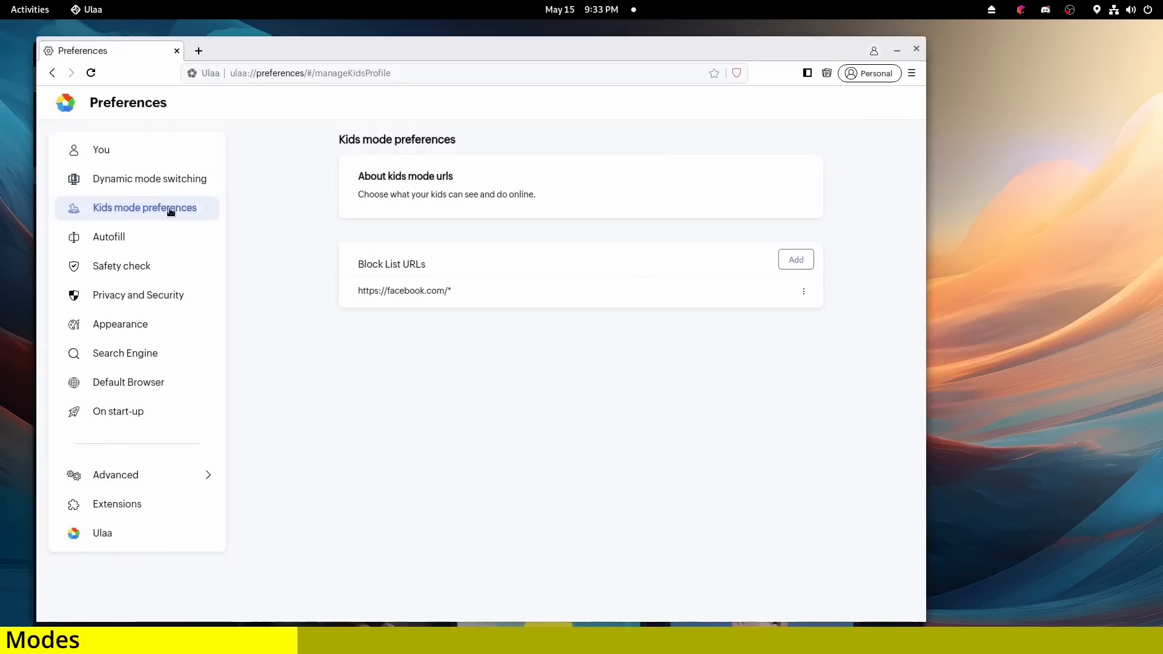
pyautogui.moveTo(396, 443)
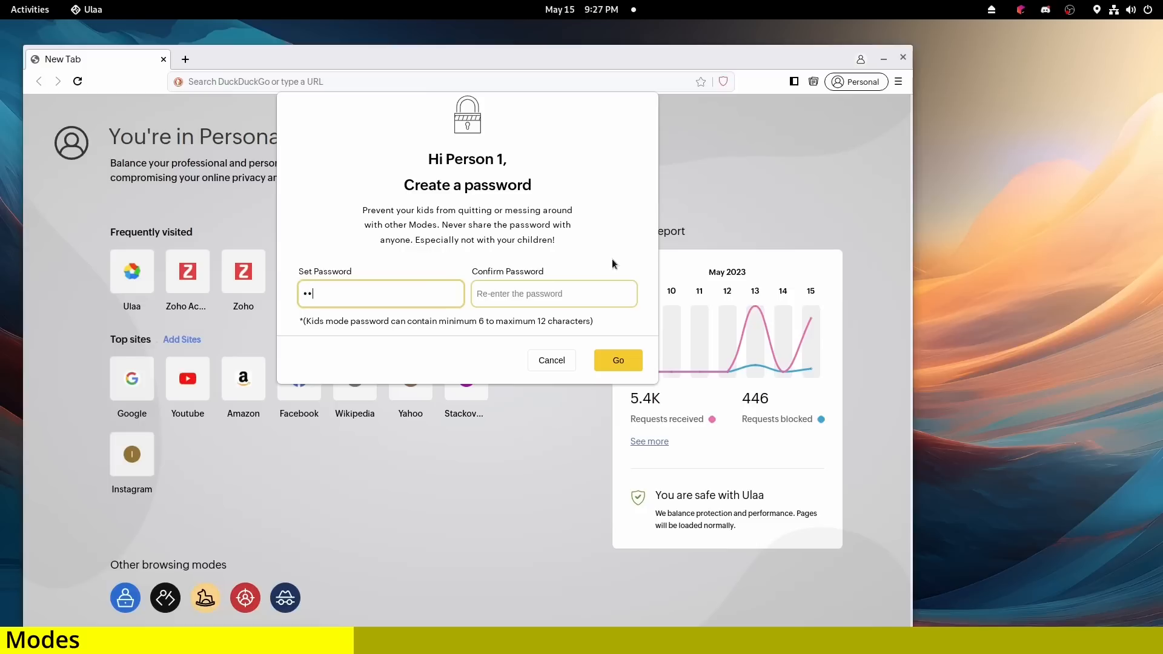
pyautogui.write('password')
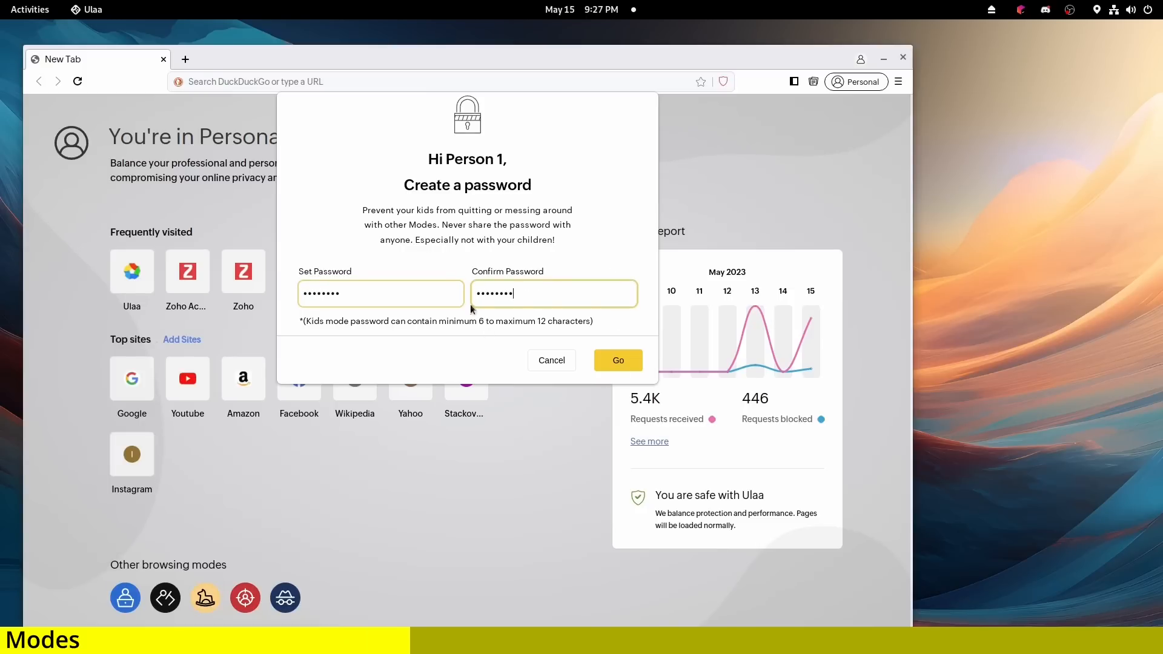
pyautogui.click(617, 361)
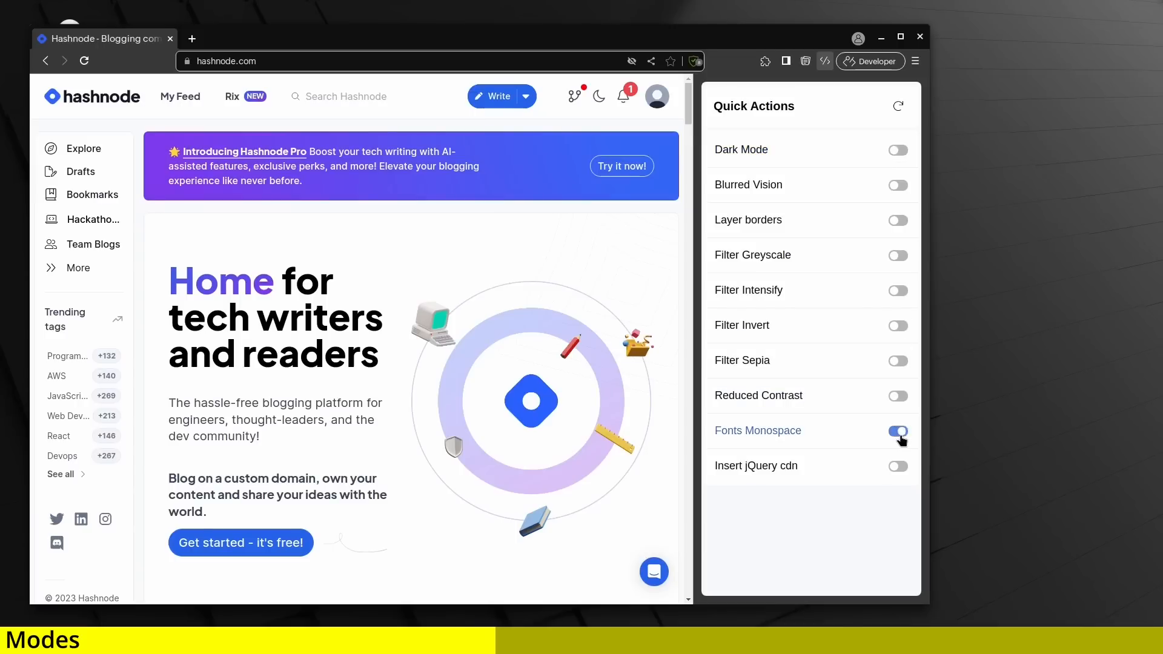
# Turn on Fonts Monospace in Quick Actions and dismiss the Suggested Extensions dialog
pyautogui.click(896, 430)
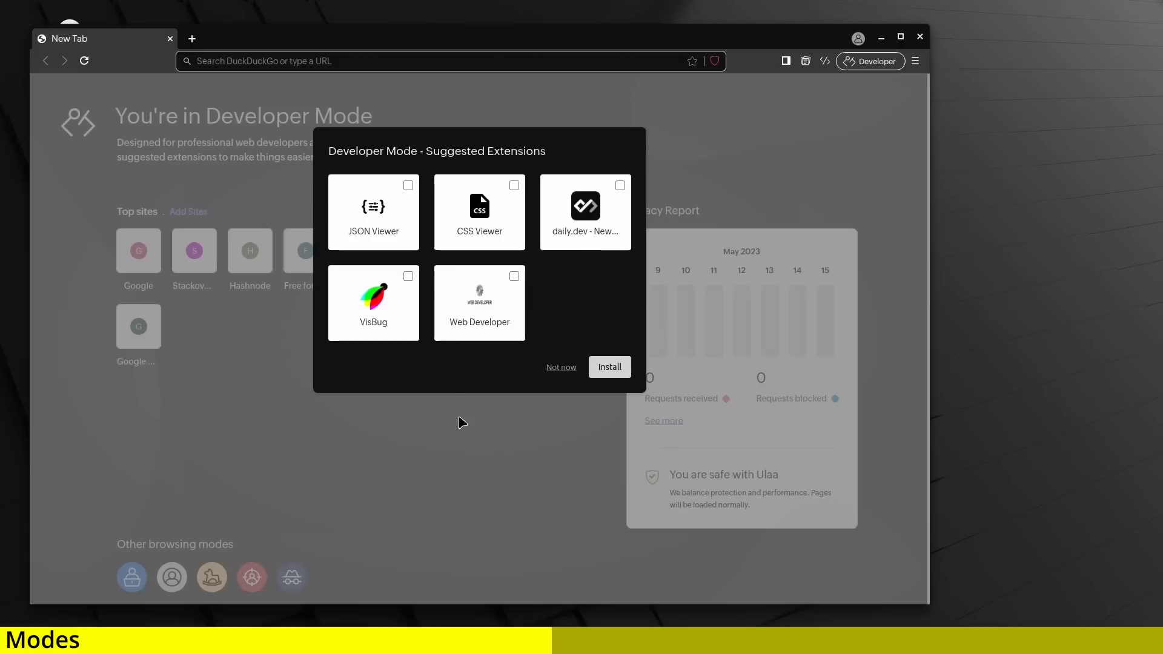
pyautogui.click(407, 185)
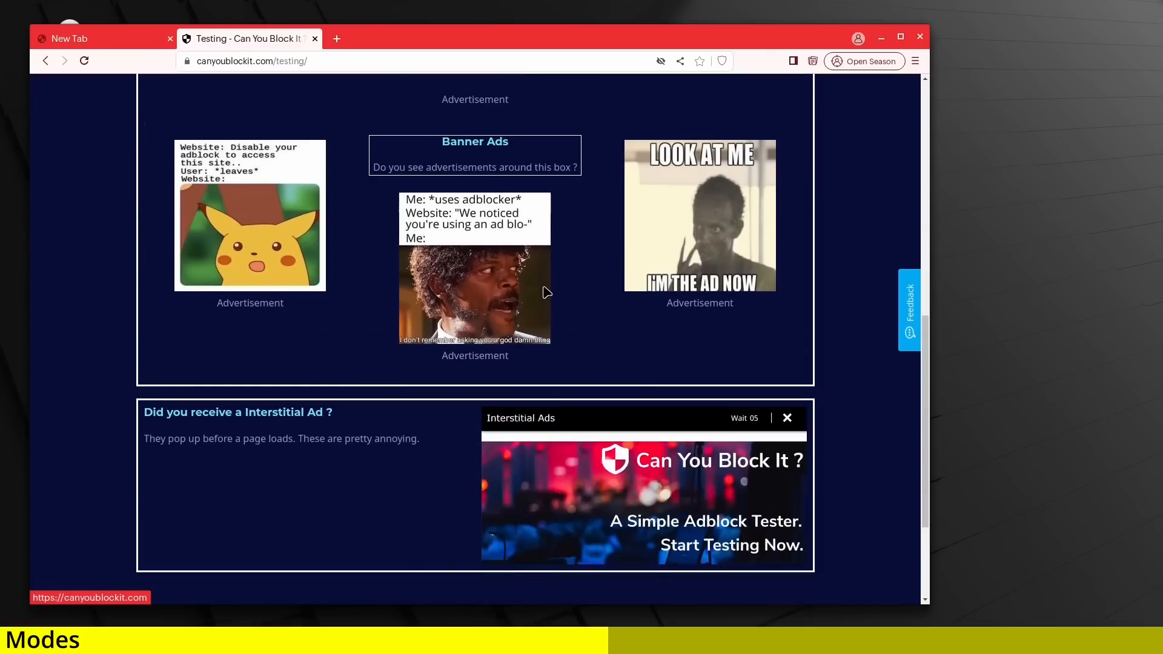
# Scroll through the canyoublockit.com/testing ad page in Open Season mode
pyautogui.scroll(-3)
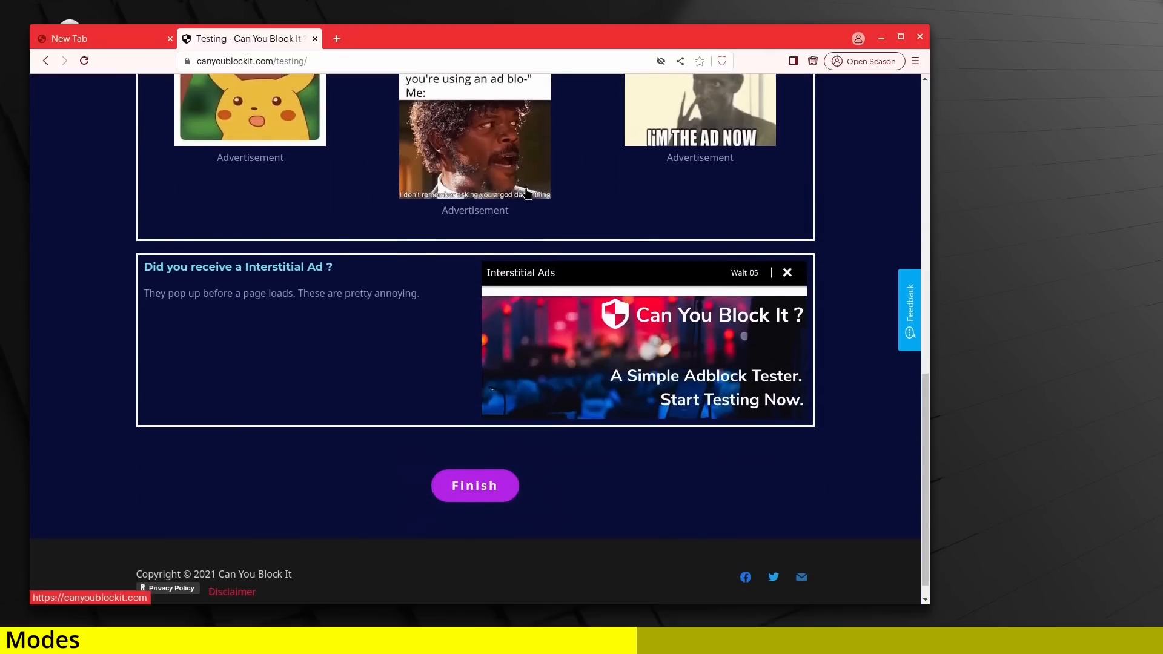
pyautogui.scroll(3)
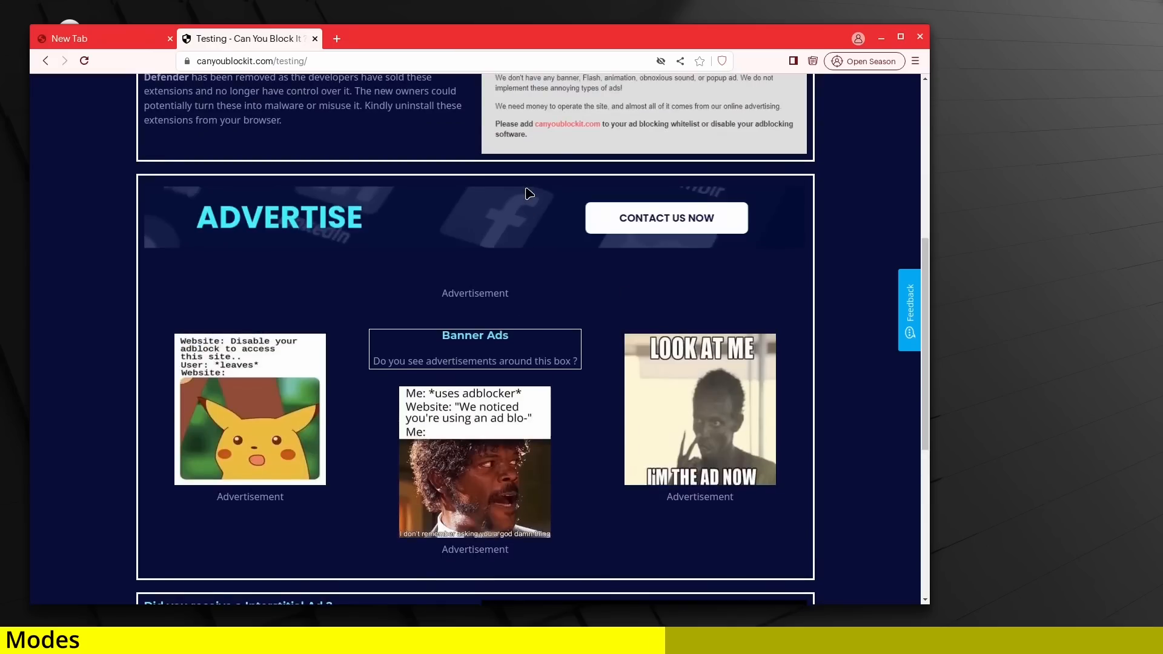
pyautogui.scroll(3)
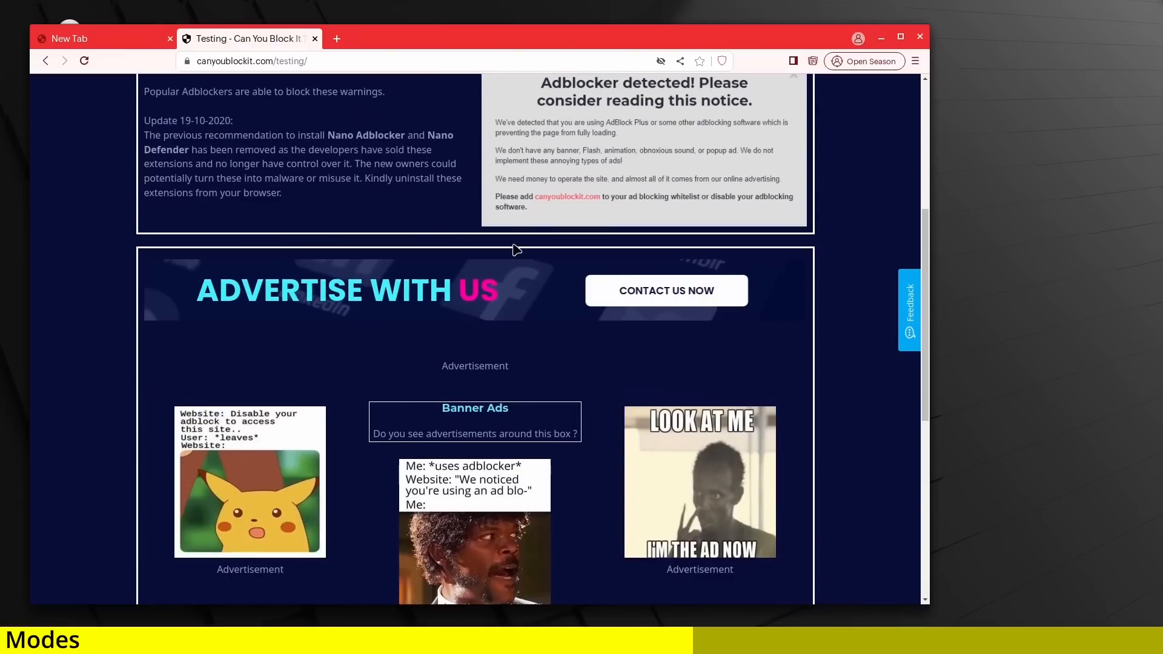
pyautogui.scroll(3)
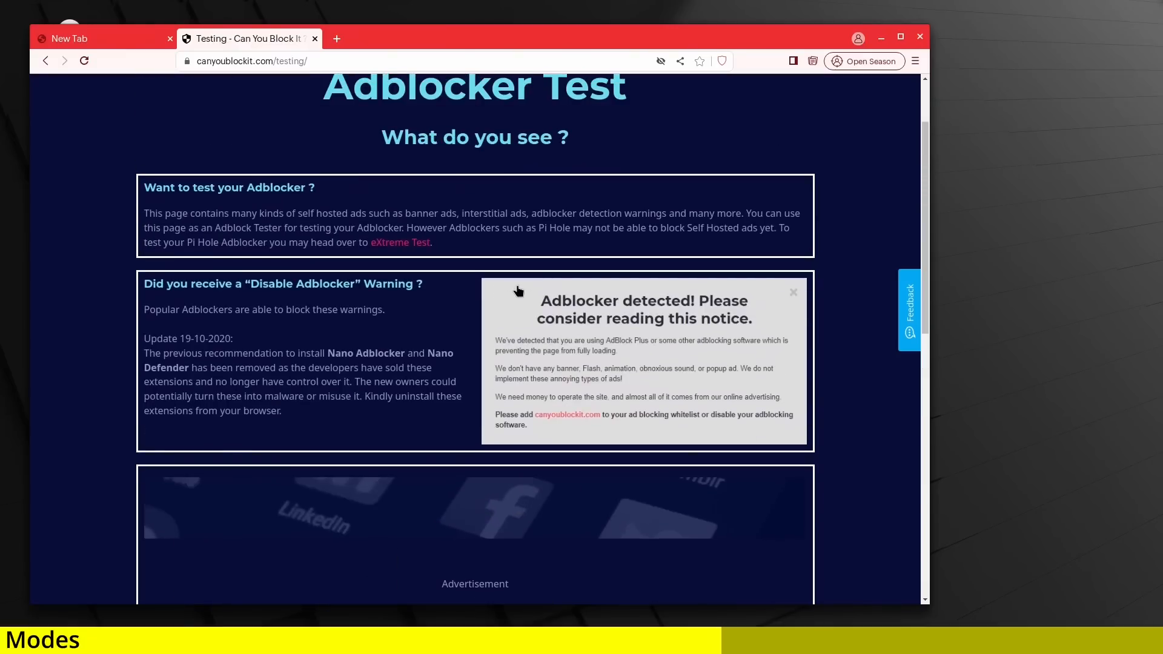
pyautogui.scroll(3)
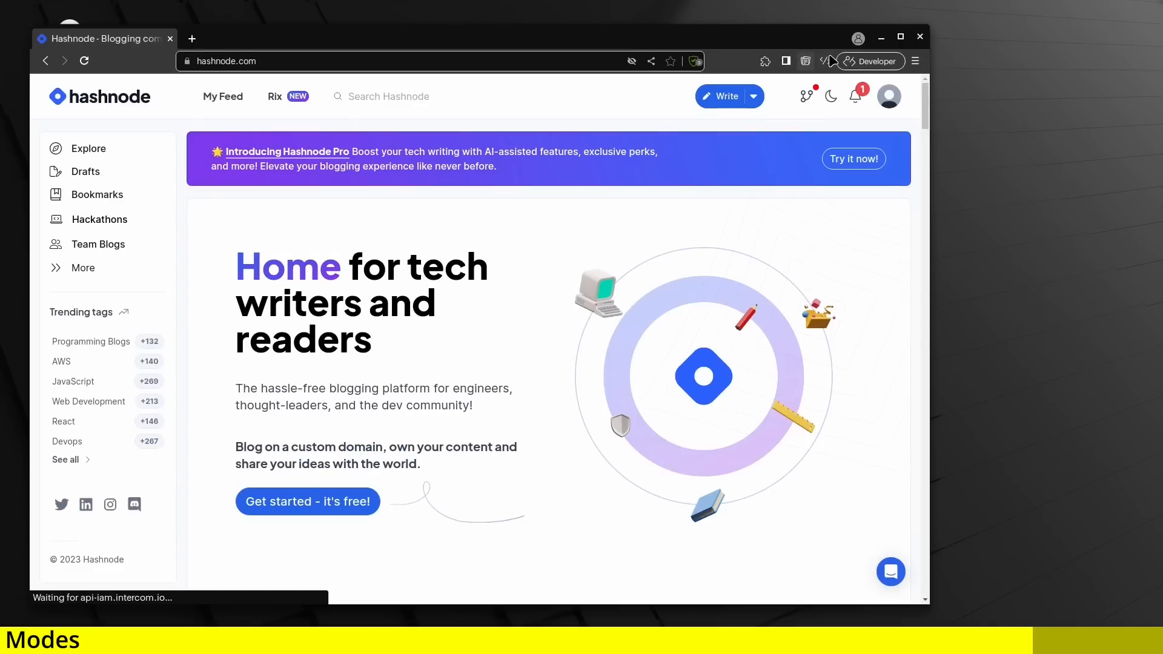
# Turn on Dark Mode from Developer Quick Actions on Hashnode and reload the page
pyautogui.click(824, 61)
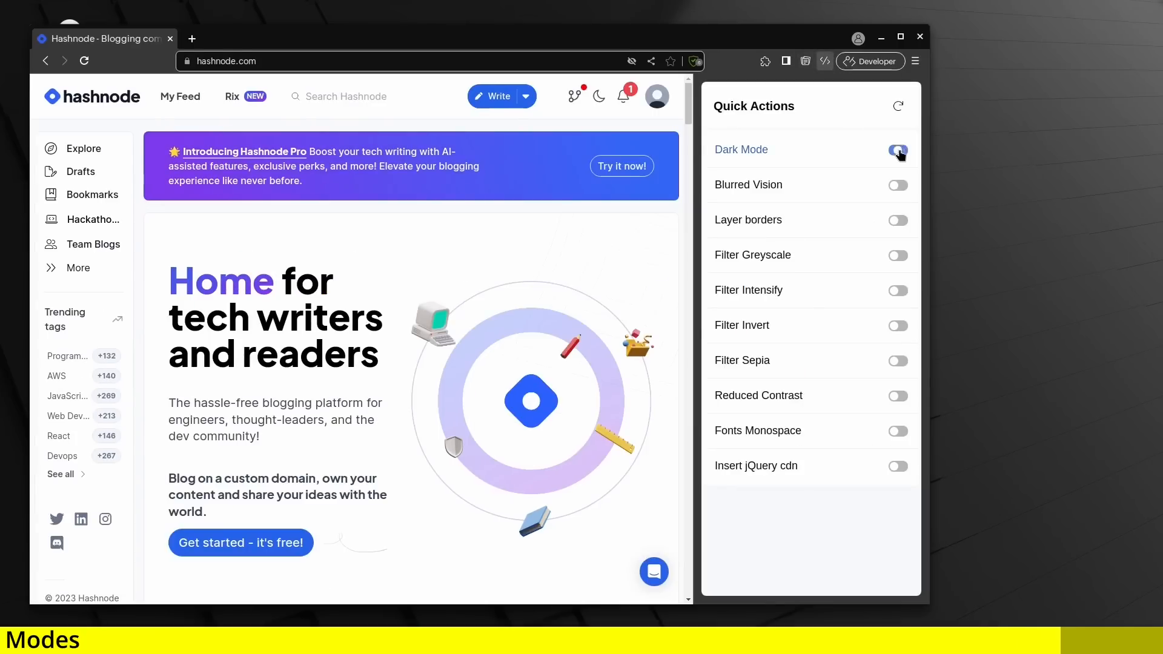
pyautogui.click(897, 149)
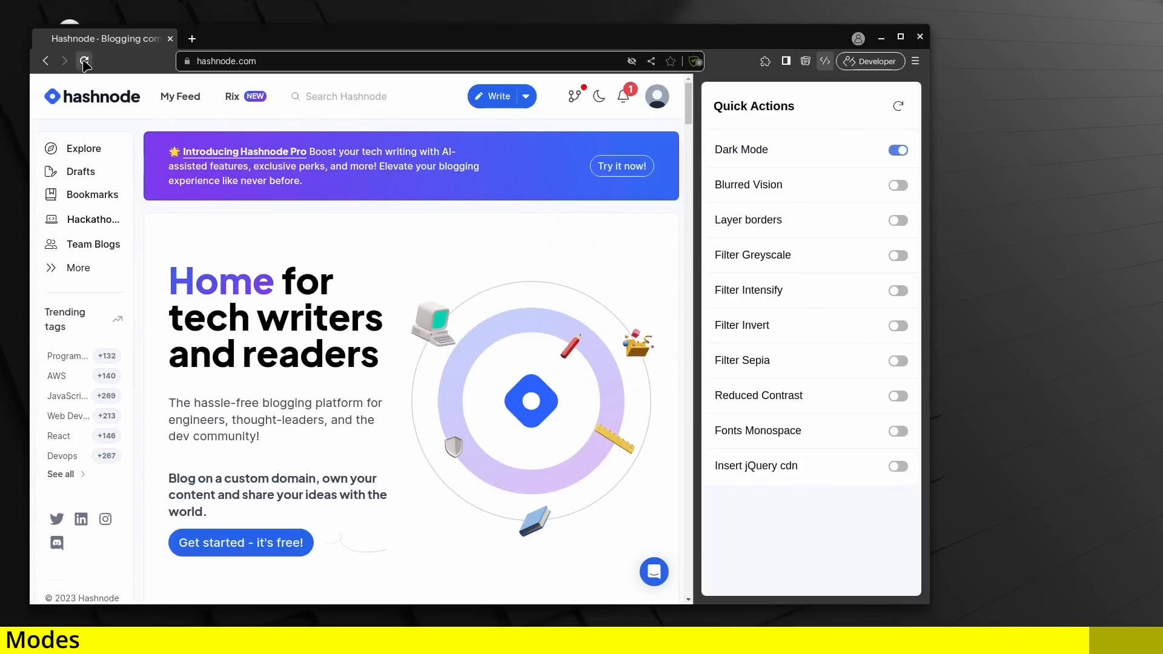
pyautogui.click(897, 149)
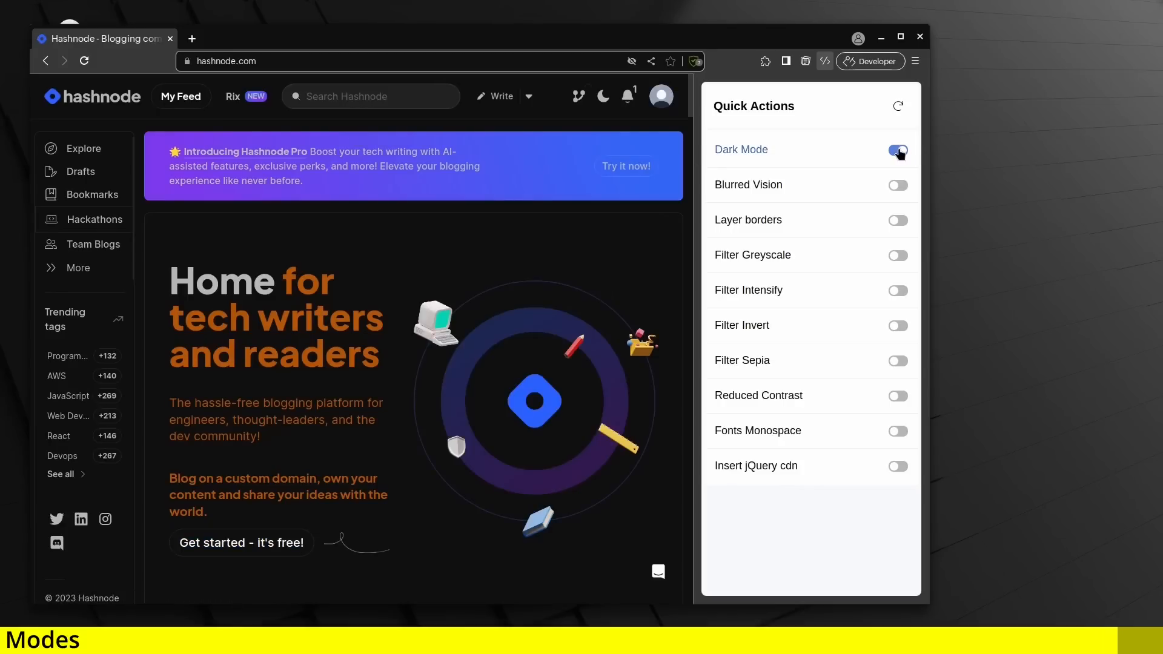
pyautogui.click(897, 151)
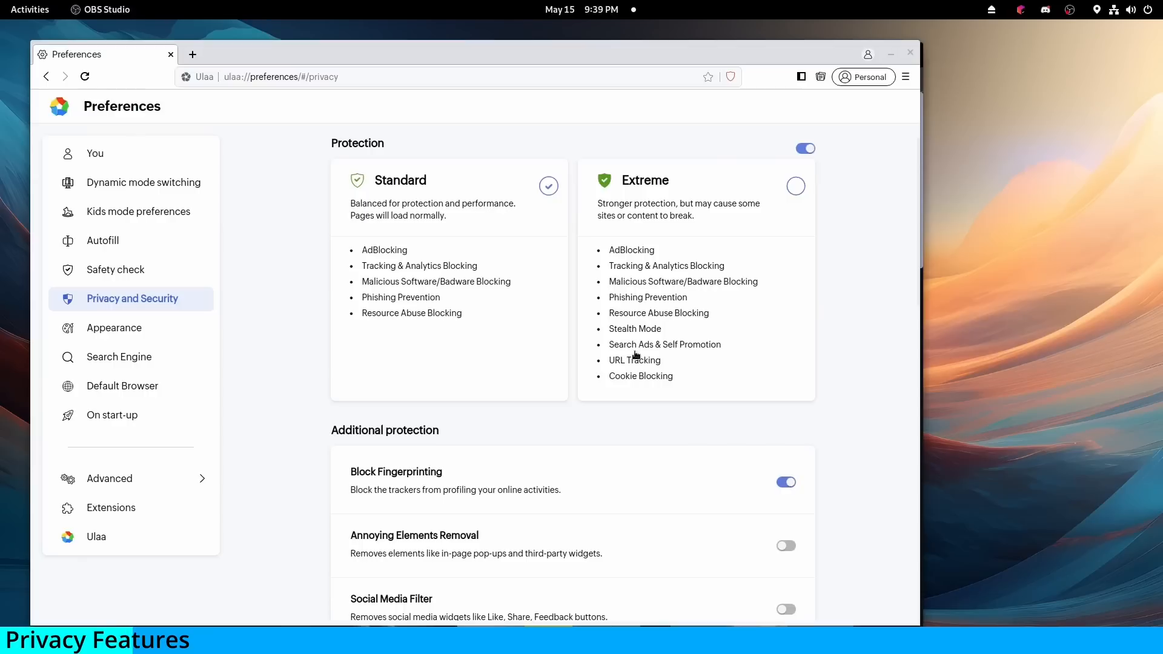
pyautogui.moveTo(446, 327)
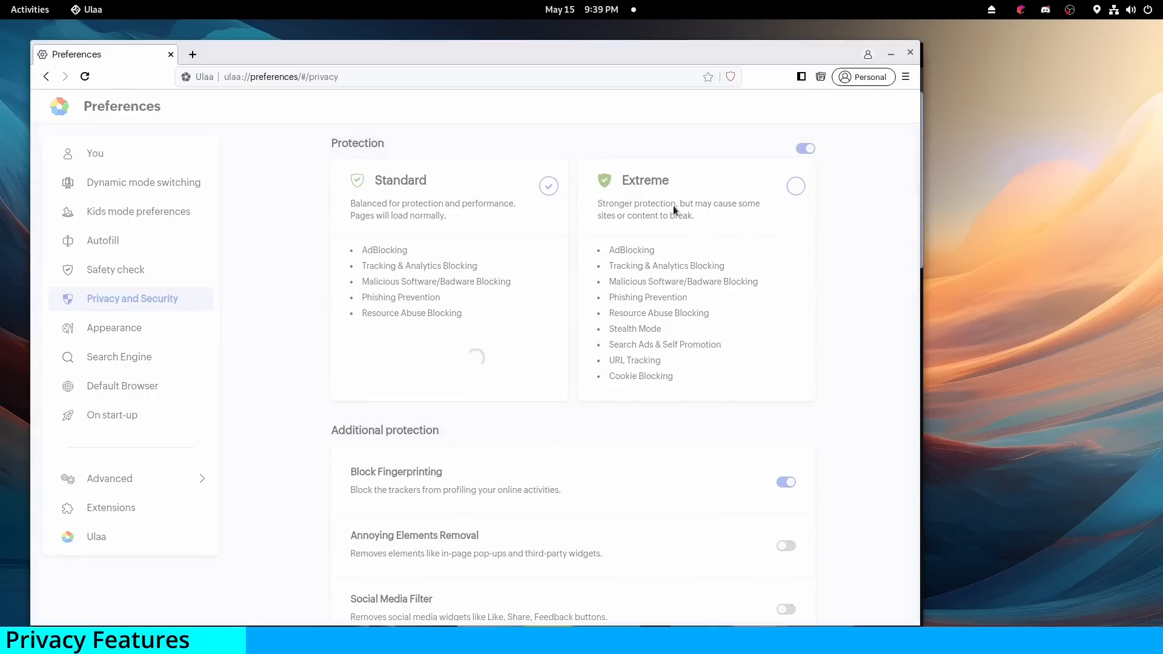
# Select the Extreme protection card in Privacy and Security preferences
pyautogui.click(795, 186)
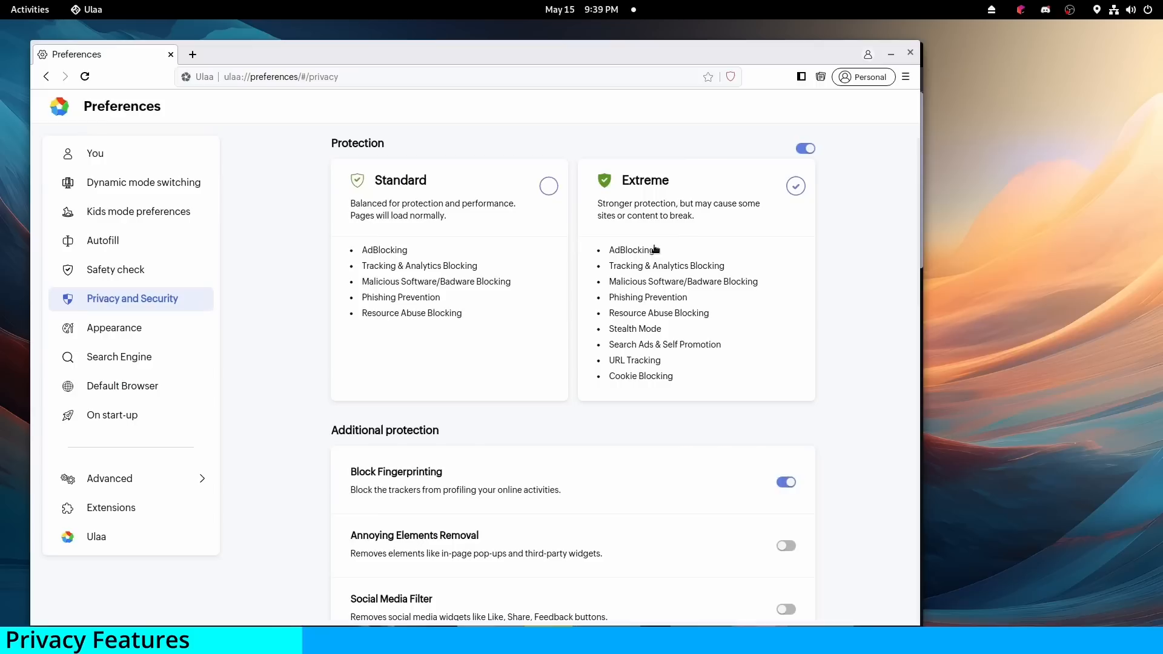
pyautogui.click(547, 185)
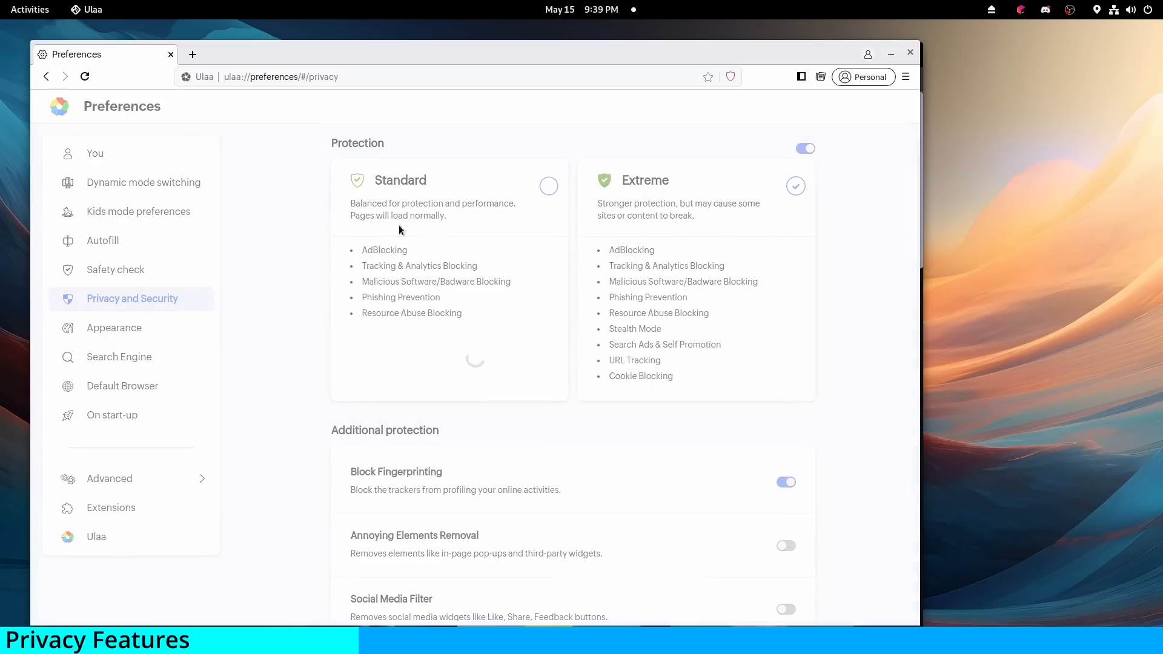
pyautogui.click(548, 185)
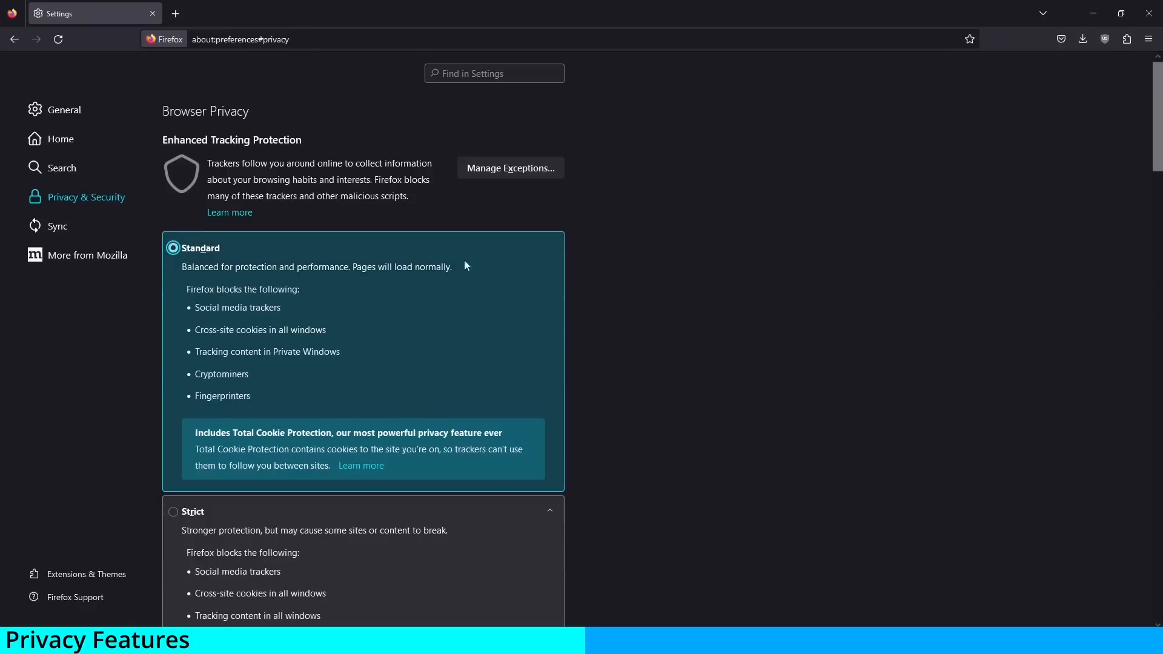
pyautogui.scroll(-3)
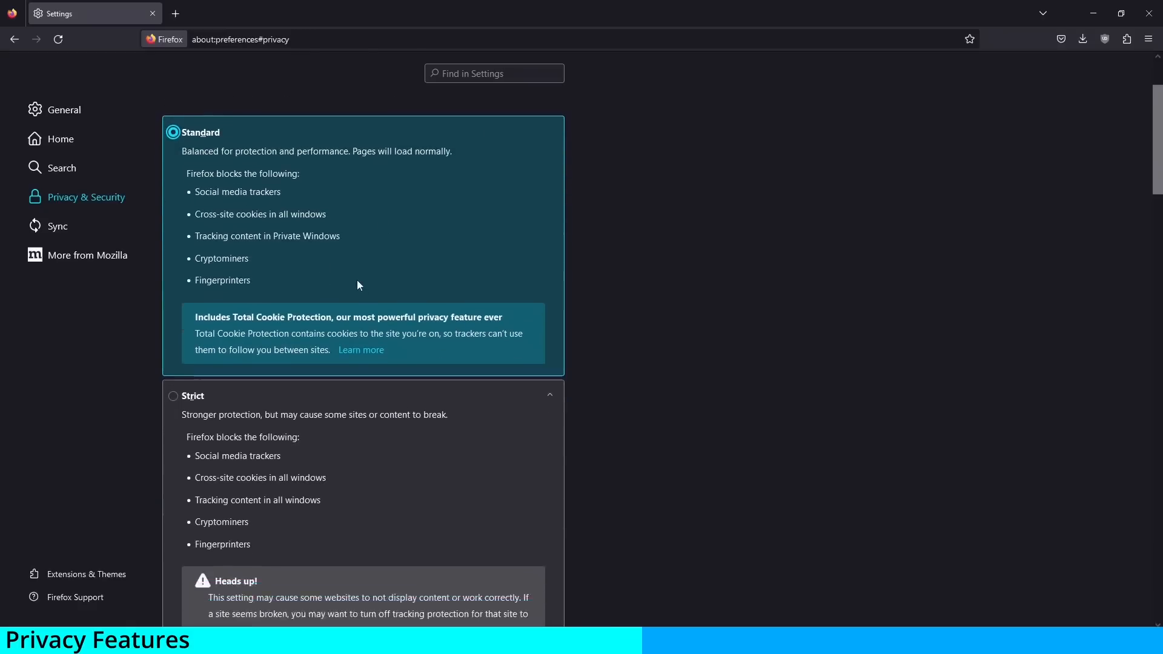
pyautogui.scroll(3)
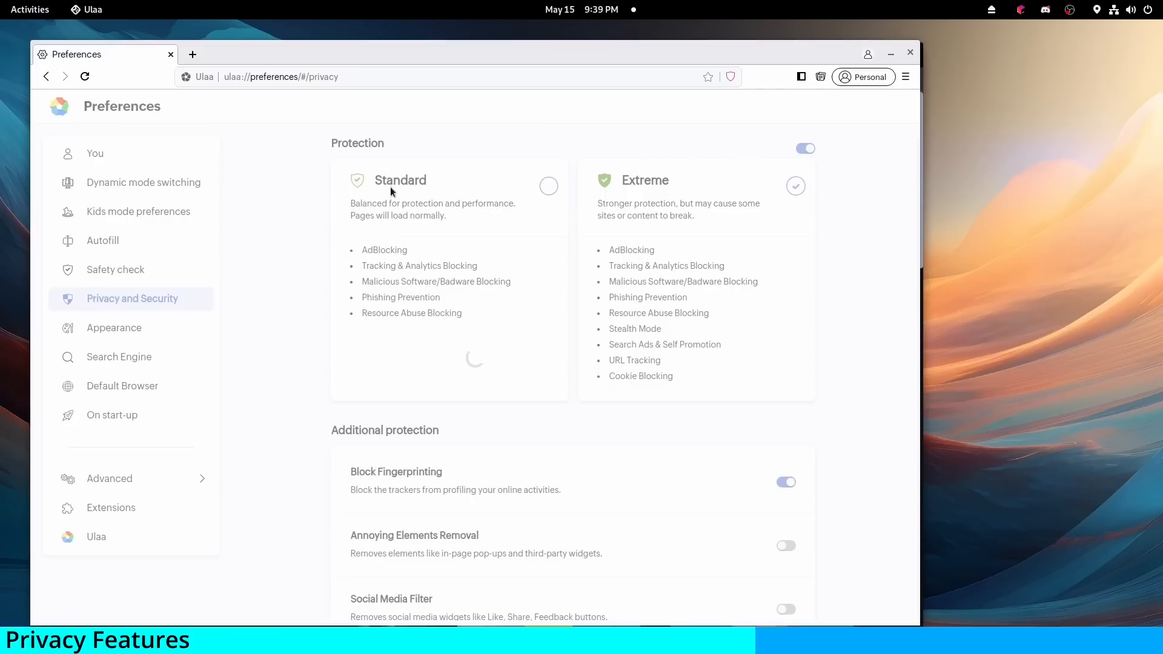
# Switch on the Annoying Elements Removal, Social Media Filter and Crypto Mining Protection toggles
pyautogui.scroll(-3)
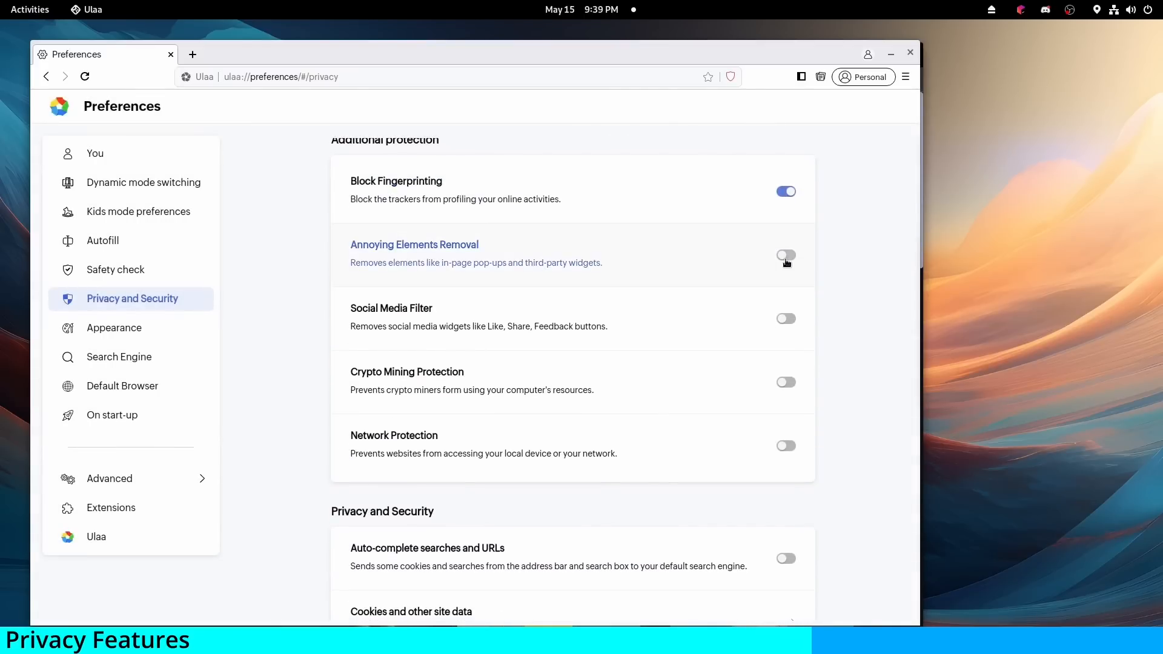
pyautogui.click(785, 254)
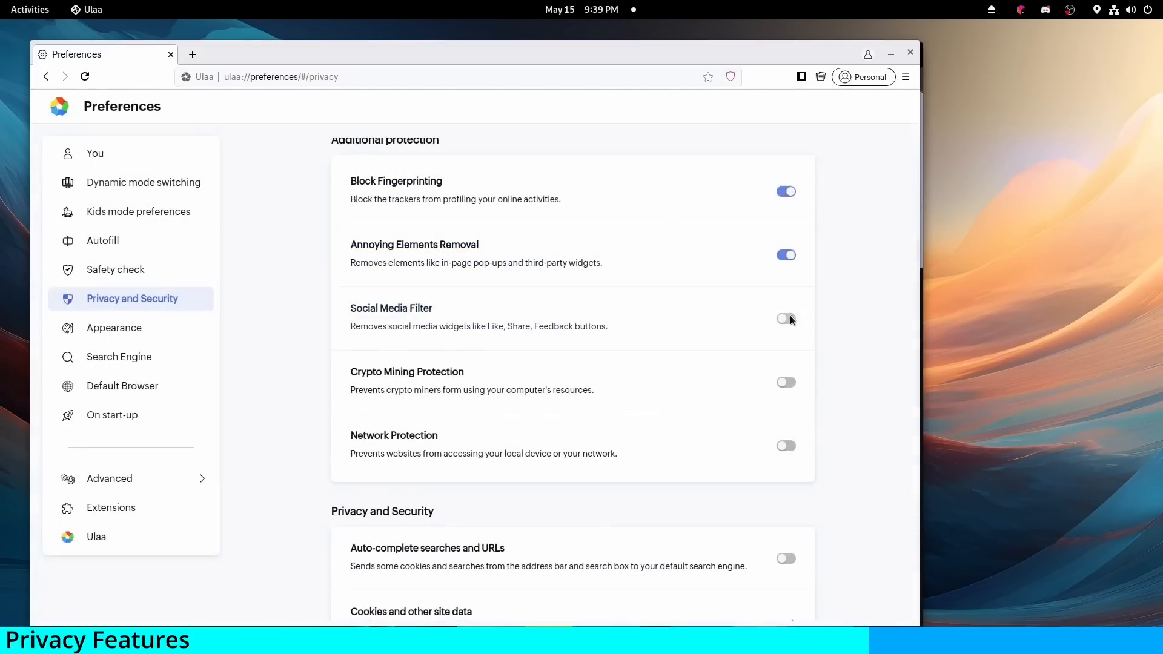
pyautogui.click(784, 318)
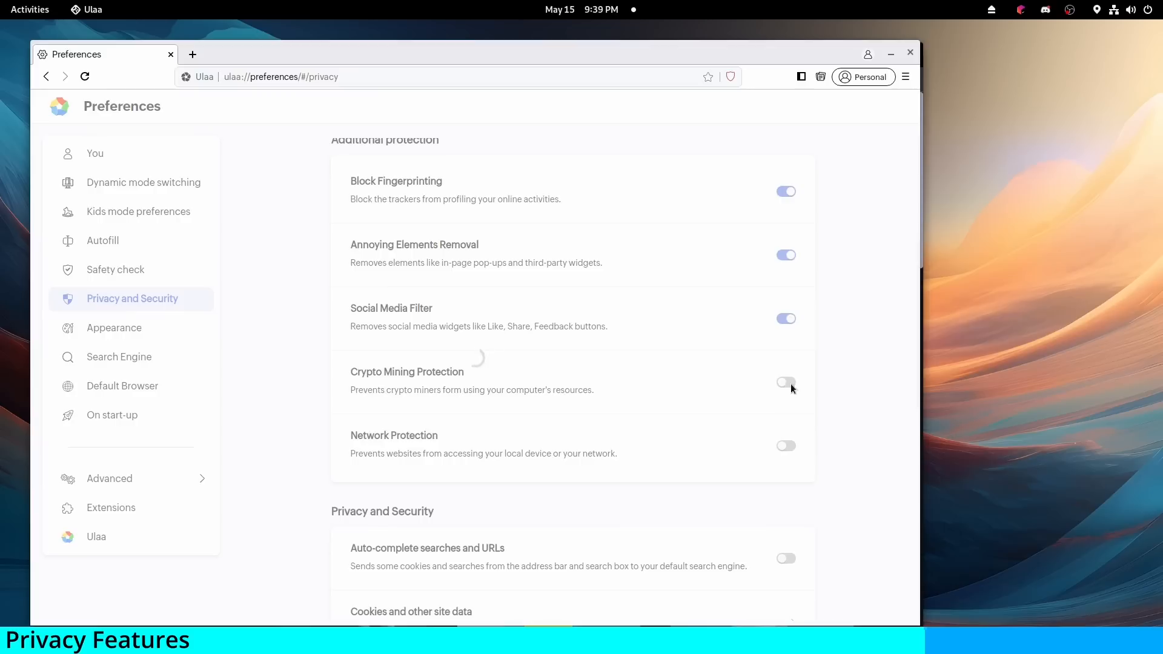
pyautogui.click(785, 382)
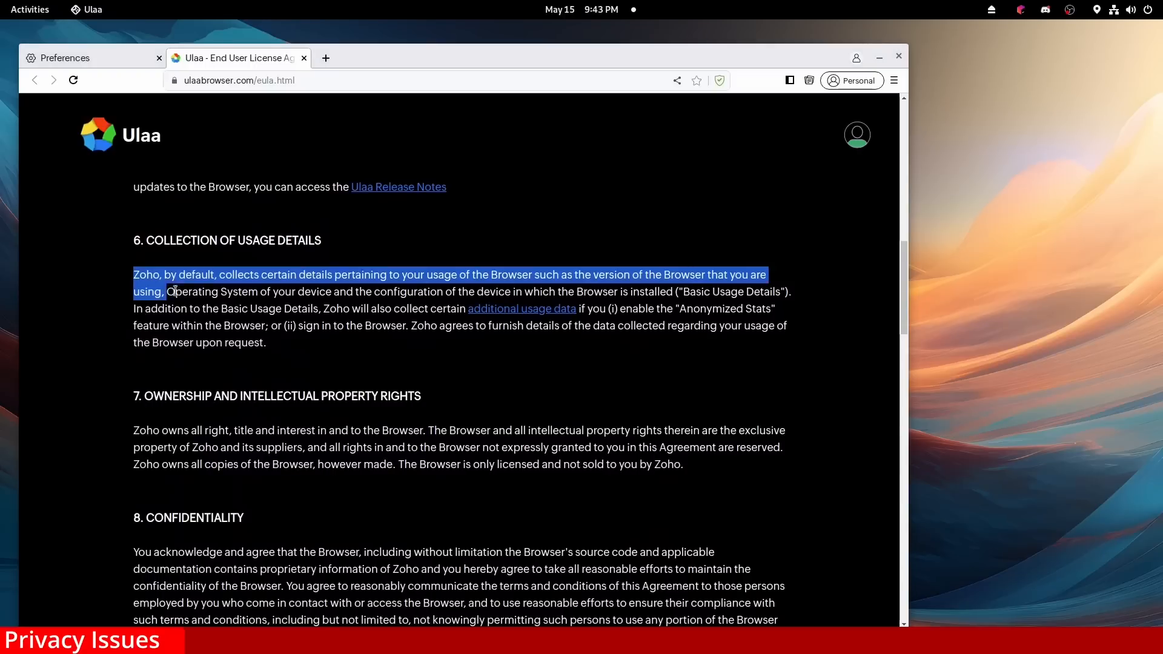
# Clear the EULA section 6 highlight and follow the 'additional usage data' link
pyautogui.click(330, 348)
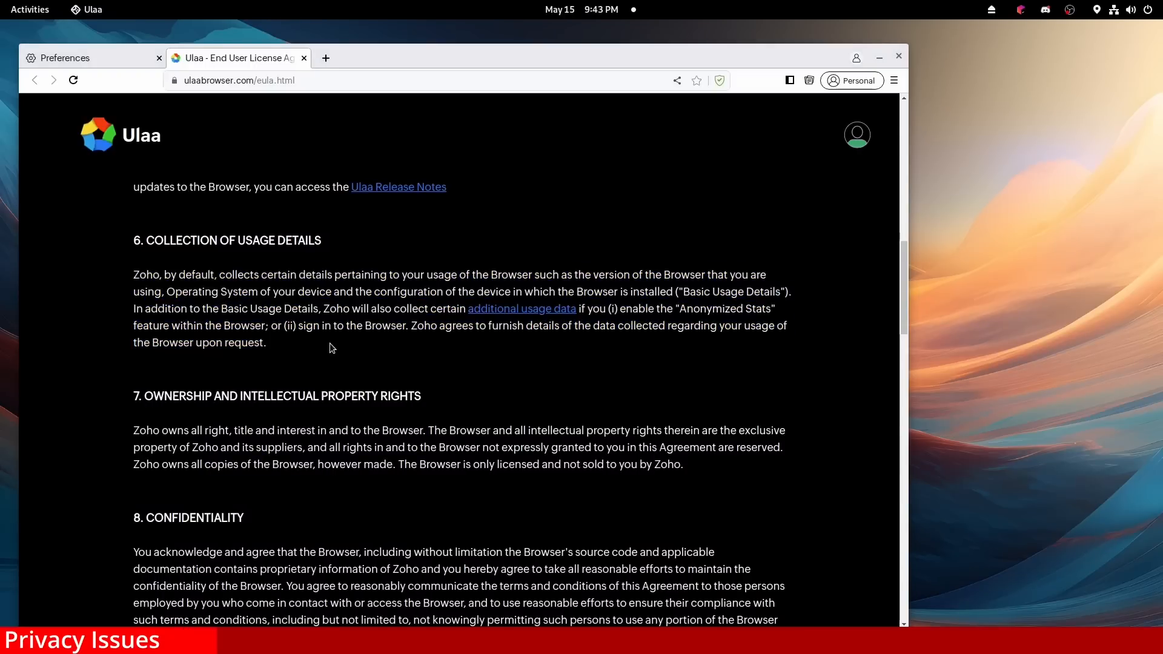
pyautogui.moveTo(510, 314)
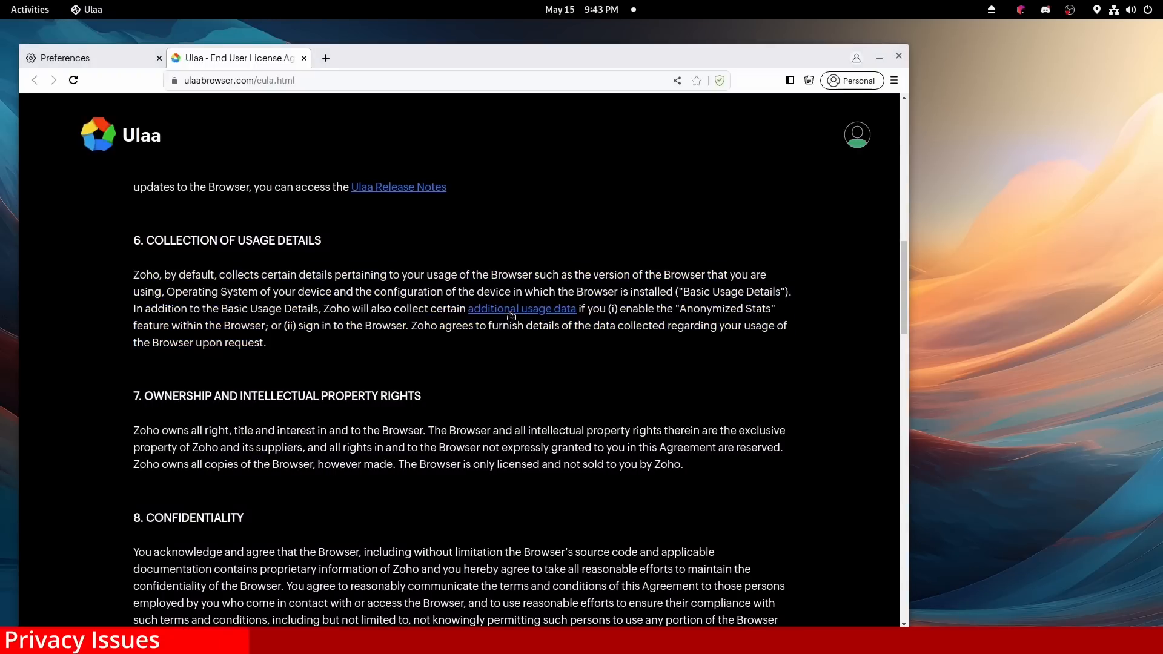
pyautogui.click(522, 308)
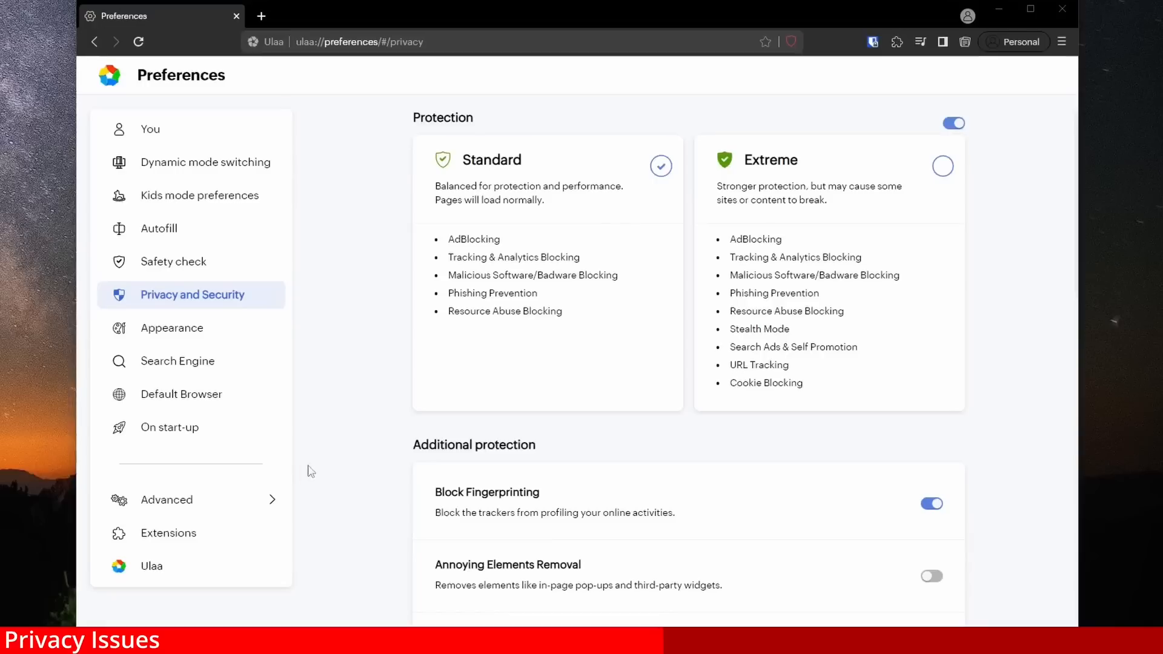
# Scroll to Clear browsing data and open the anonymized stats document
pyautogui.scroll(-3)
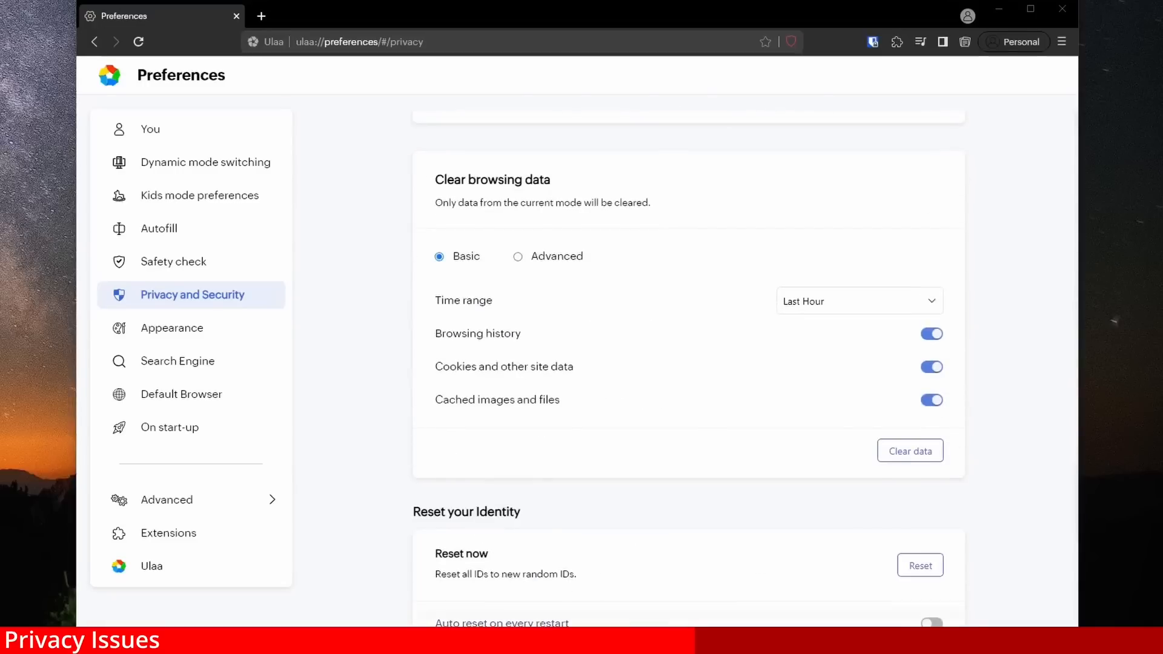
pyautogui.click(931, 622)
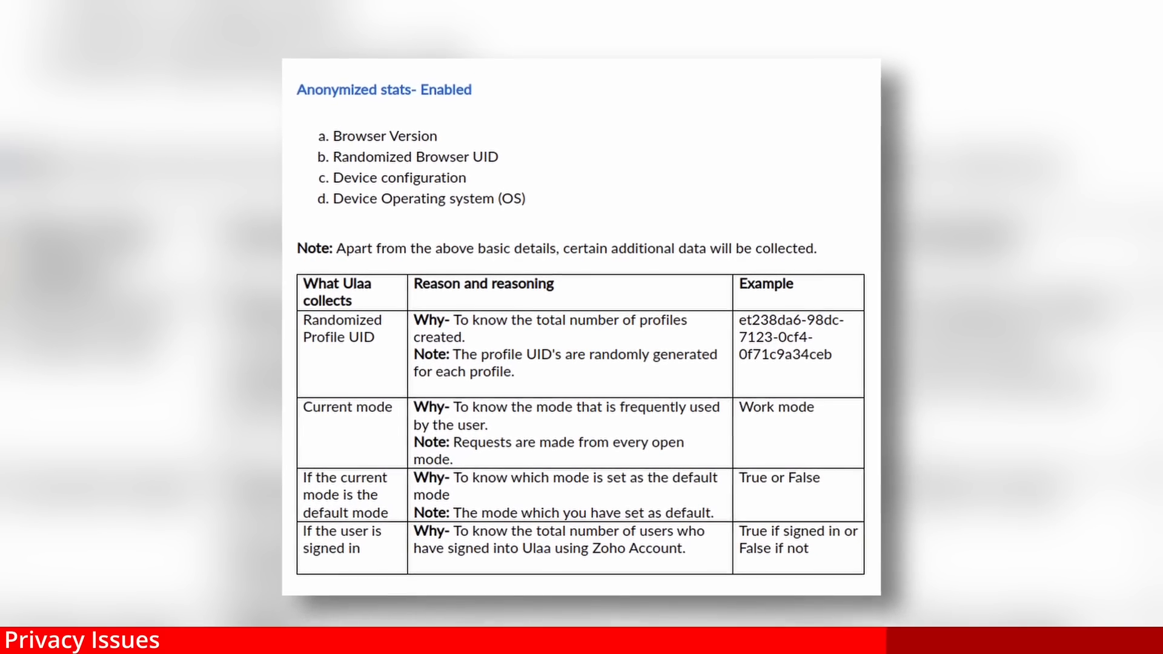
pyautogui.scroll(3)
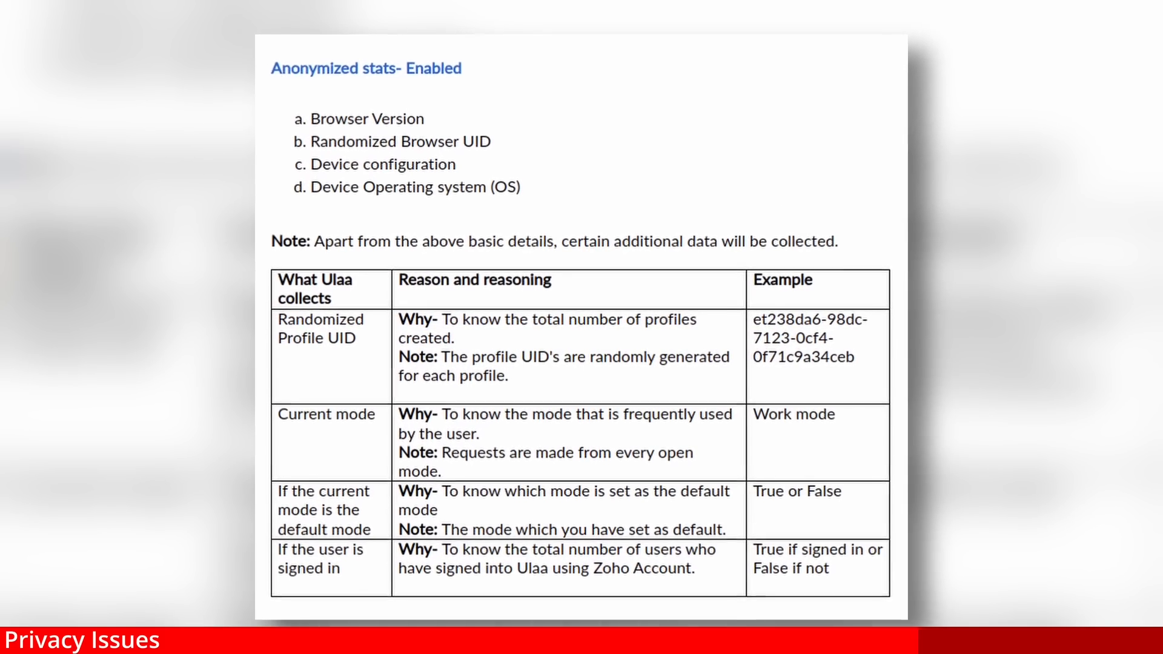
pyautogui.scroll(-3)
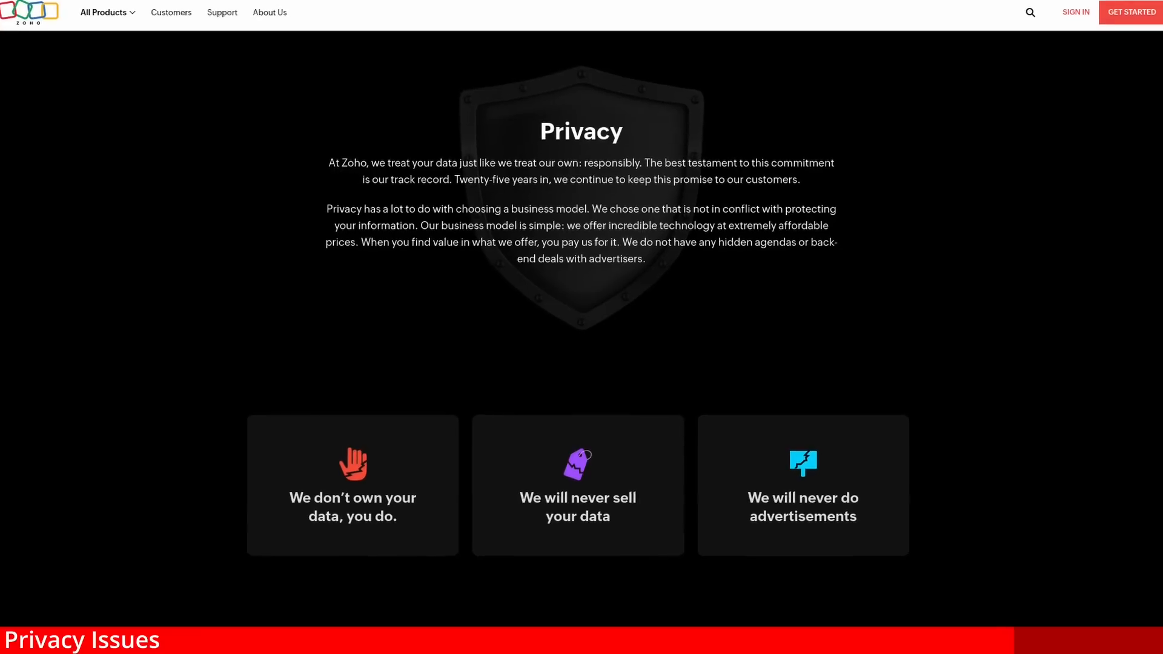
pyautogui.scroll(3)
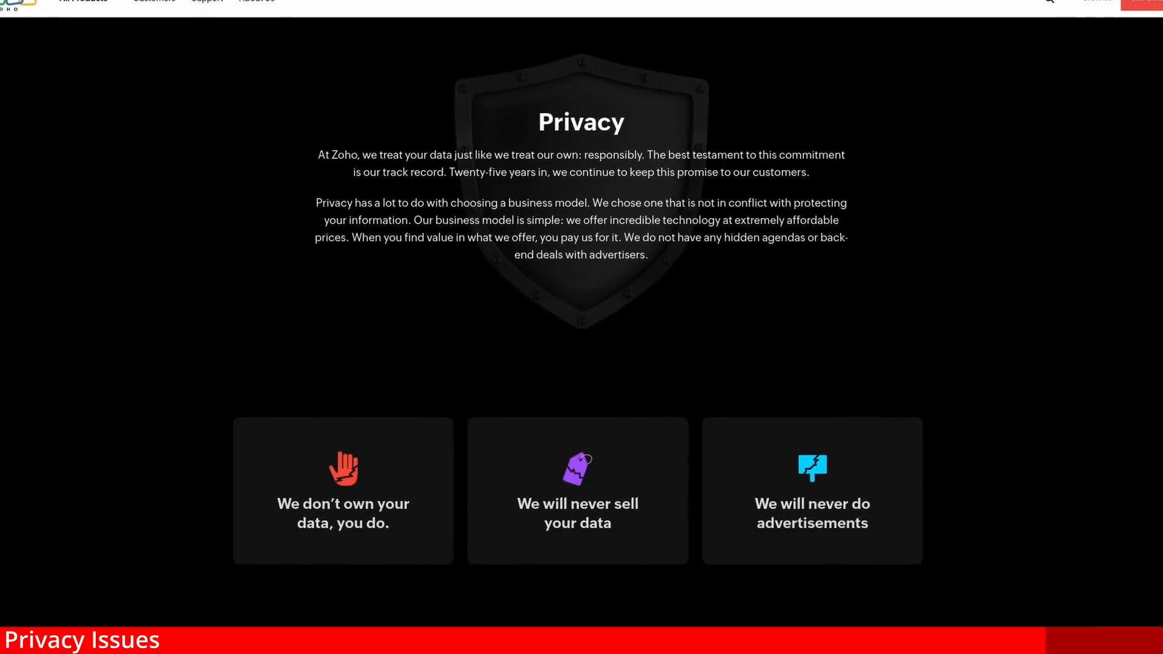
pyautogui.scroll(3)
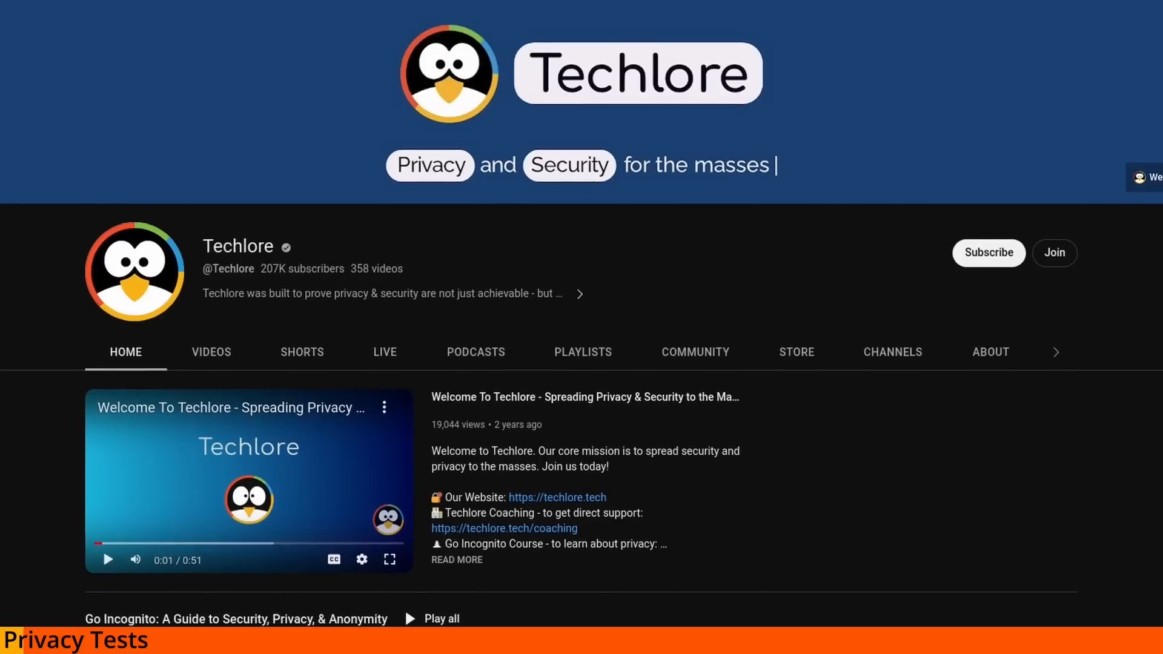
pyautogui.scroll(-3)
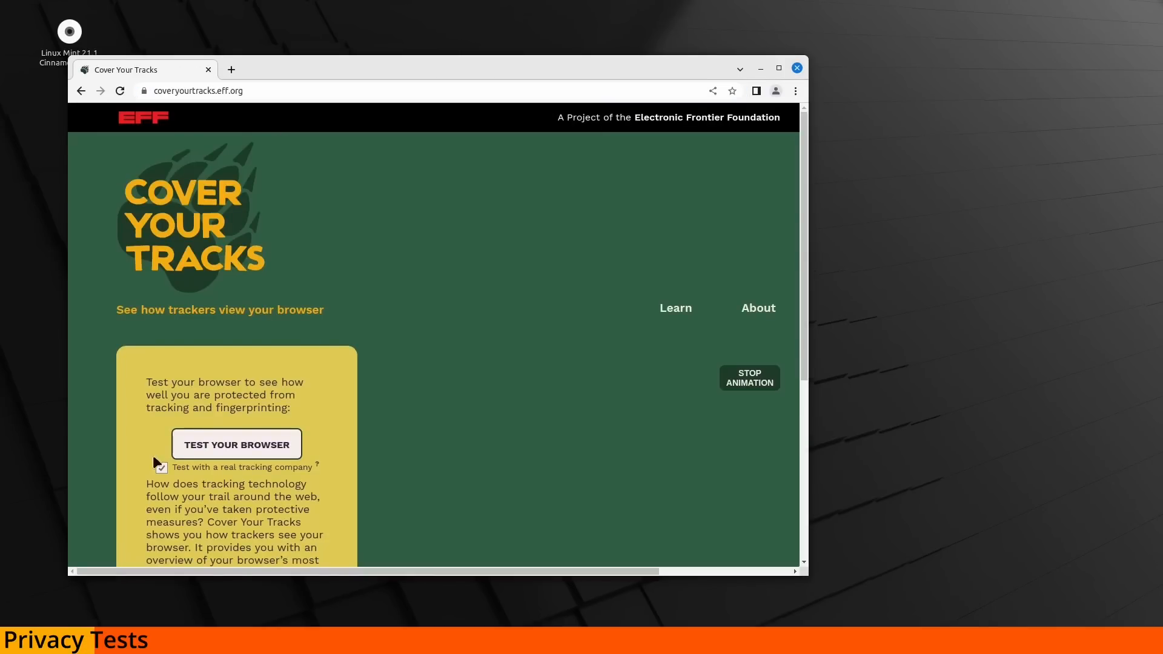
# Start the TEST YOUR BROWSER check on coveryourtracks.eff.org
pyautogui.click(236, 443)
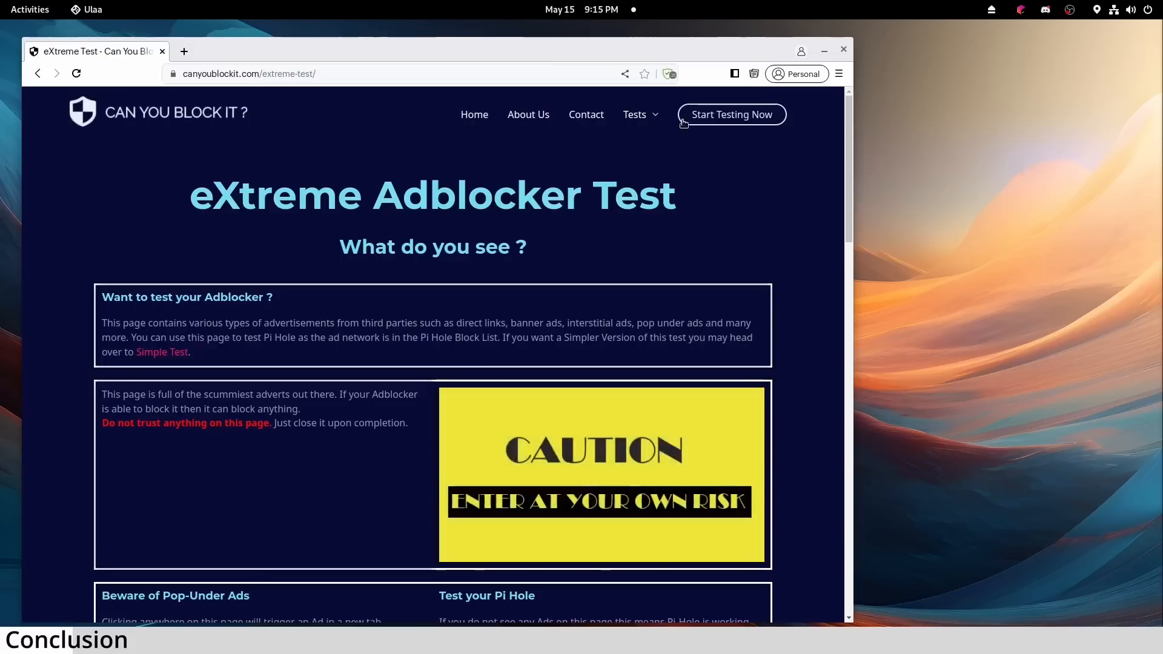
# Open the Ulaa shield panel showing 21 items blocked on canyoublockit.com
pyautogui.click(668, 73)
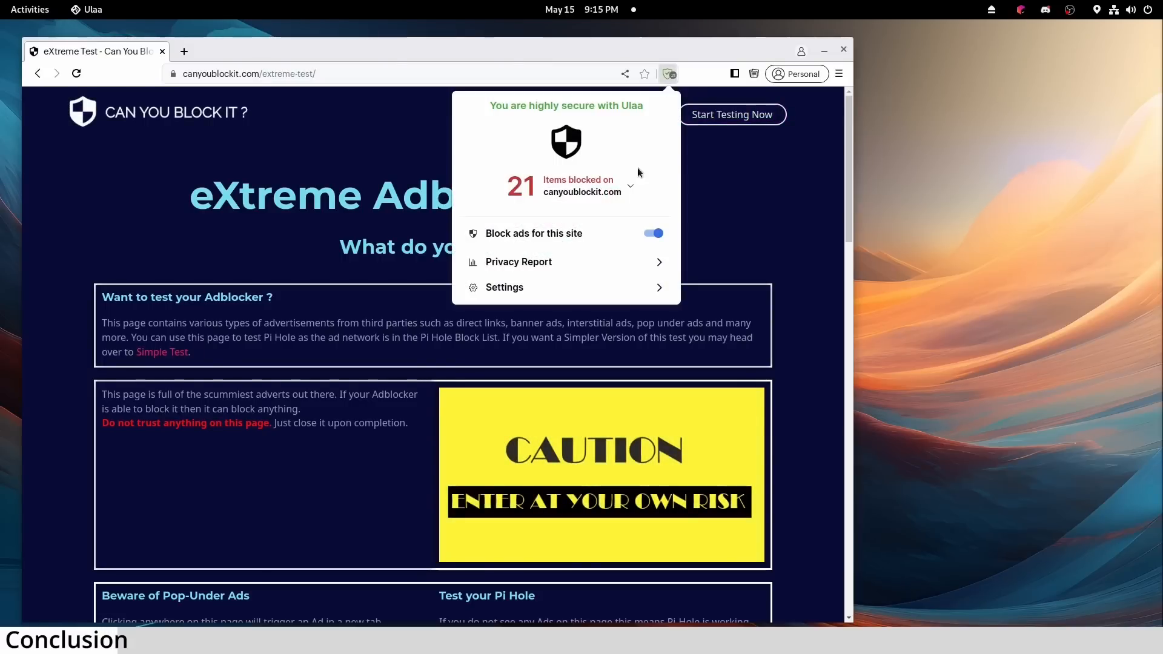
pyautogui.moveTo(548, 174)
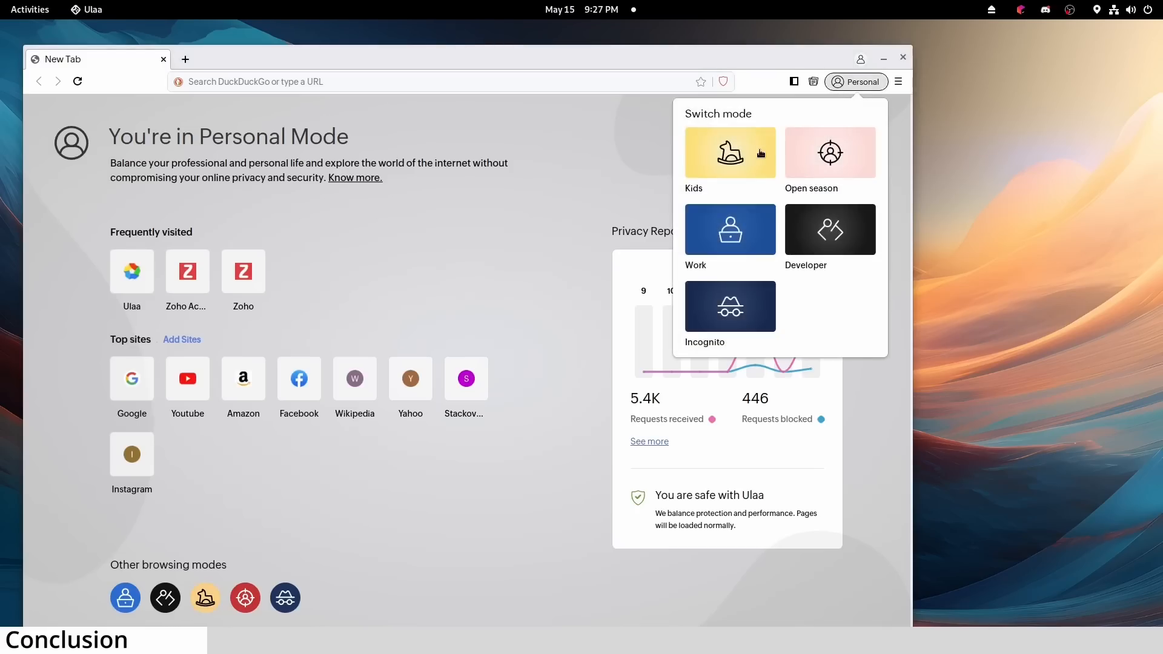
pyautogui.moveTo(808, 217)
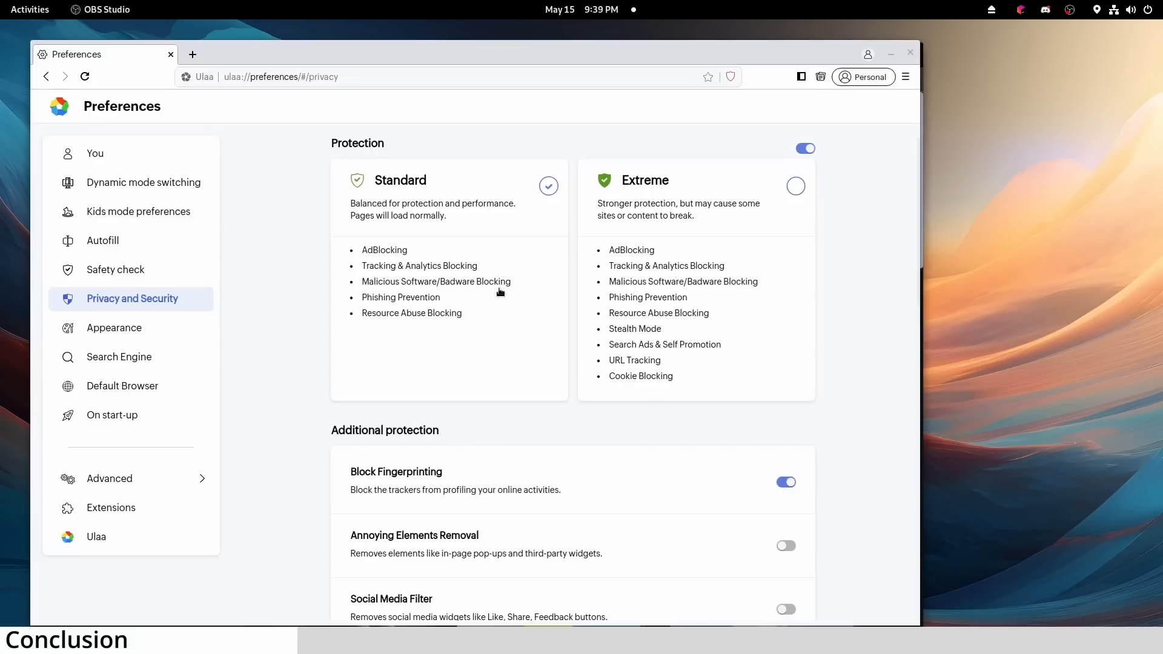
pyautogui.moveTo(472, 327)
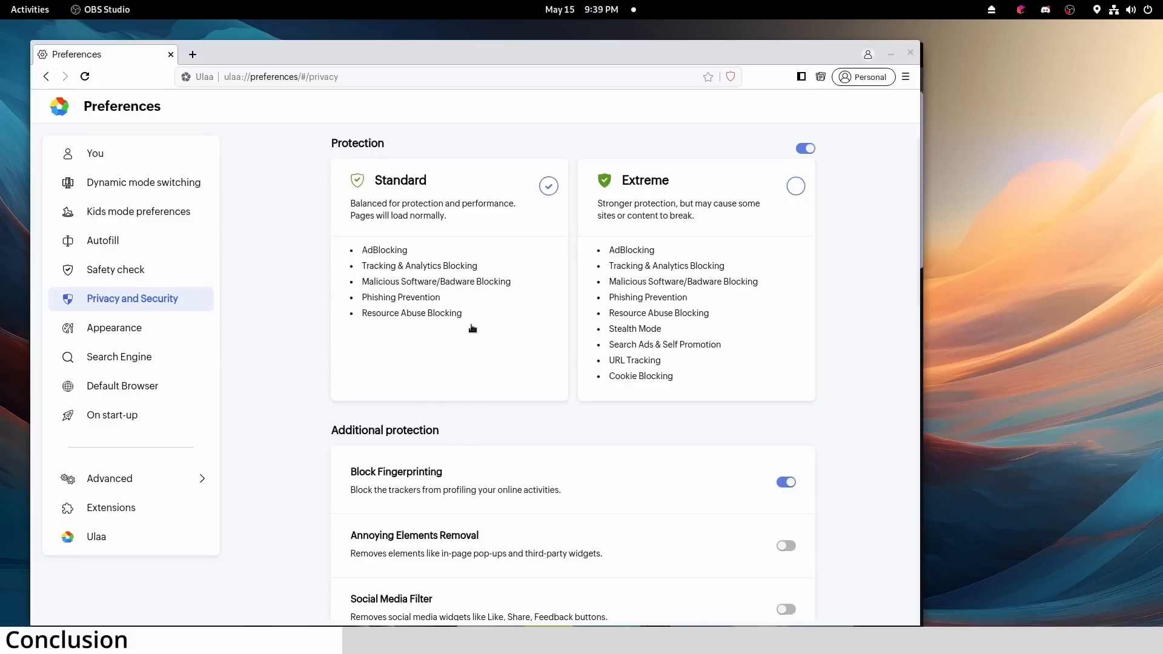